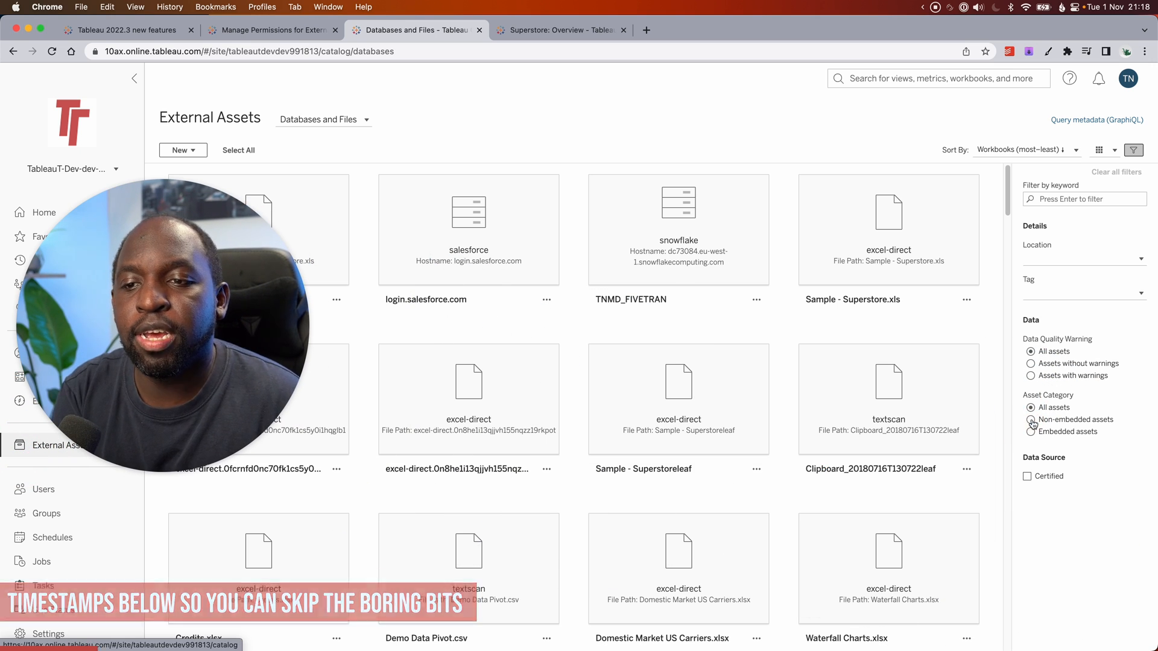
# - Filter External Assets to non-embedded assets, check the Tables list, then show Databases and Files again
pyautogui.click(1031, 420)
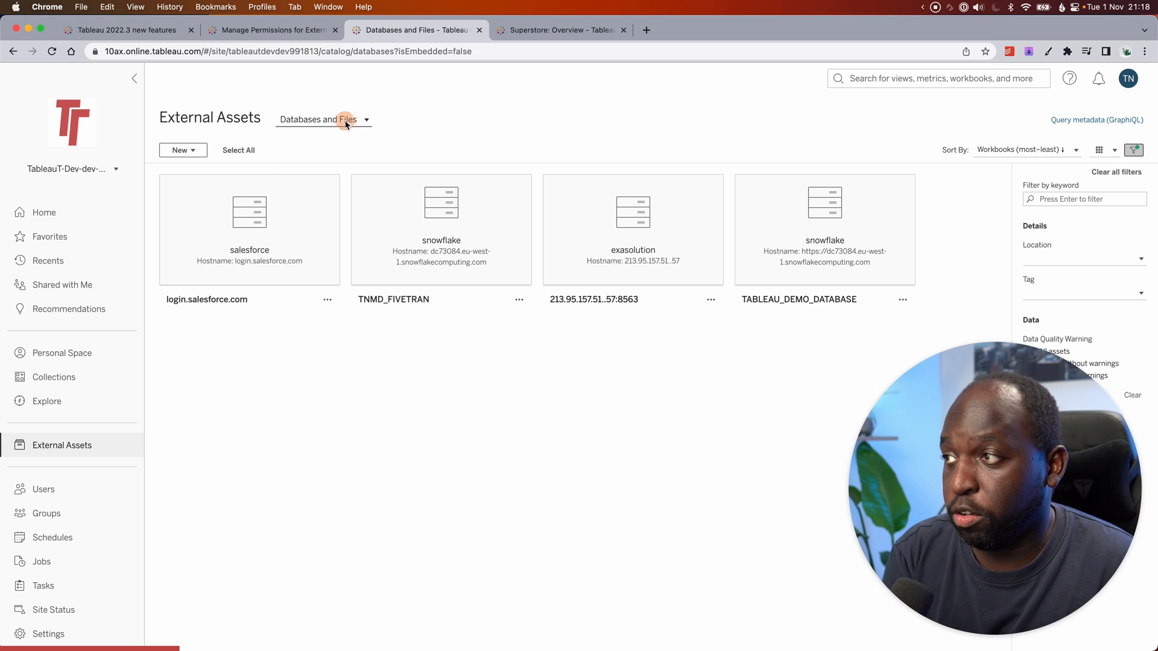
pyautogui.click(323, 120)
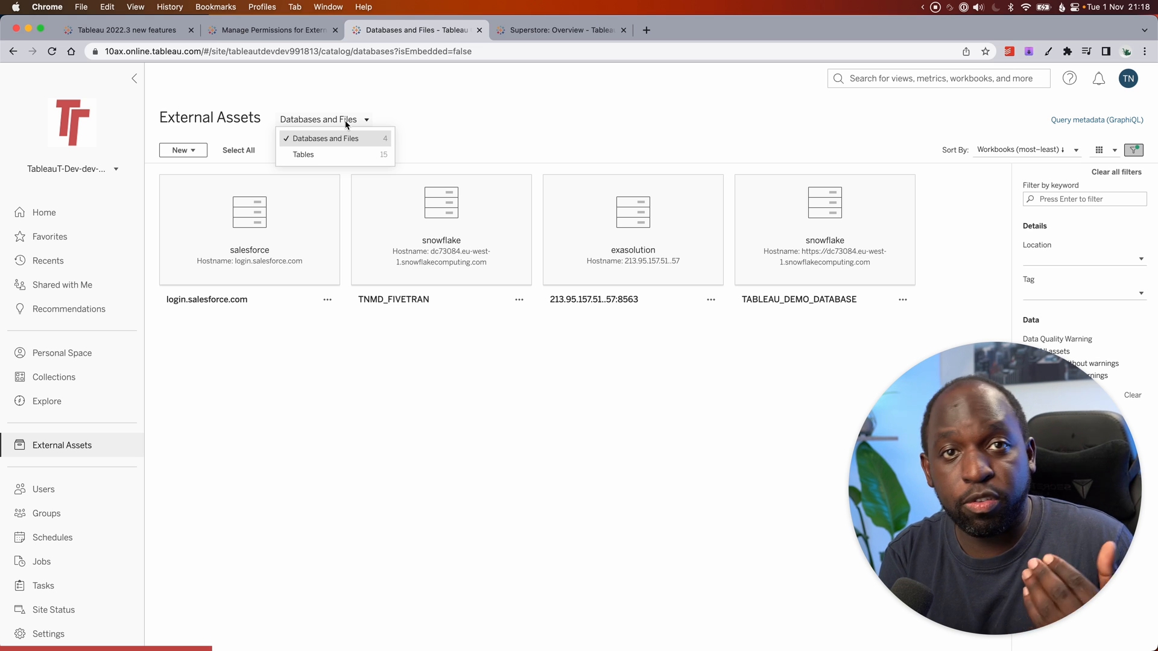
pyautogui.click(303, 155)
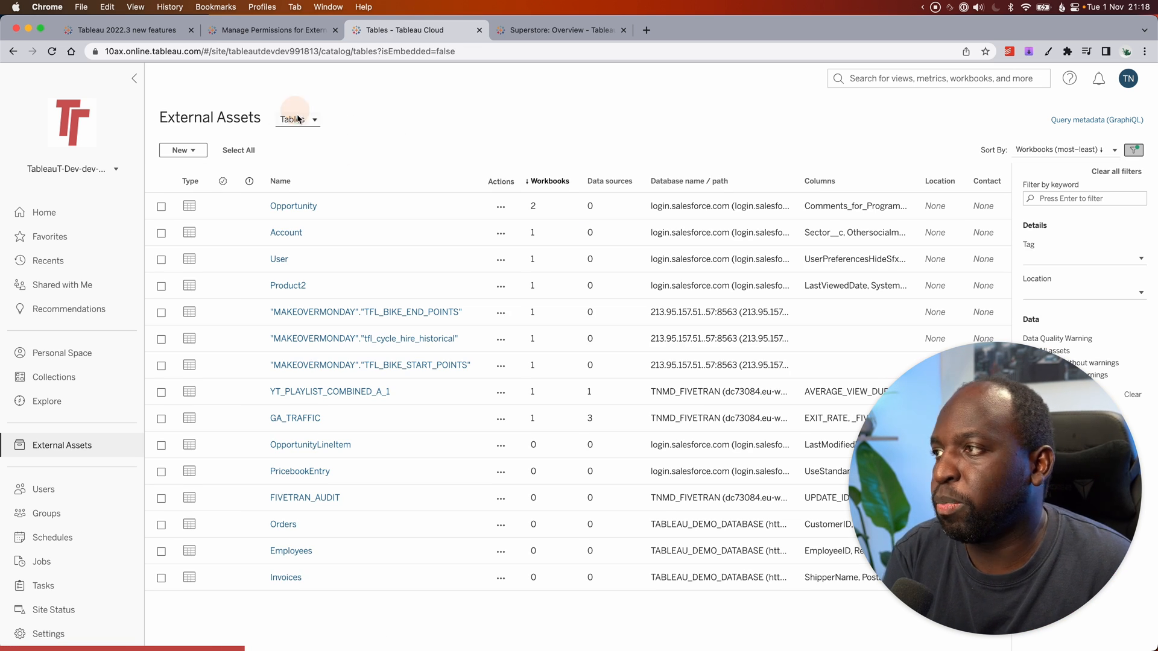
pyautogui.click(297, 119)
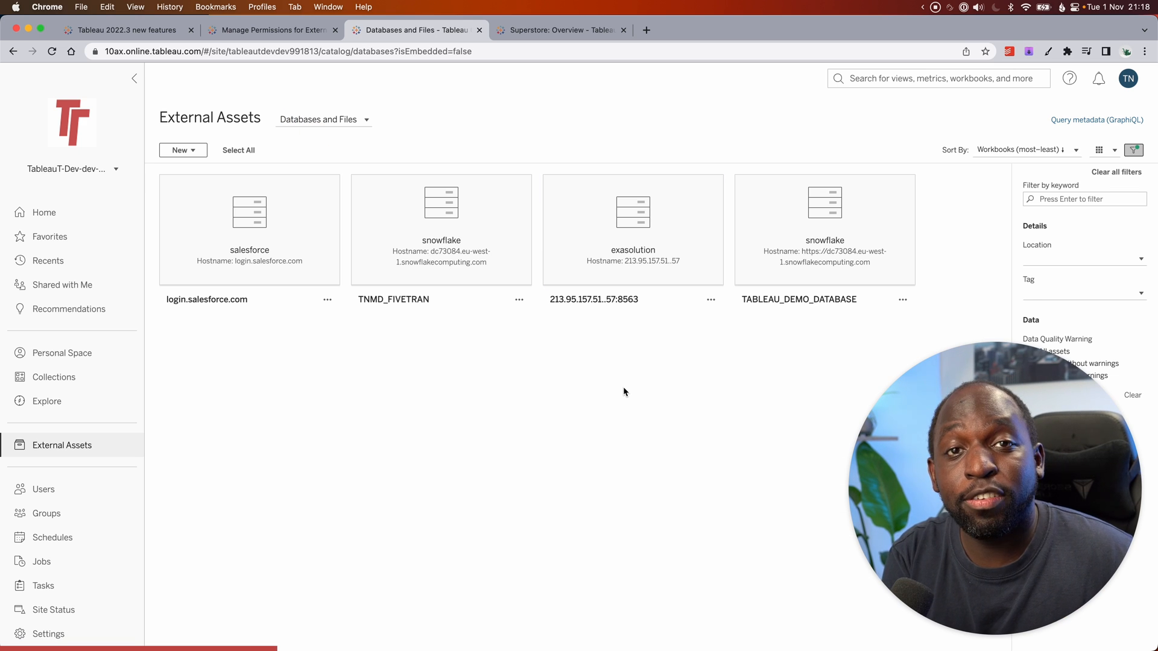
pyautogui.moveTo(792, 220)
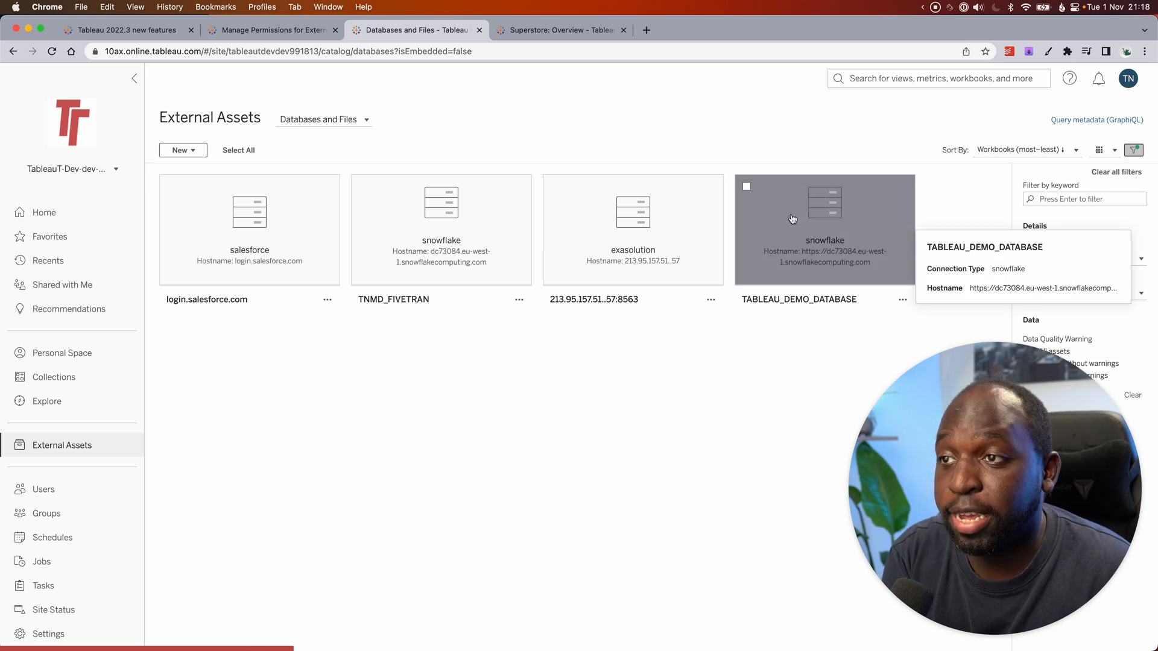
# - Move the selected TABLEAU_DEMO_DATABASE into the 2022-3 project via Actions > Move and confirm
pyautogui.click(746, 187)
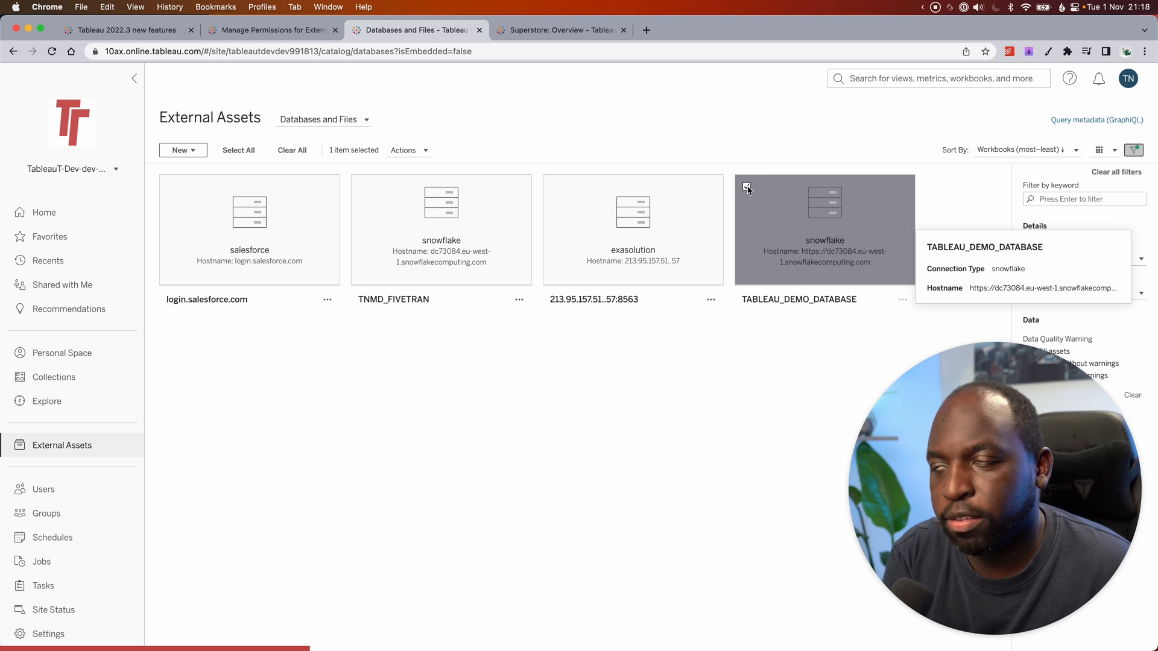
pyautogui.click(408, 149)
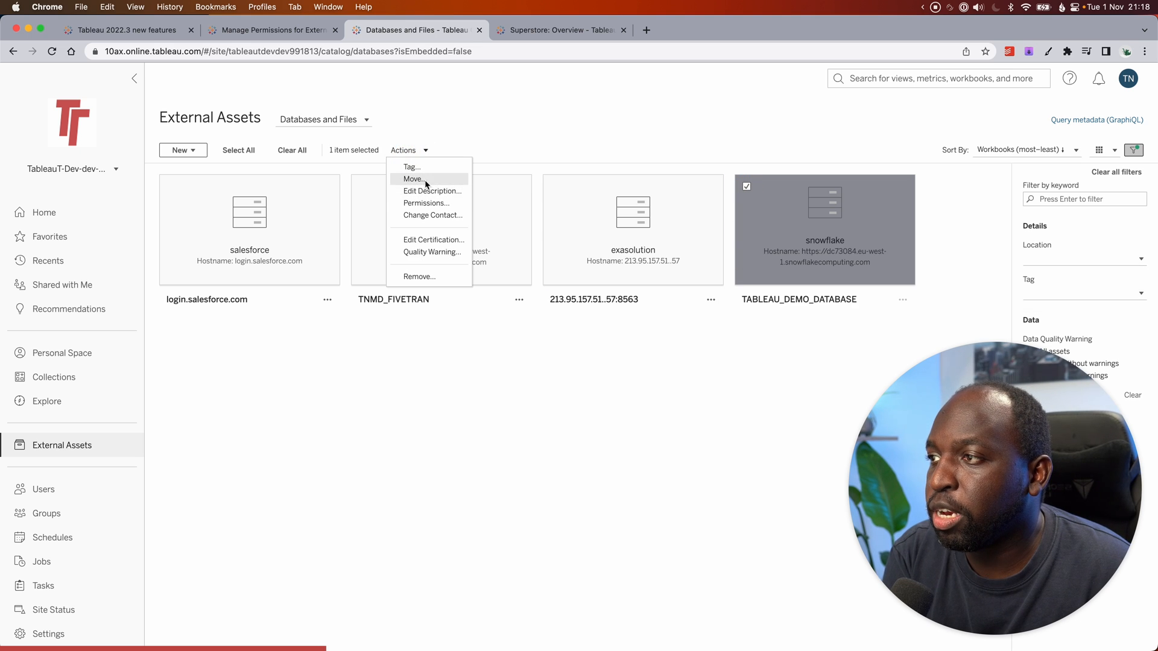
pyautogui.click(414, 178)
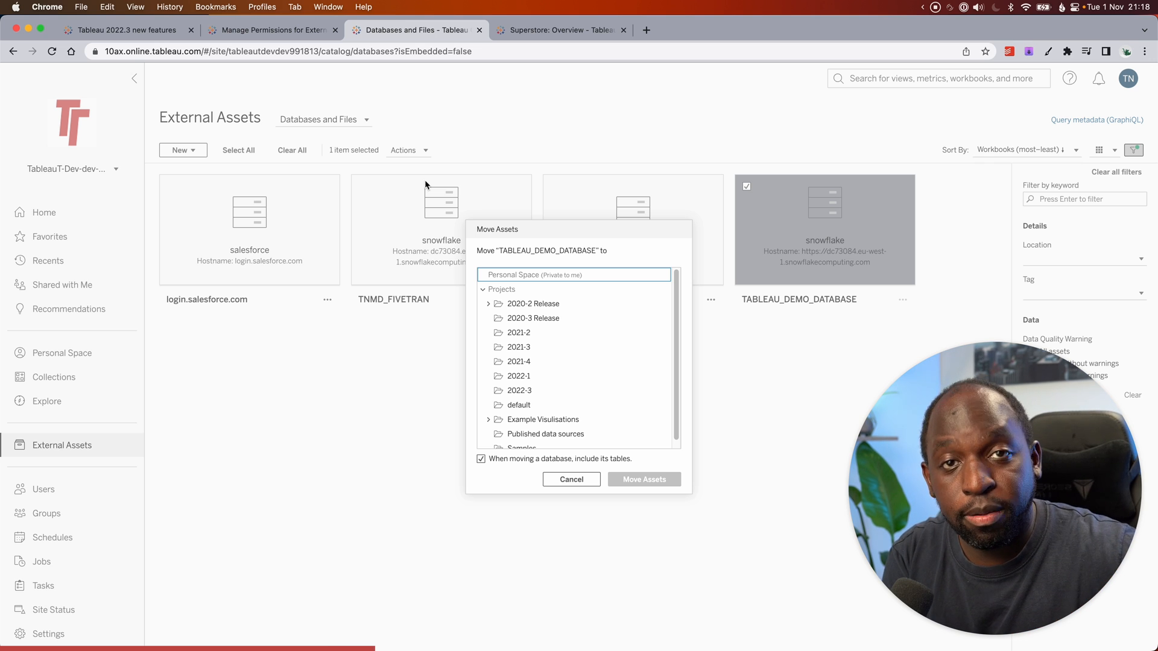
pyautogui.moveTo(434, 177)
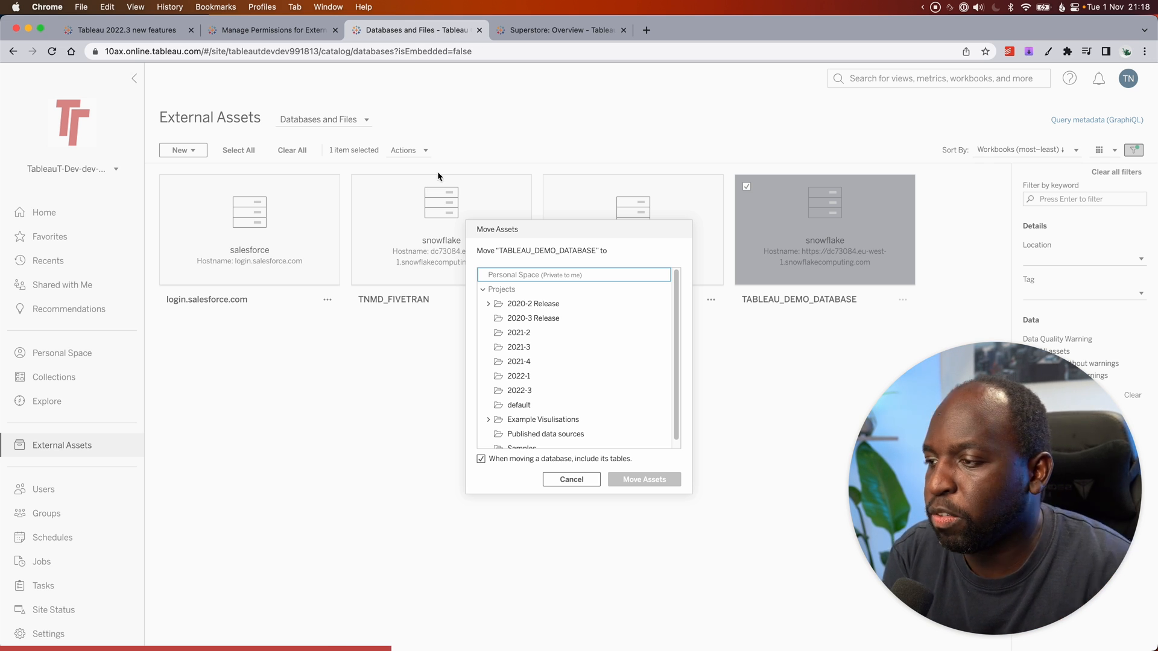
pyautogui.click(518, 389)
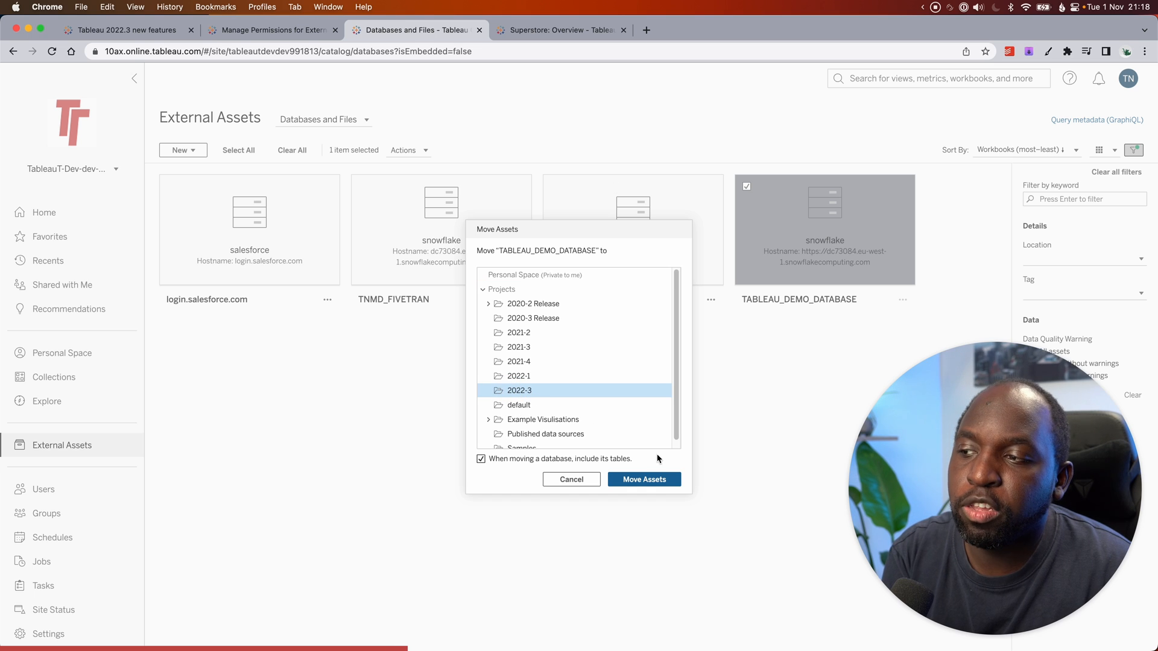
pyautogui.click(643, 478)
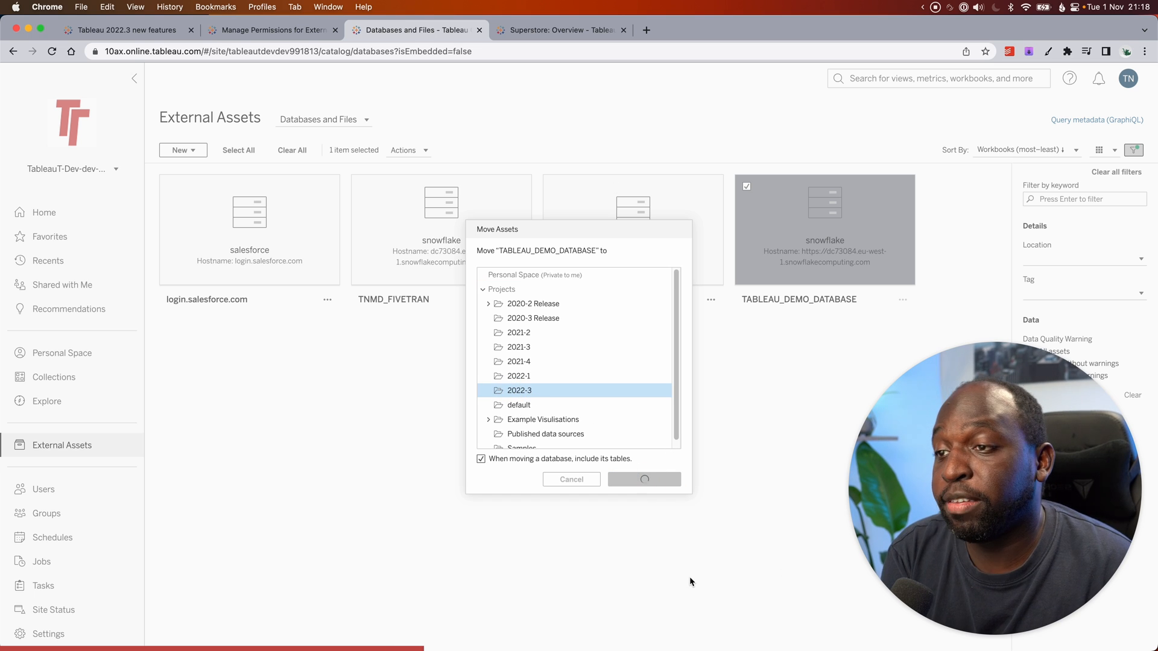
pyautogui.click(643, 479)
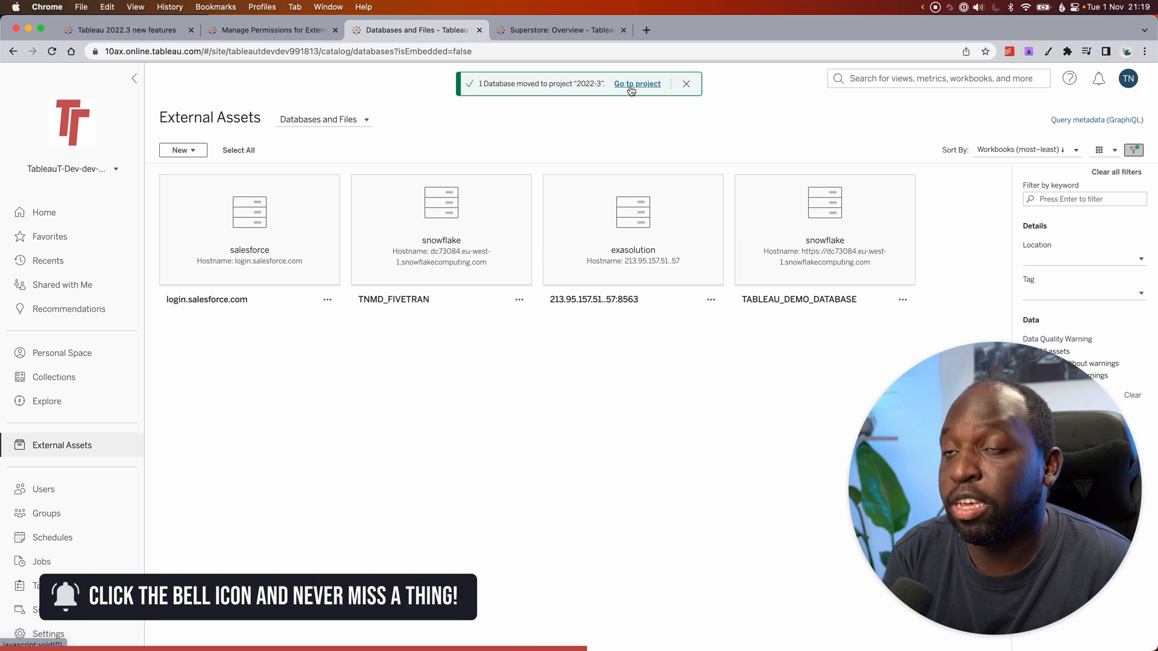
# - Go to project 2022-3, filter its content to Databases and Files, and open TABLEAU_DEMO_DATABASE
pyautogui.click(637, 84)
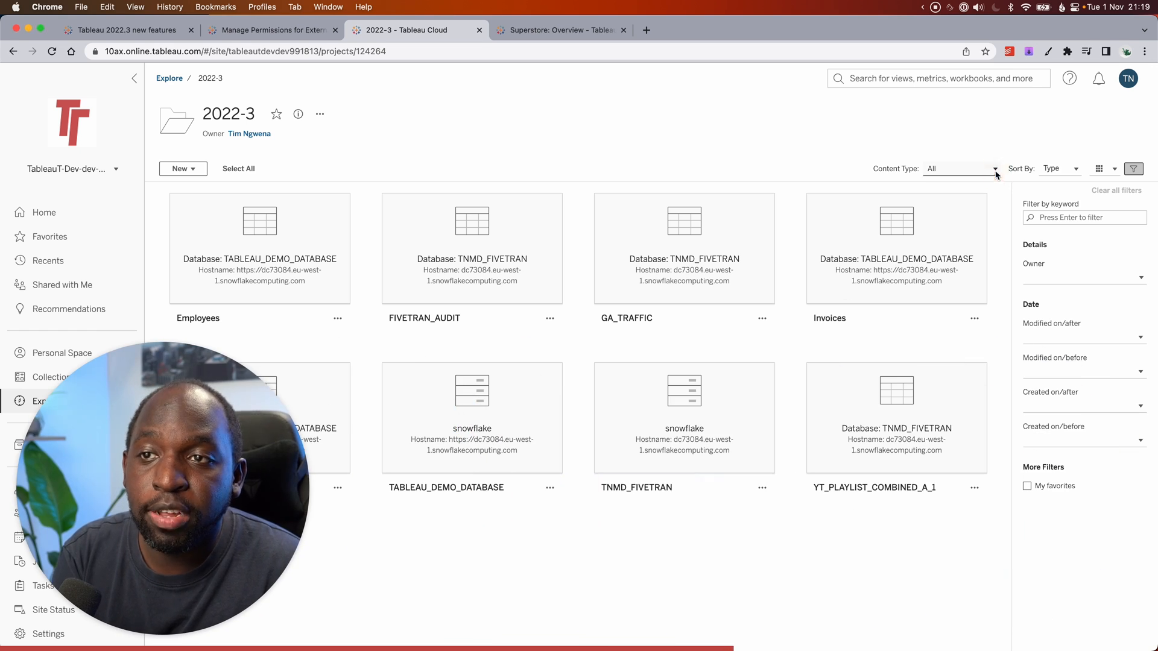
pyautogui.click(995, 169)
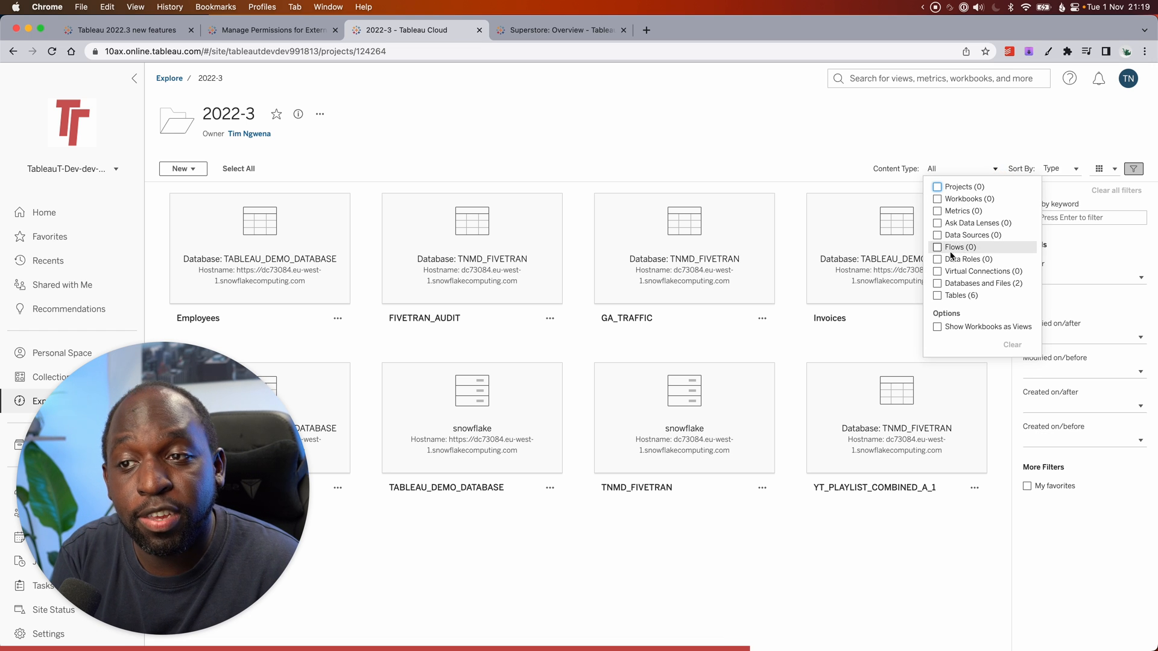
pyautogui.click(938, 283)
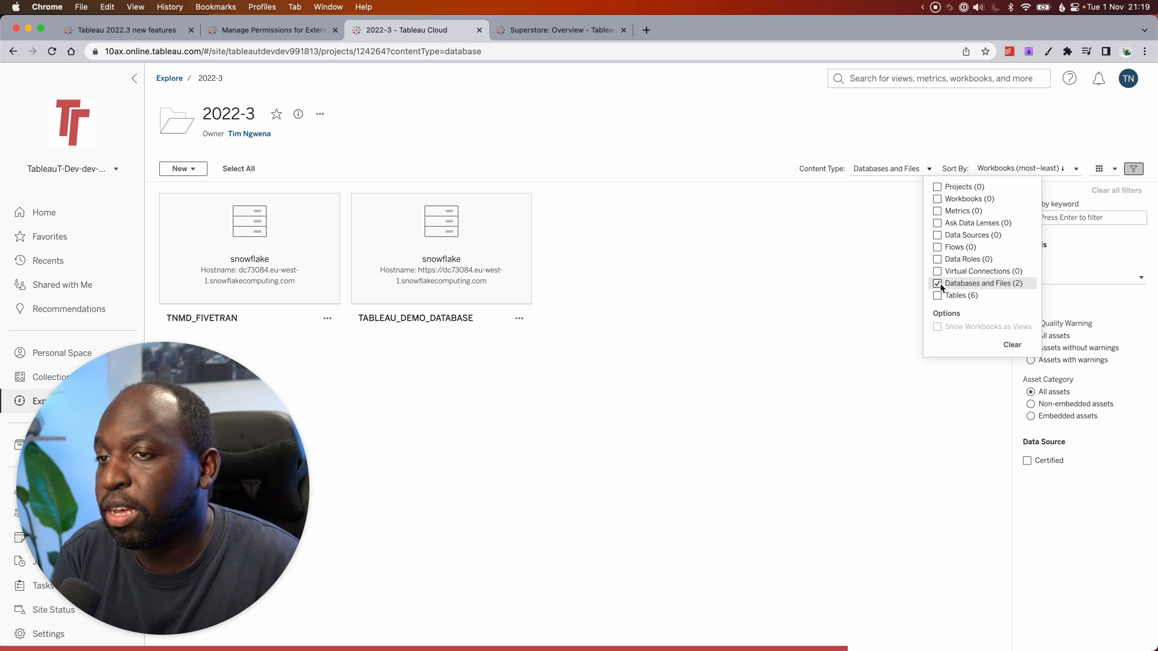
pyautogui.click(937, 294)
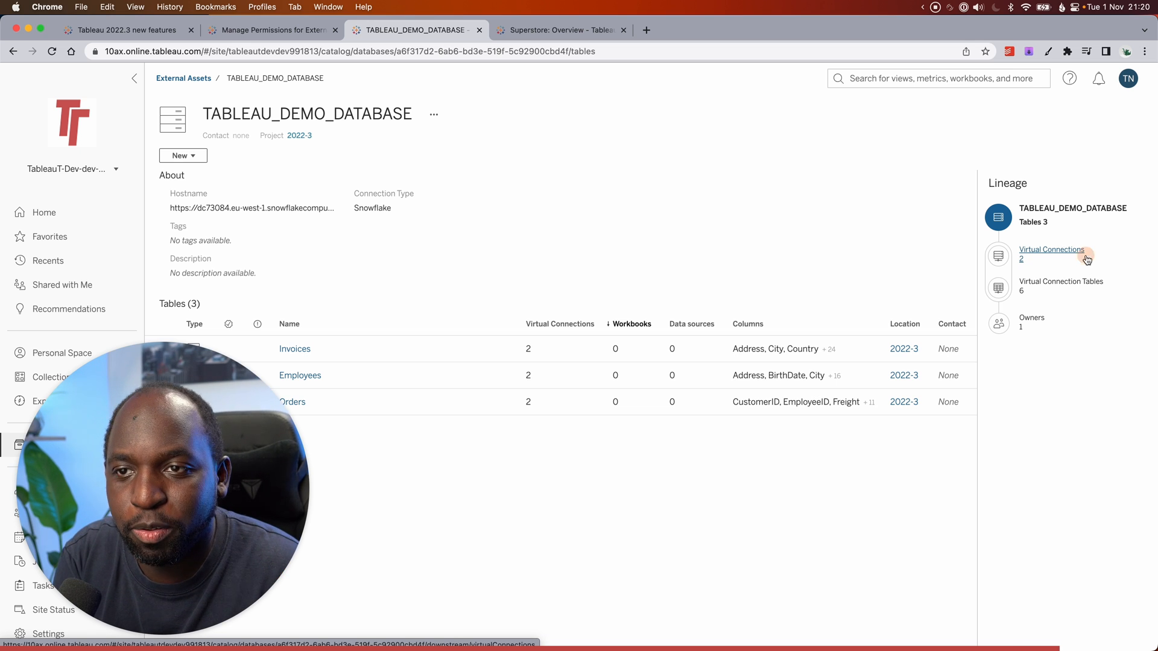
# - Show the lineage's downstream Virtual Connections and Virtual Connection Tables, then head back toward the project
pyautogui.click(1051, 253)
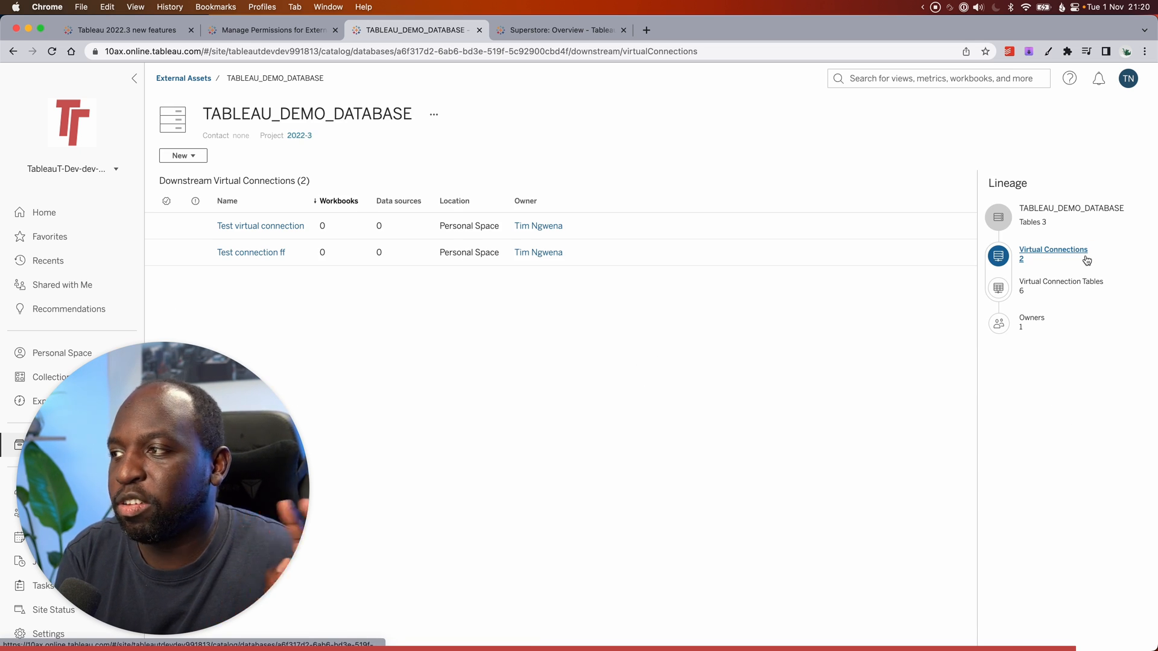
pyautogui.click(1060, 286)
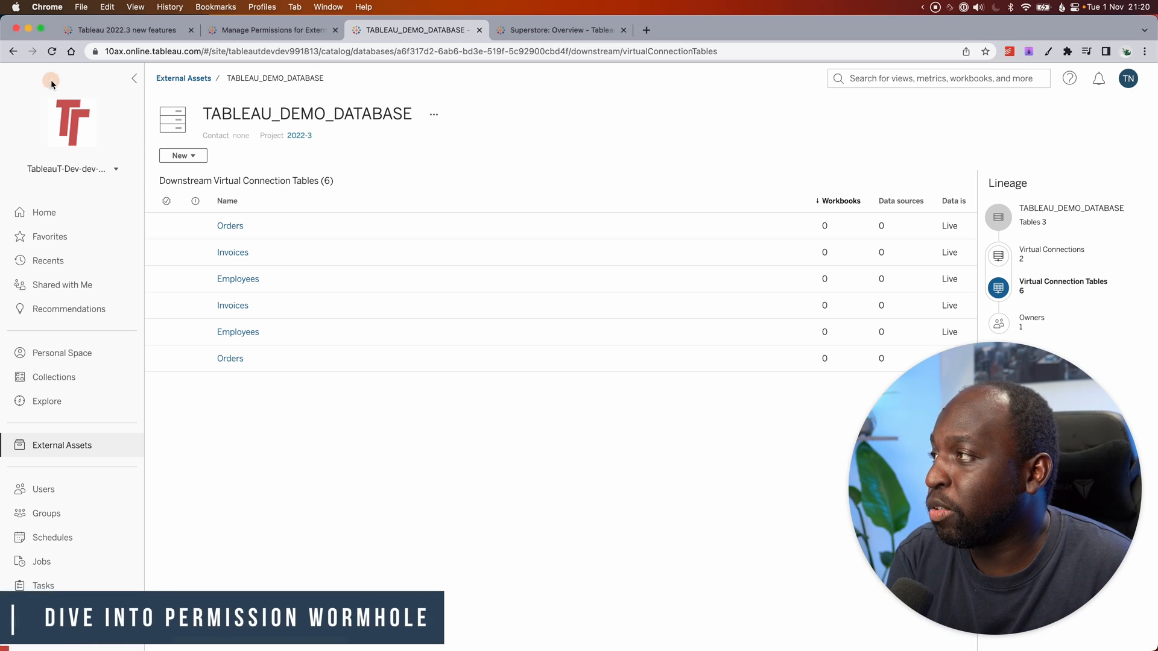
pyautogui.click(12, 50)
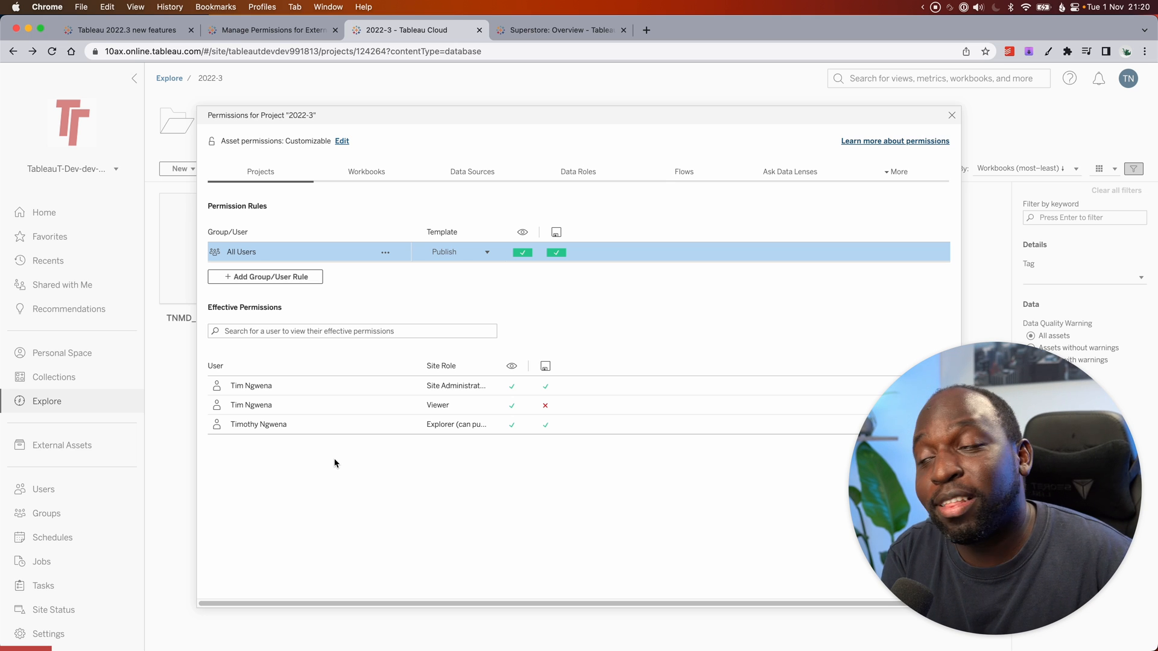
# - Show the 2022-3 project's permission rules for Databases
pyautogui.click(897, 171)
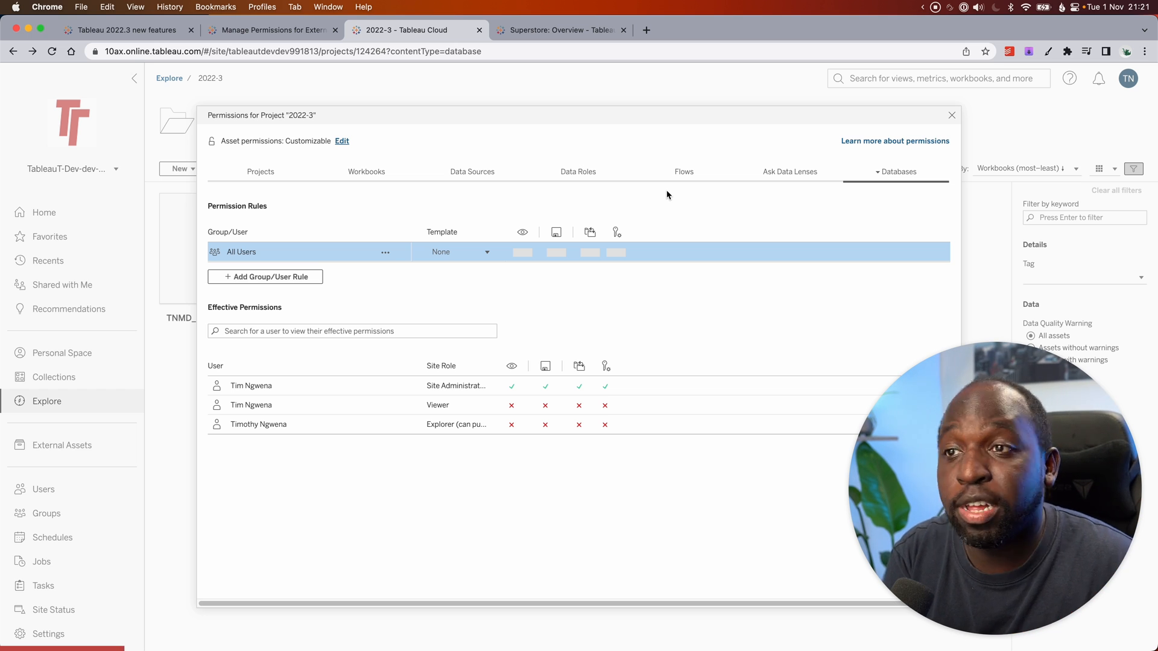
pyautogui.moveTo(974, 91)
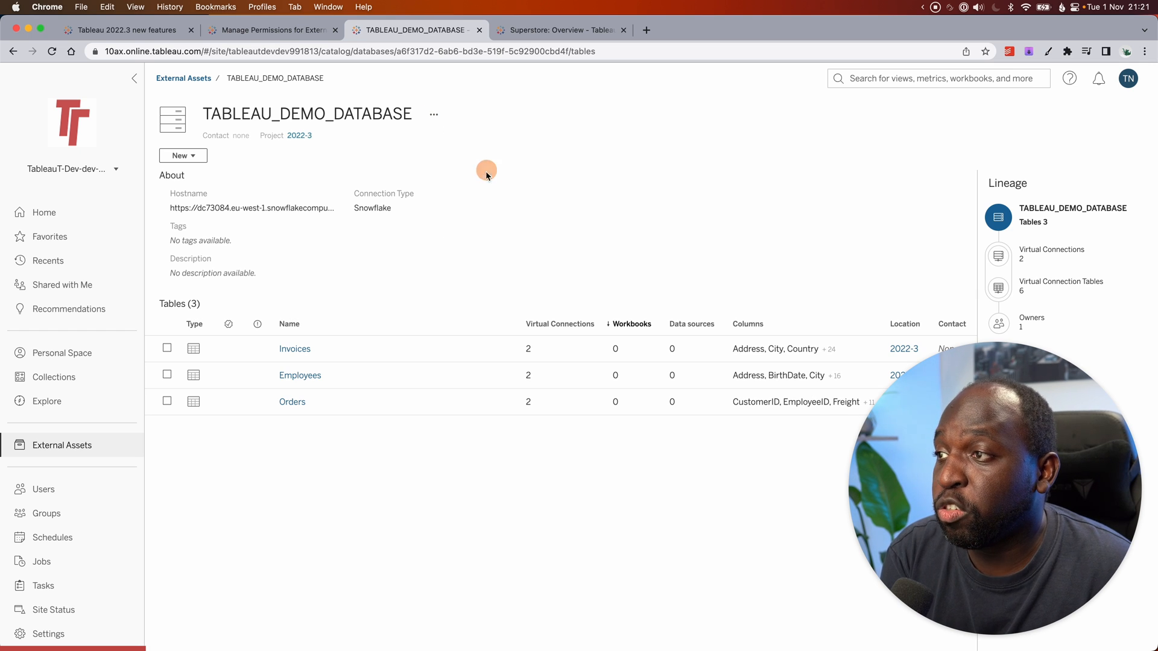
# - Review TABLEAU_DEMO_DATABASE's permissions, then the Invoices table's permissions, closing each dialog
pyautogui.click(433, 115)
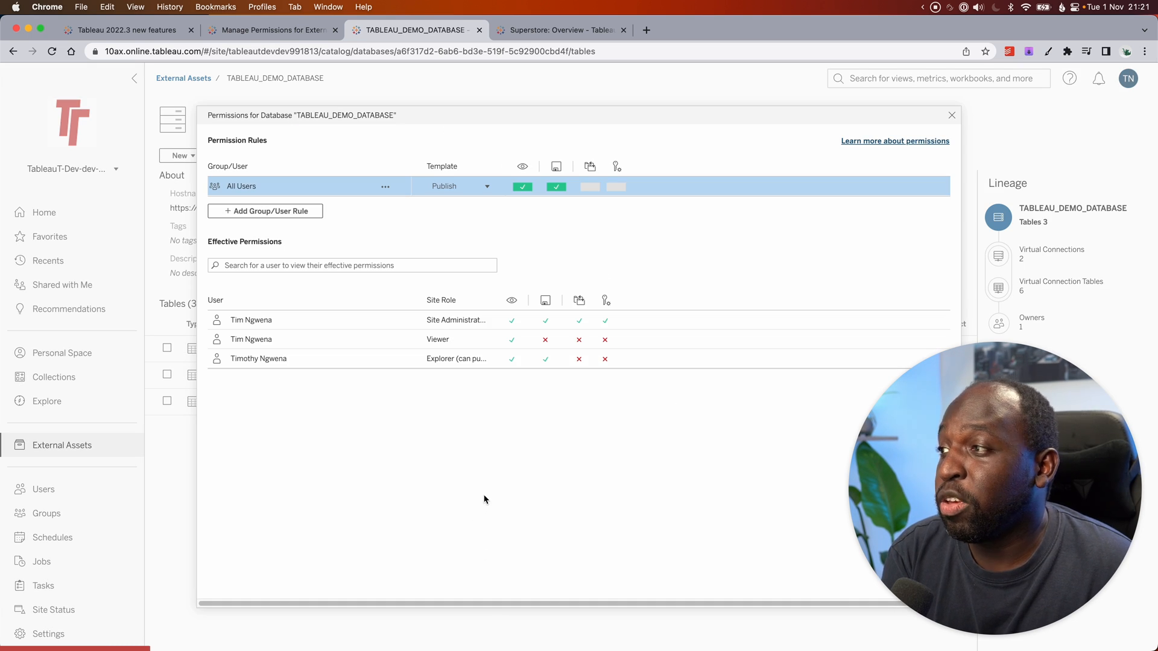
pyautogui.moveTo(486, 496)
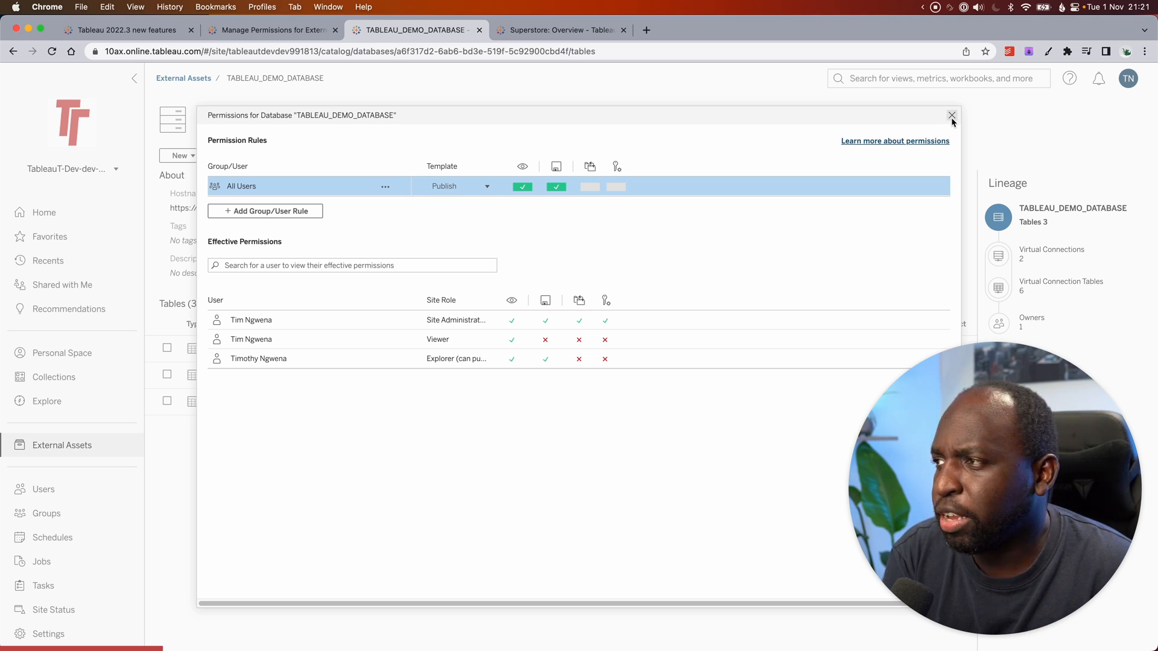
pyautogui.click(952, 115)
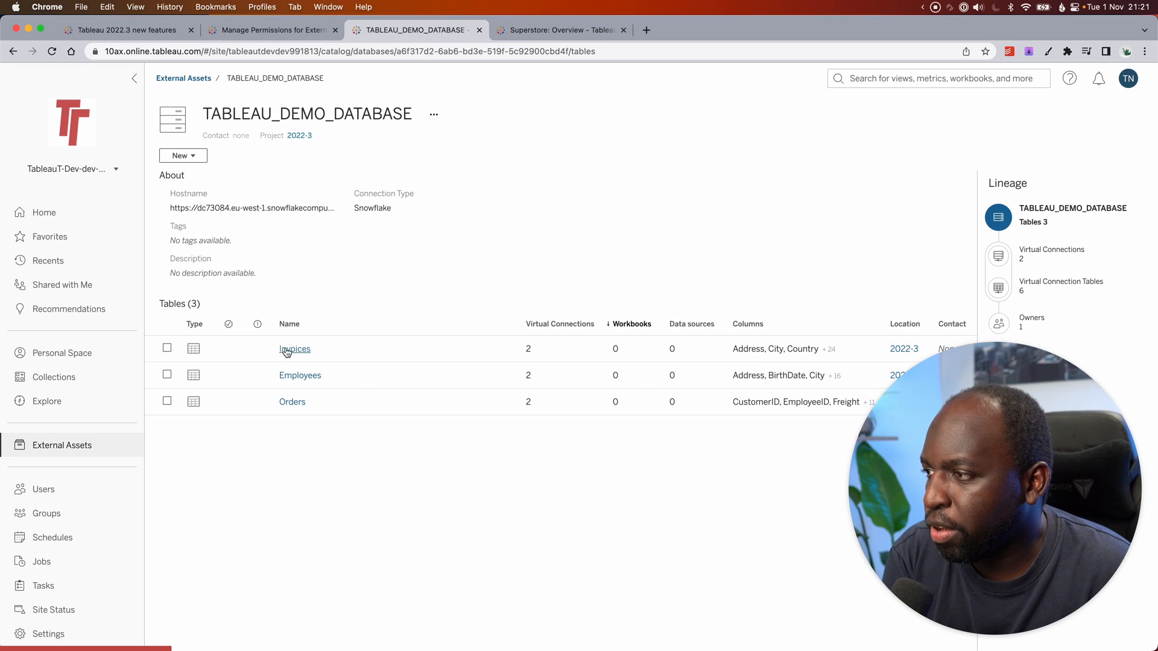
pyautogui.click(294, 349)
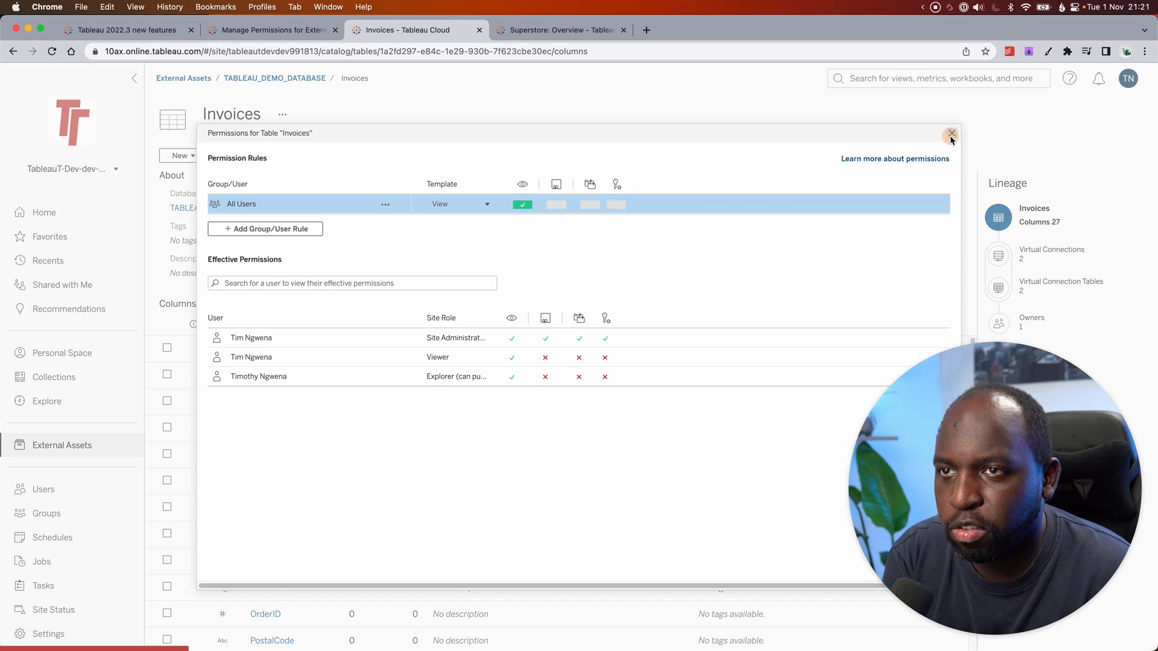
pyautogui.click(952, 134)
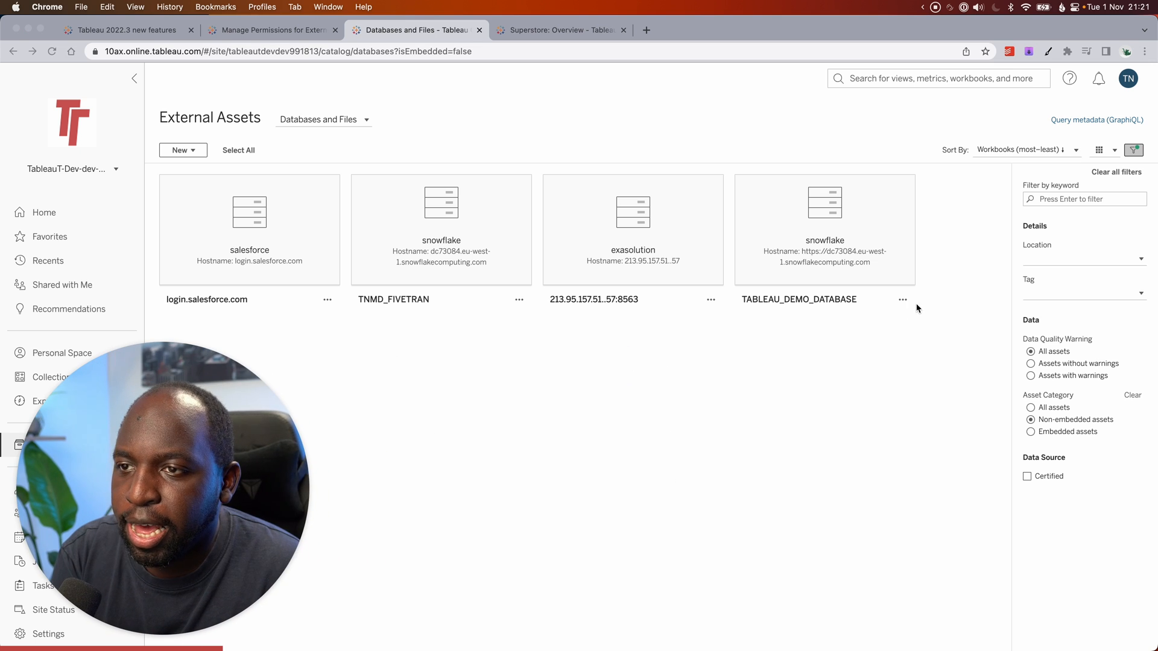
# - View TABLEAU_DEMO_DATABASE's permissions from its ⋯ menu and go to its details page
pyautogui.click(902, 300)
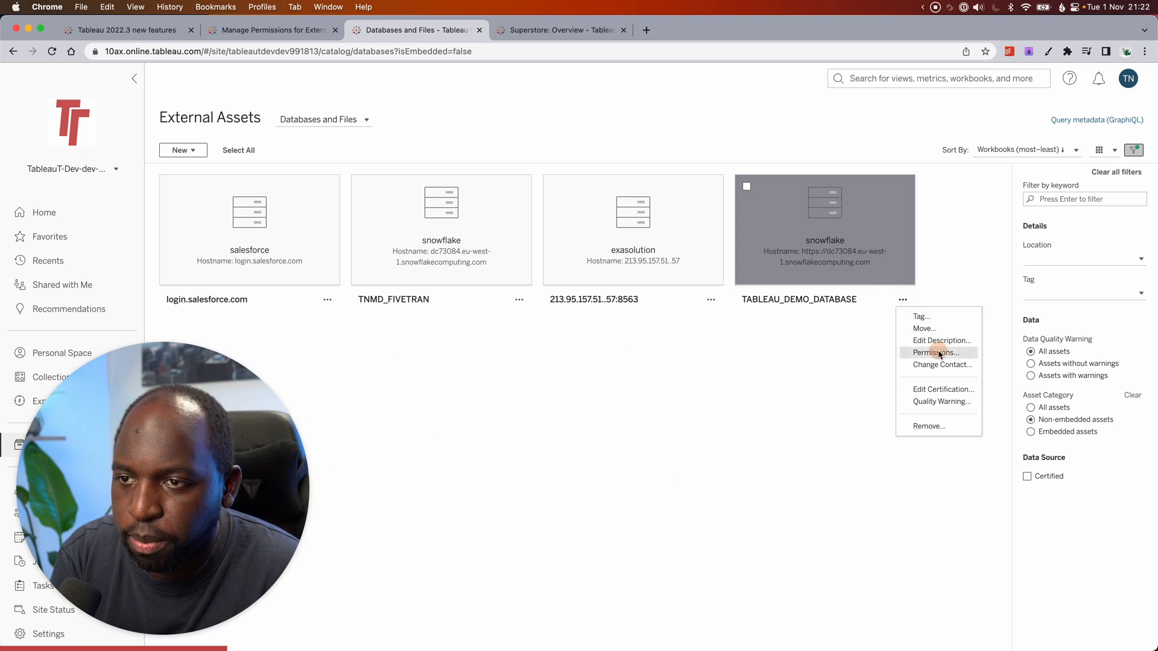
pyautogui.click(935, 353)
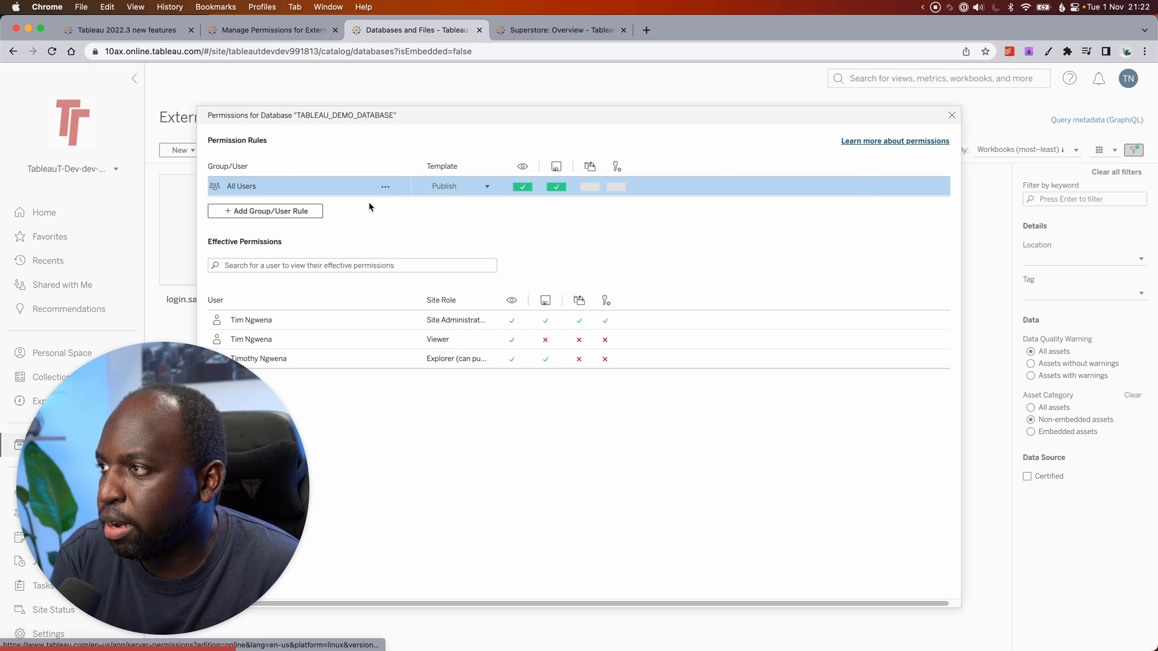
pyautogui.click(951, 116)
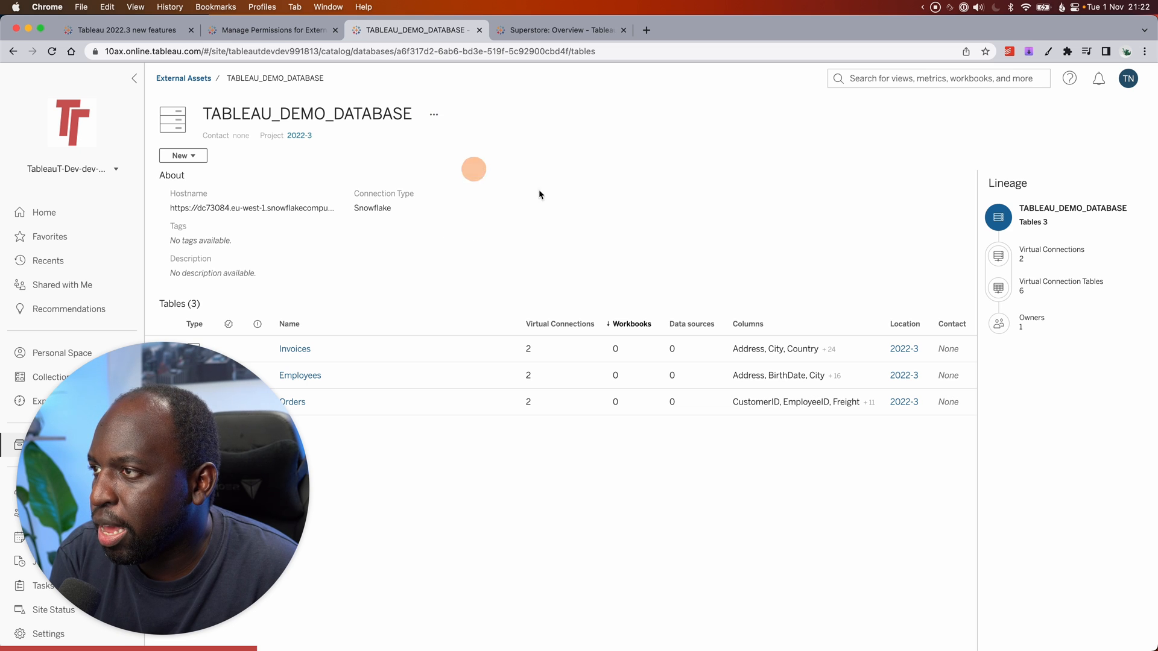
# - Check the database's permissions from its page, close them, and open the Invoices table
pyautogui.click(433, 115)
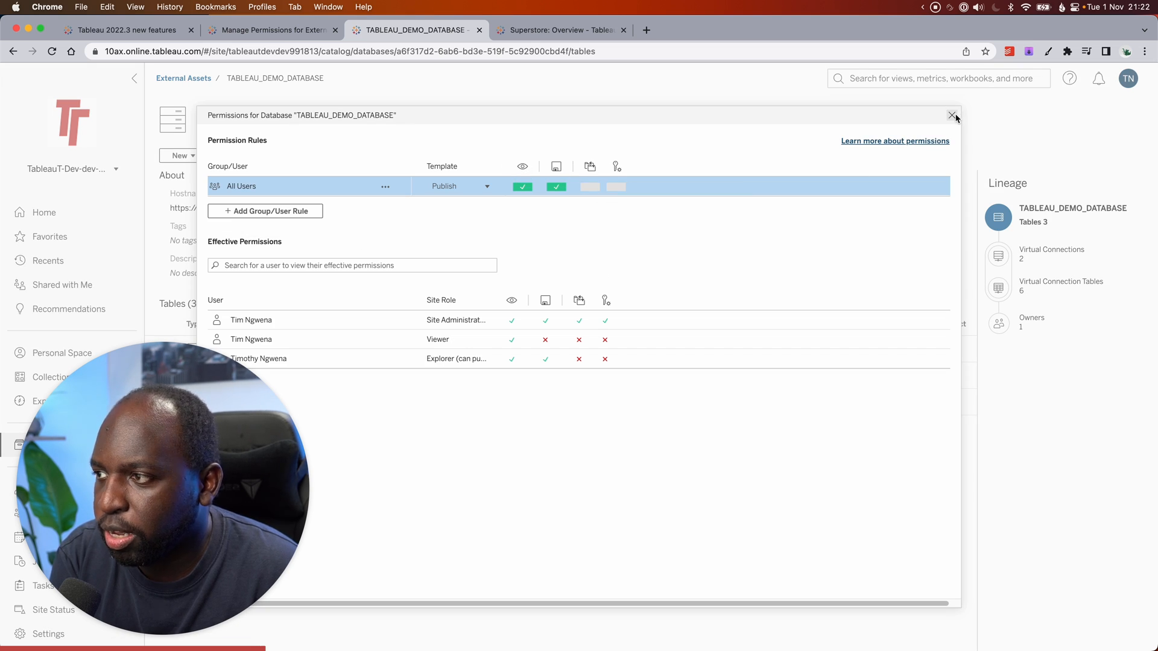
pyautogui.click(953, 117)
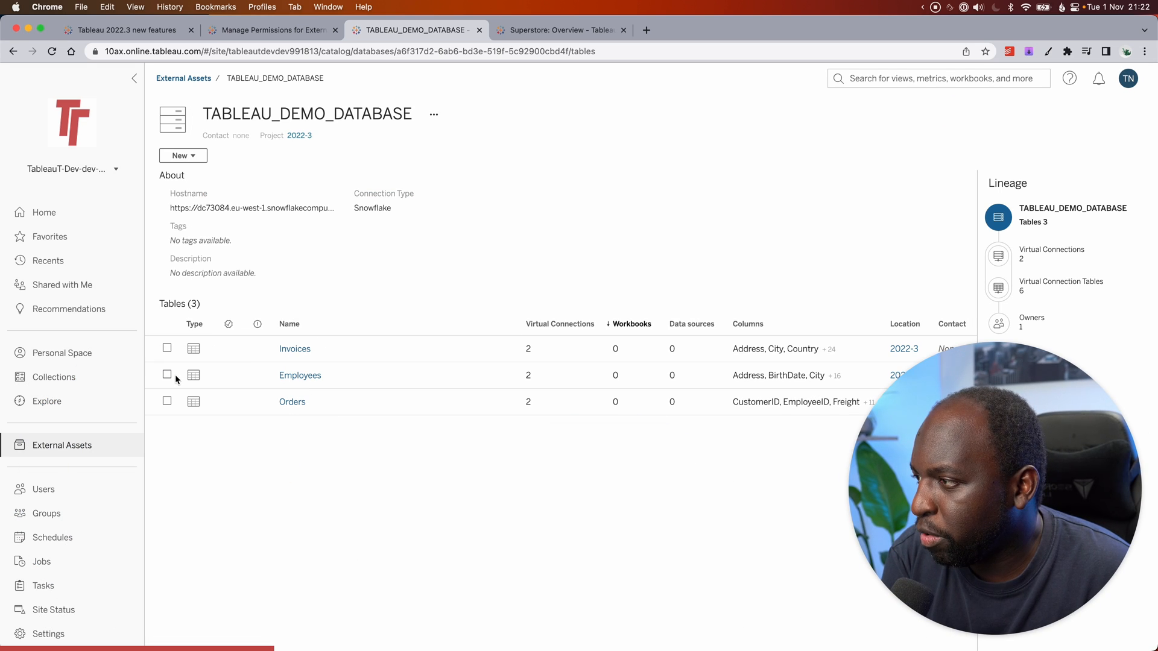
pyautogui.click(295, 348)
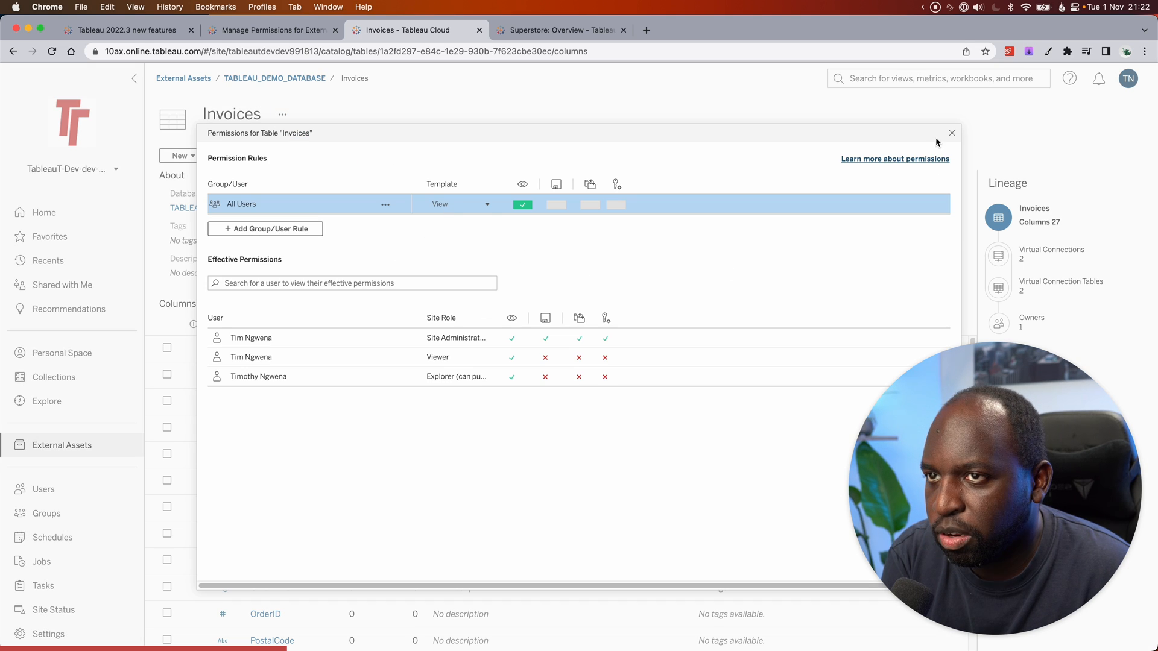
# - Close the Invoices table's Permissions dialog
pyautogui.click(951, 133)
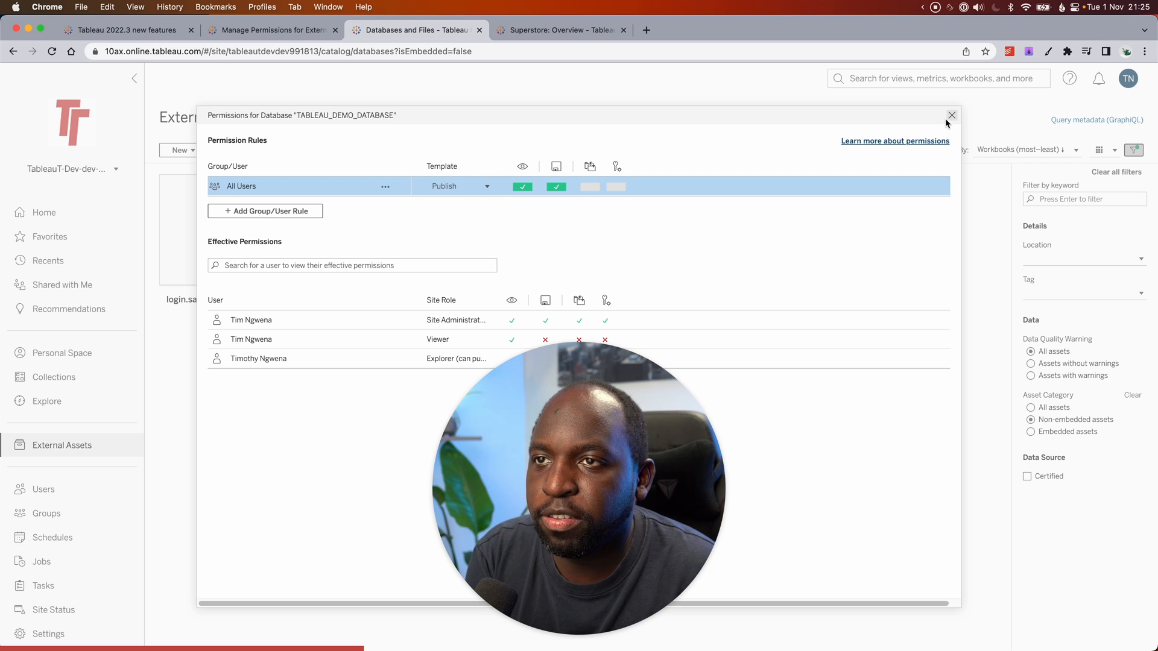
# - Open login.salesforce.com's permissions, review the table permission lock options and cancel, leaving them locked
pyautogui.click(952, 116)
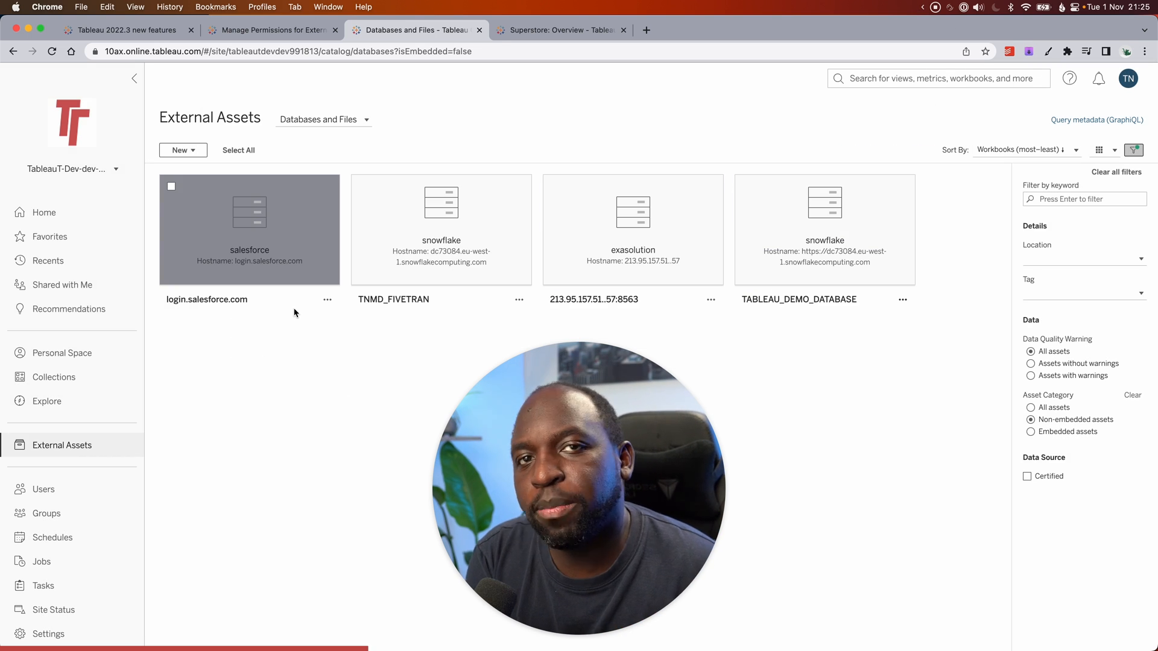
pyautogui.click(328, 299)
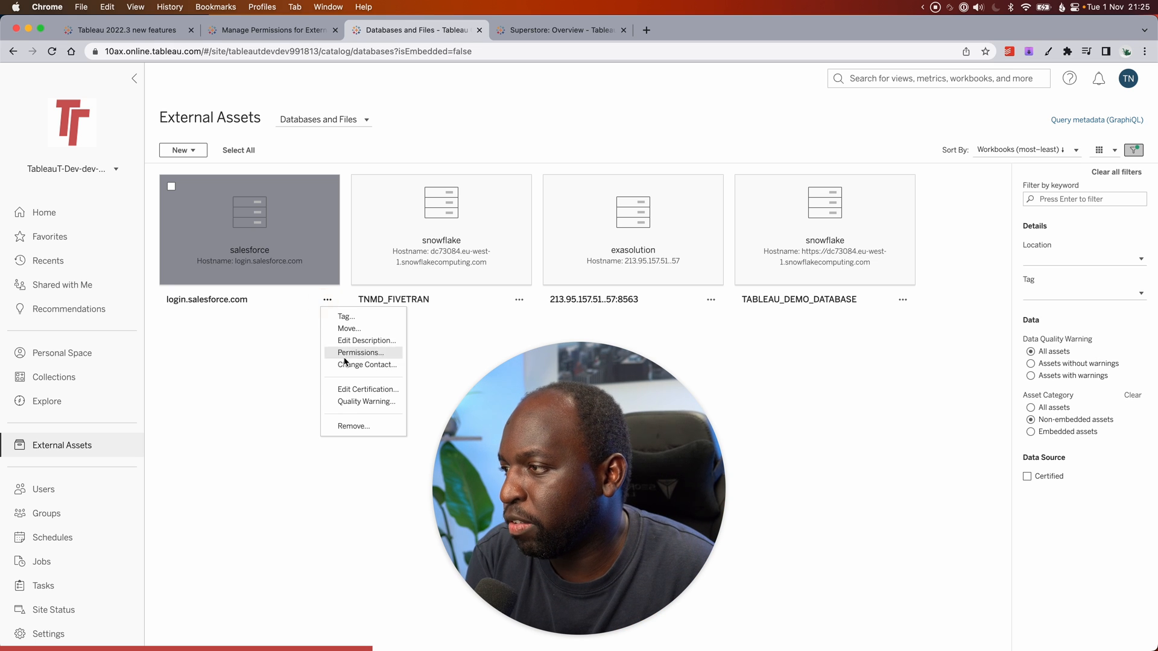
pyautogui.click(360, 352)
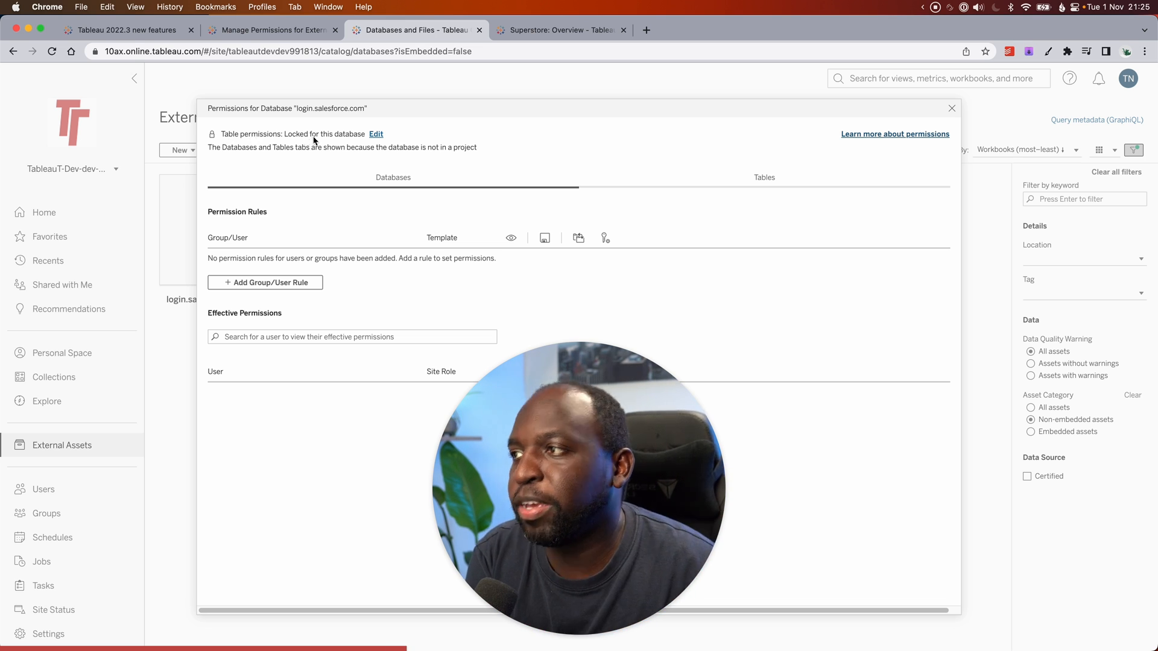
pyautogui.click(376, 134)
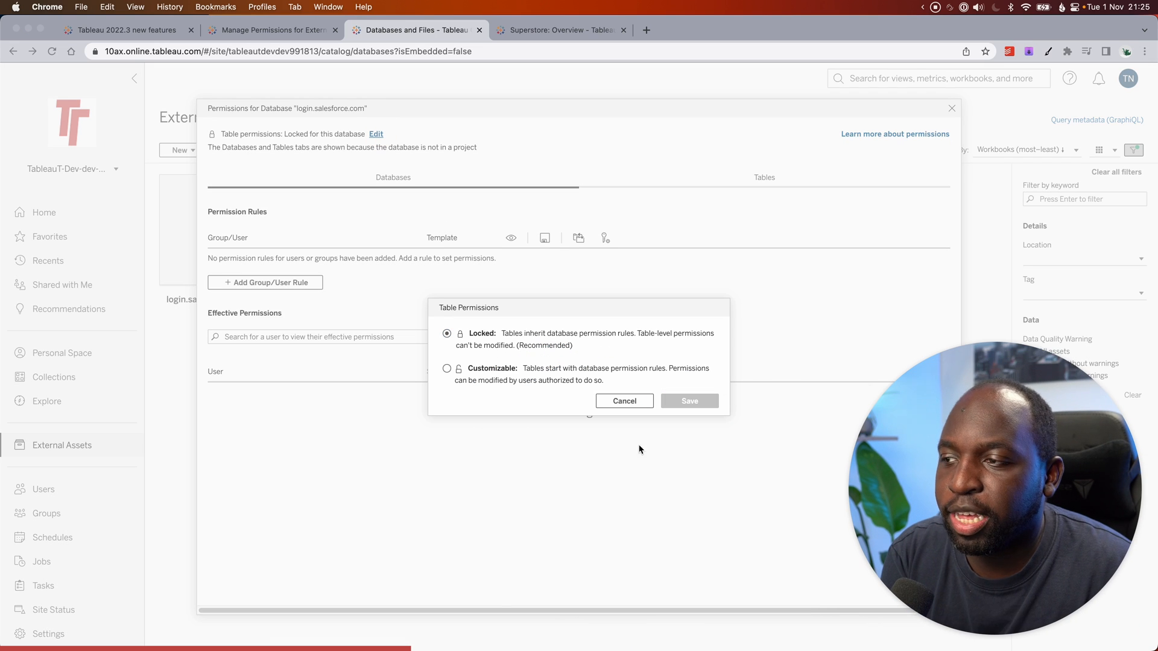
pyautogui.moveTo(522, 362)
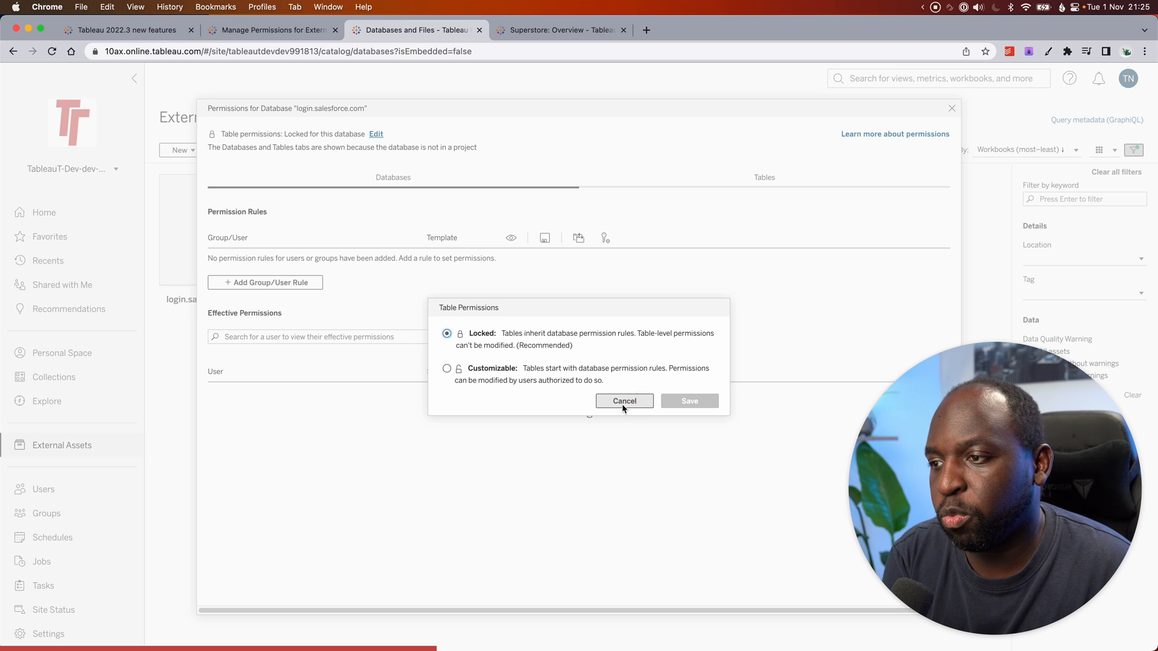
pyautogui.click(624, 401)
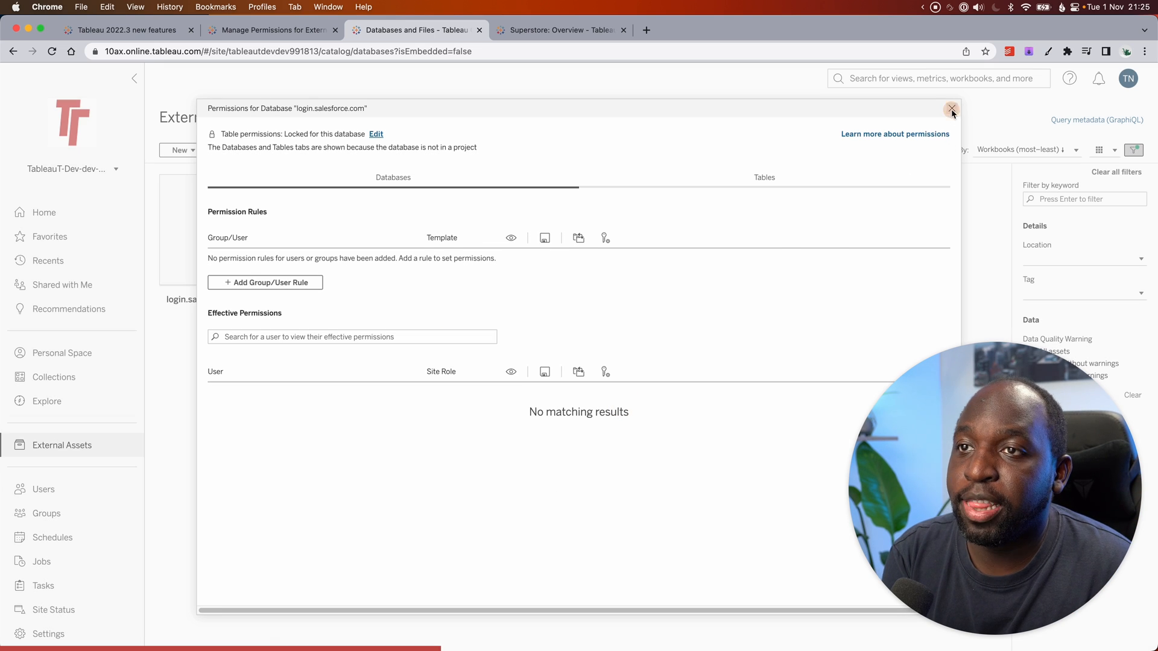
# - Review TNMD_FIVETRAN's permissions showing no rules, close them, and reopen login.salesforce.com's ⋯ menu
pyautogui.click(952, 108)
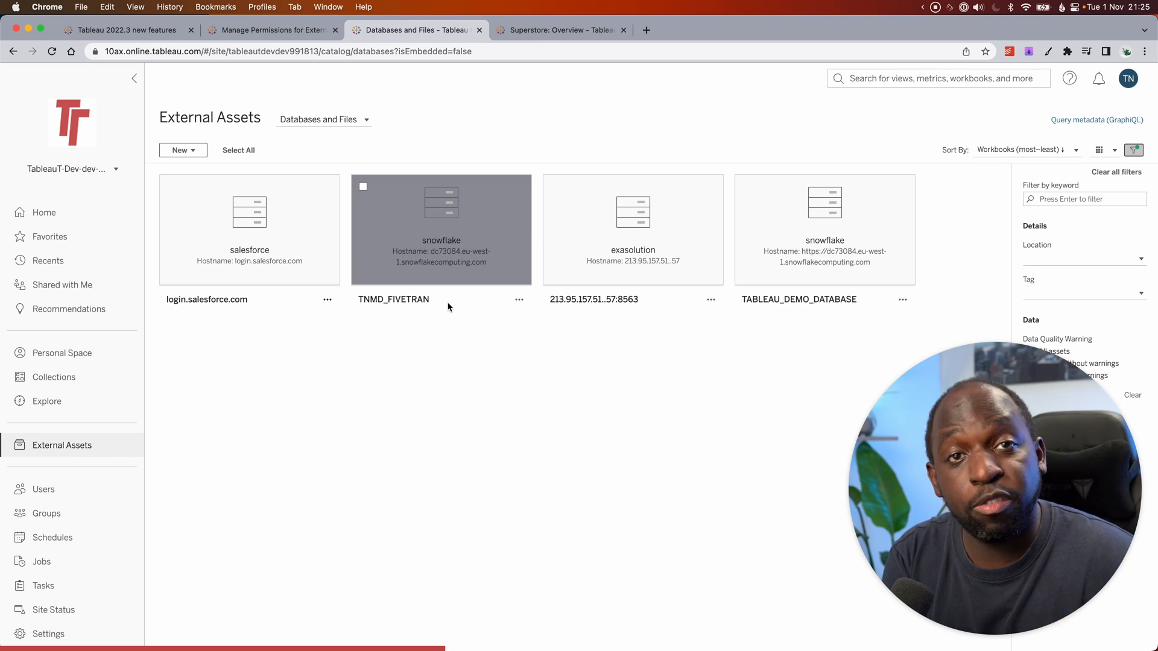
pyautogui.click(518, 299)
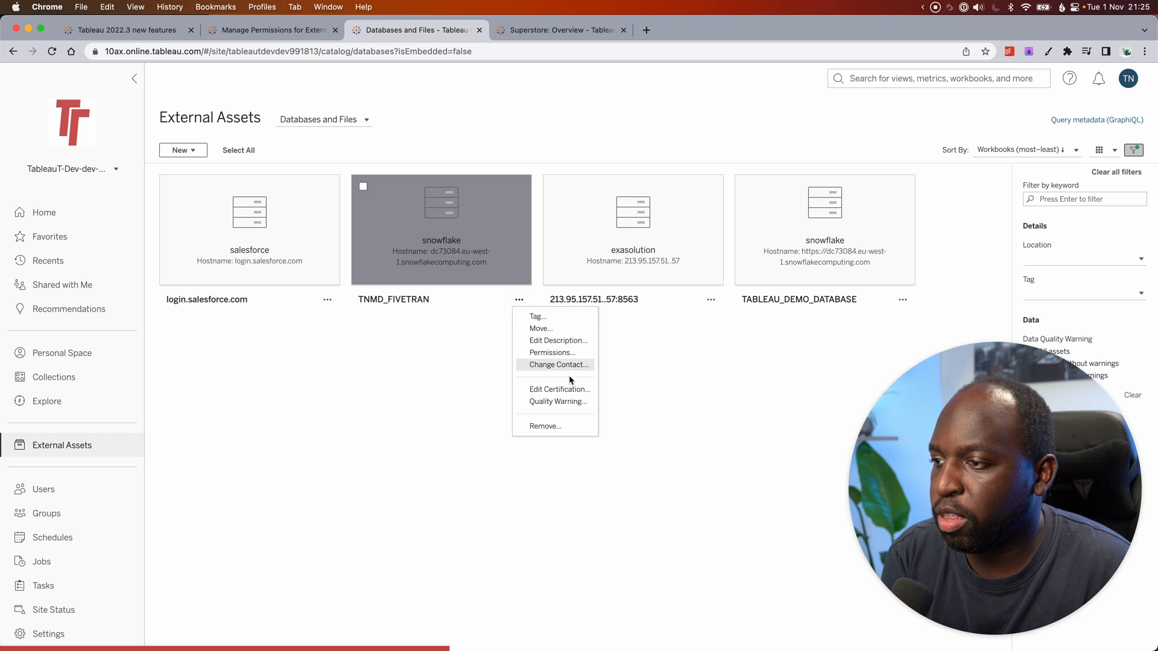
pyautogui.click(552, 352)
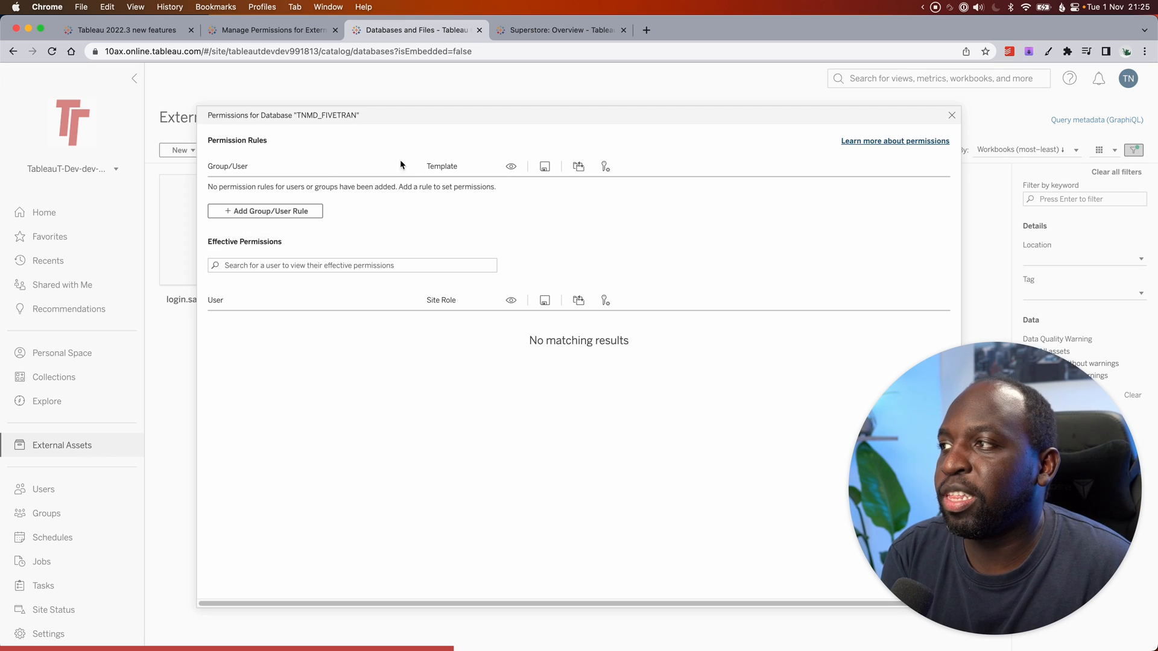
pyautogui.moveTo(328, 142)
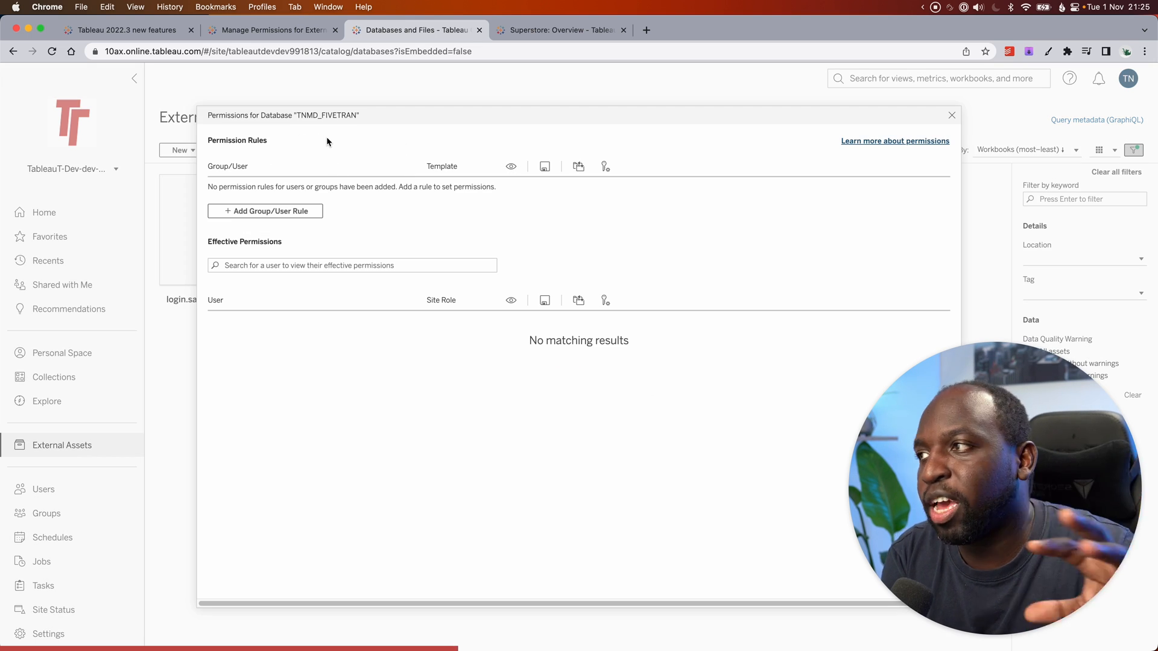
pyautogui.moveTo(302, 146)
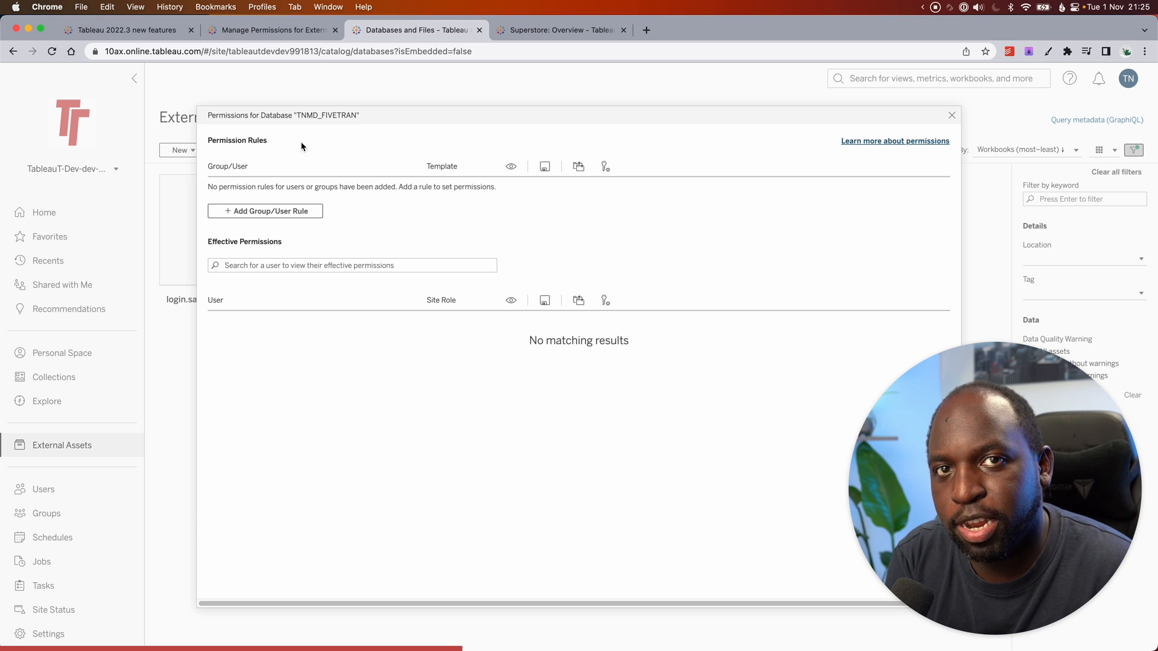
pyautogui.click(952, 116)
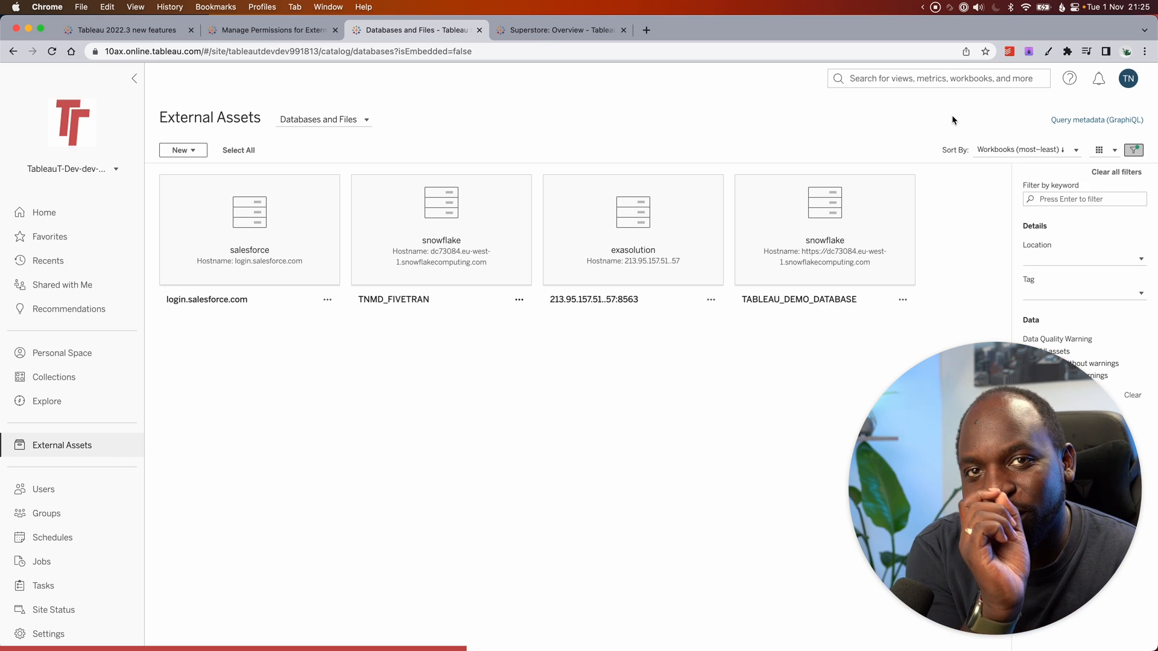
pyautogui.click(327, 299)
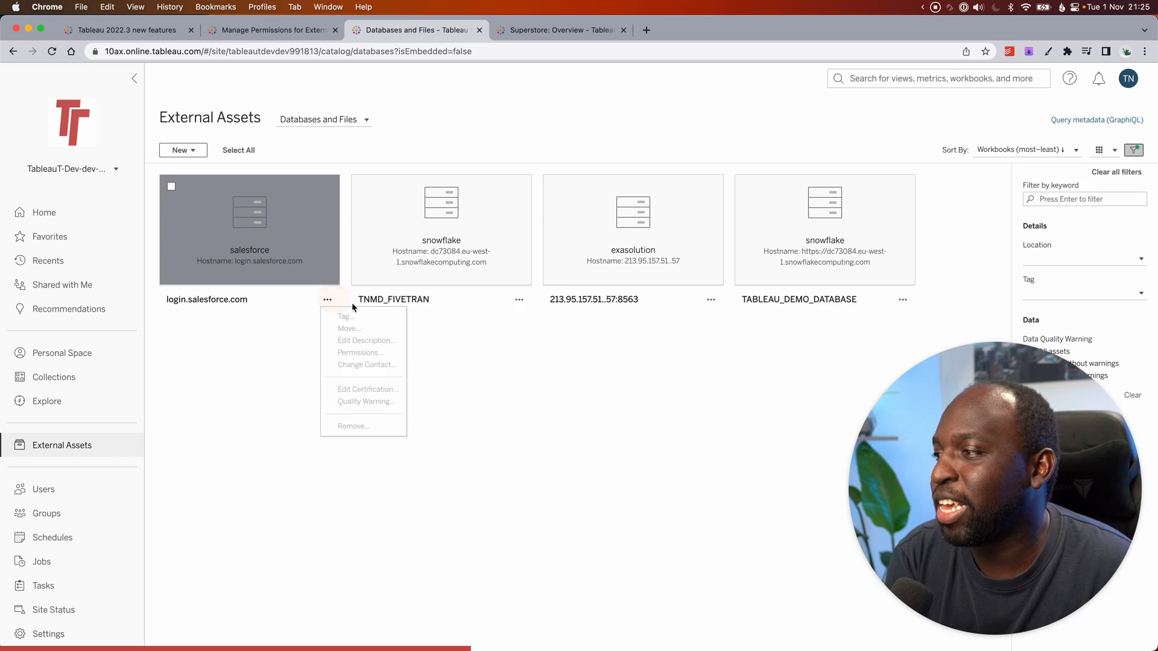
# - Bring up the database permissions for login.salesforce.com from its actions menu
pyautogui.click(374, 360)
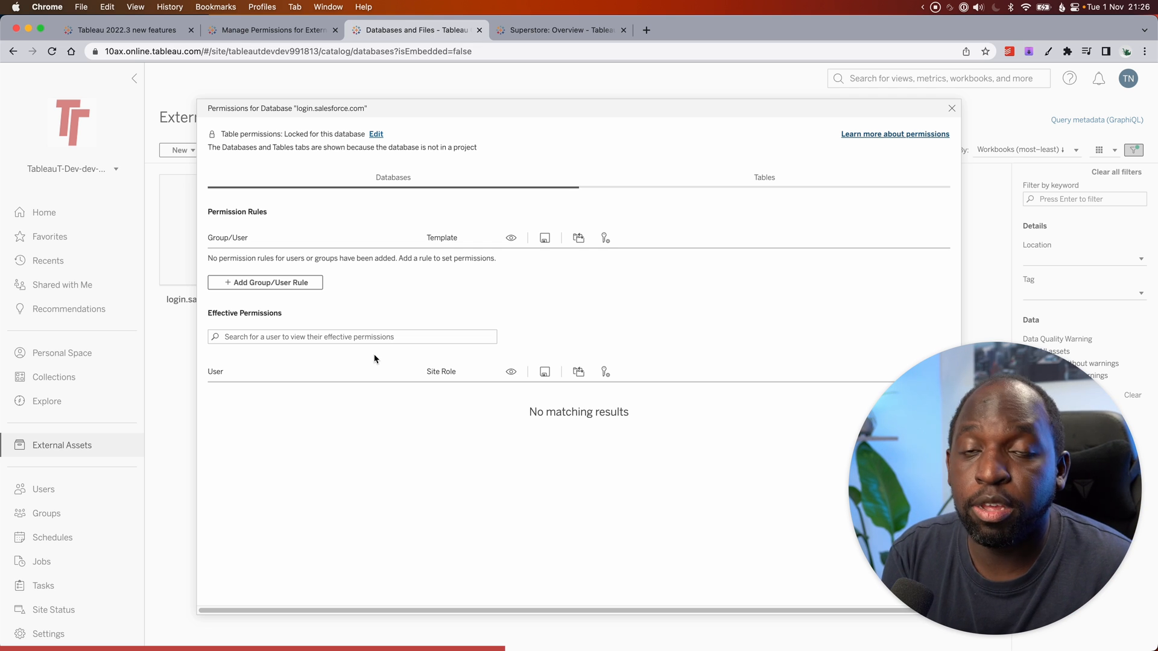
pyautogui.moveTo(692, 152)
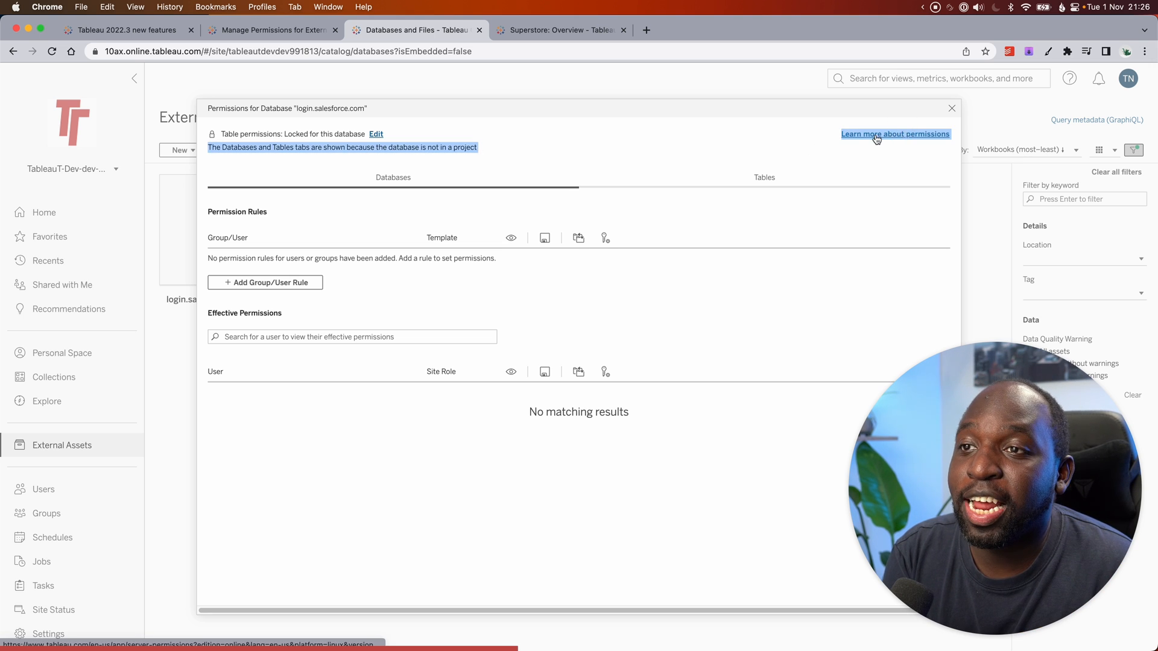
# - Follow the 'Learn more about permissions' link to the Permissions help article
pyautogui.click(895, 134)
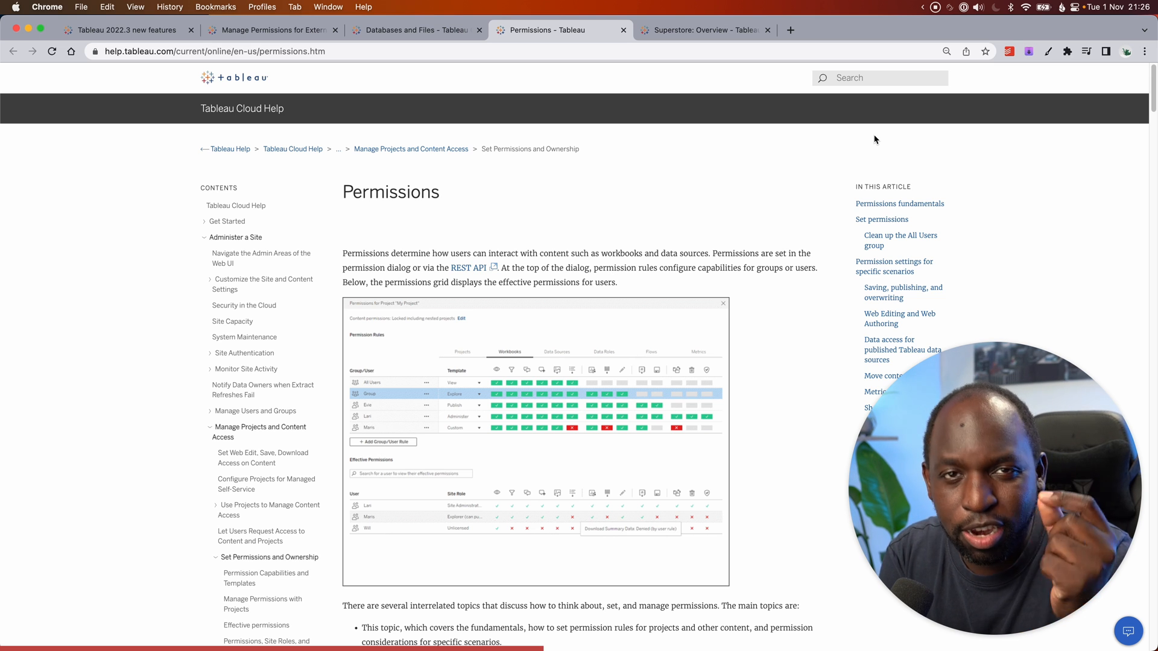
# - Return to External Assets, leave table permissions locked, and bring up TABLEAU_DEMO_DATABASE's actions
pyautogui.click(413, 30)
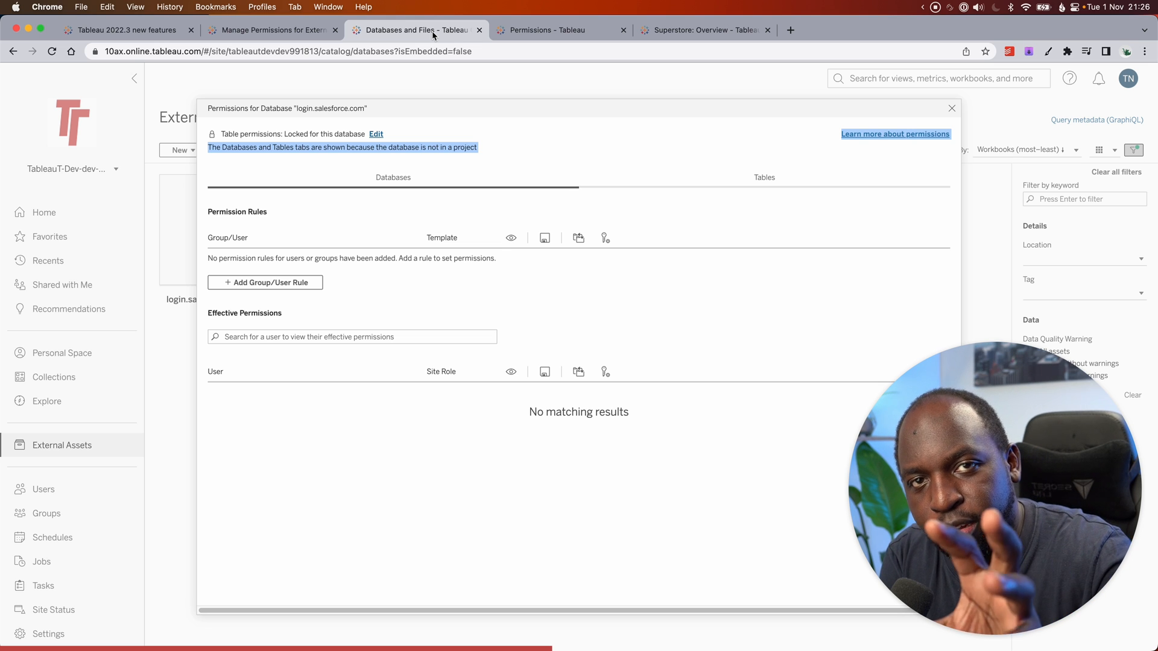
pyautogui.moveTo(83, 325)
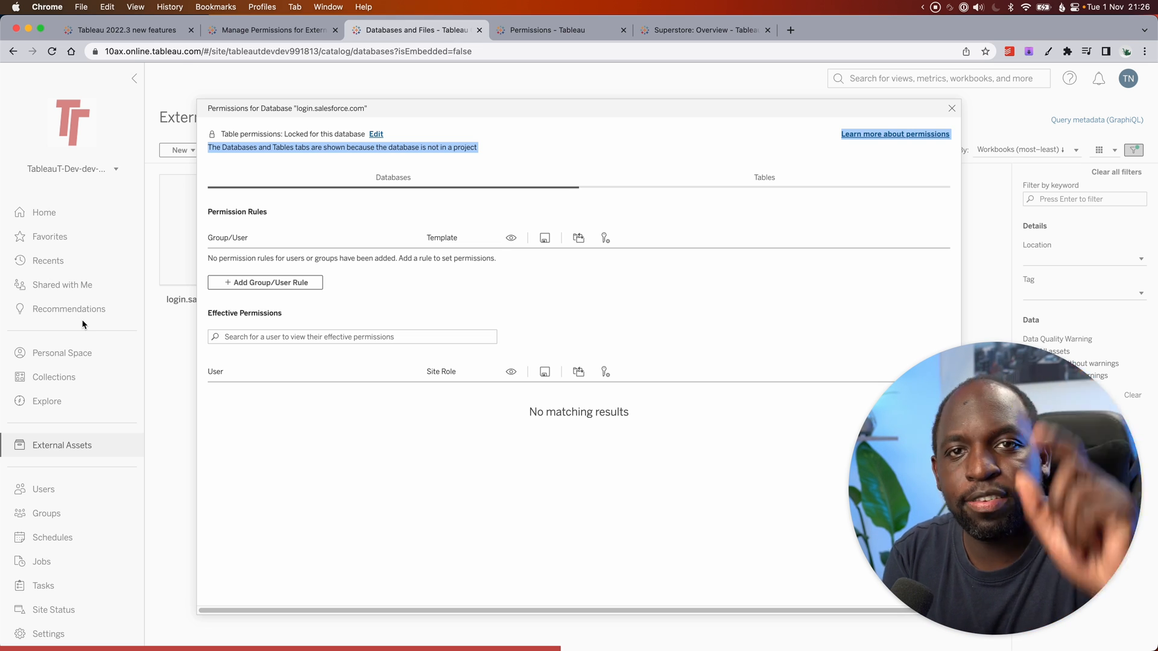
pyautogui.moveTo(384, 140)
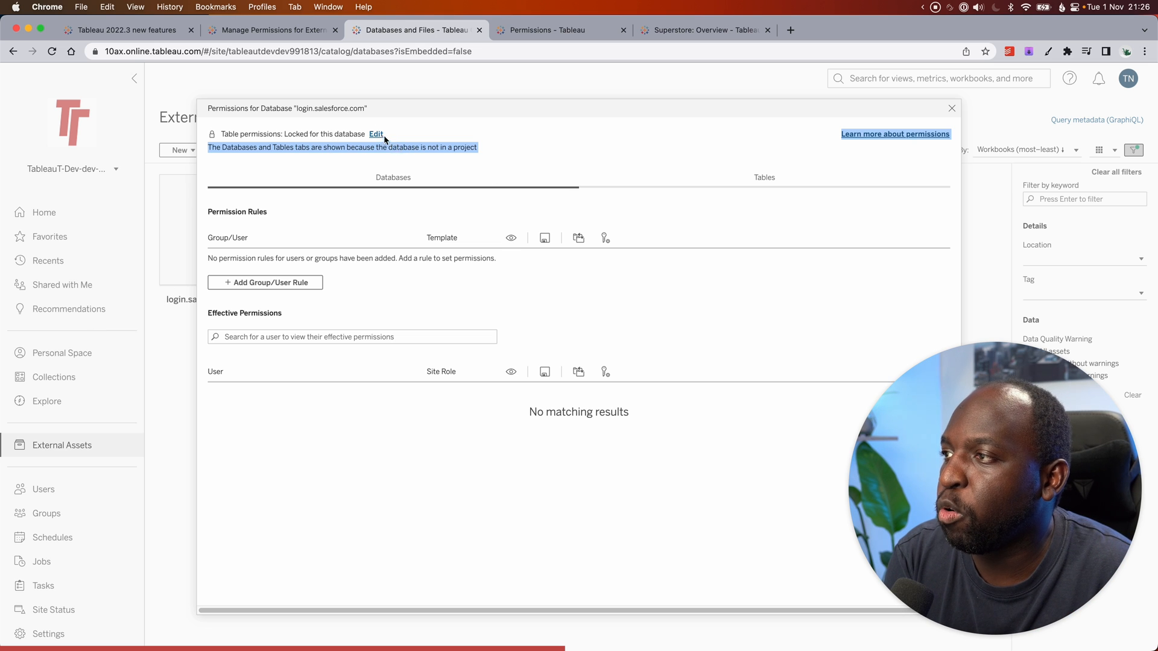
pyautogui.click(377, 134)
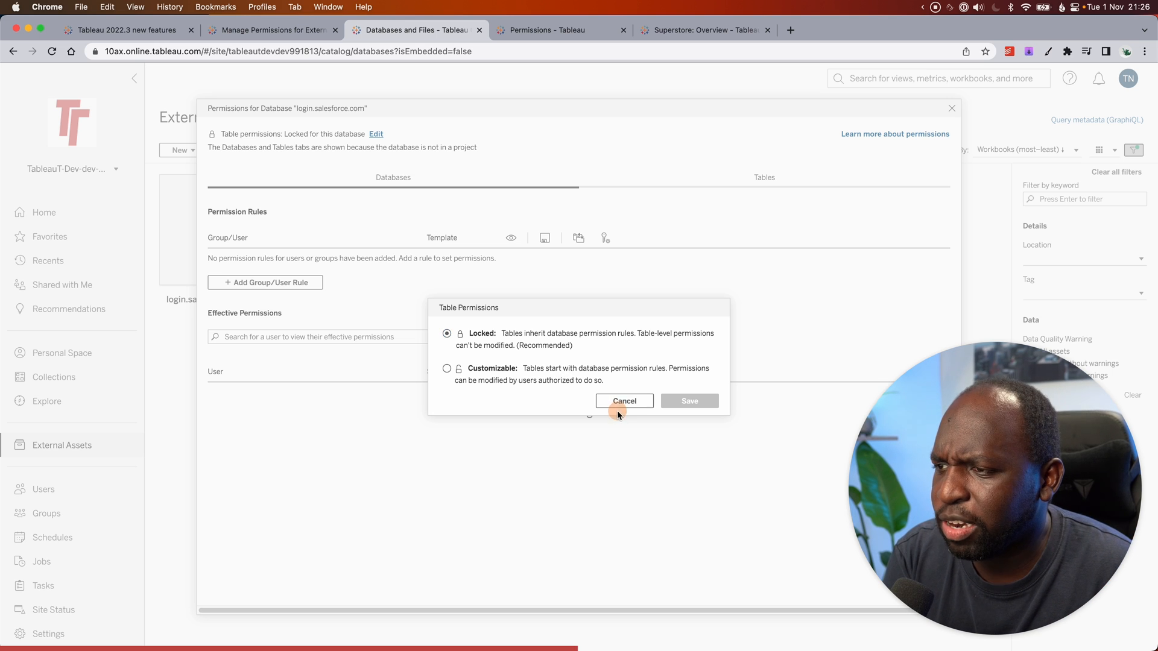
pyautogui.click(623, 400)
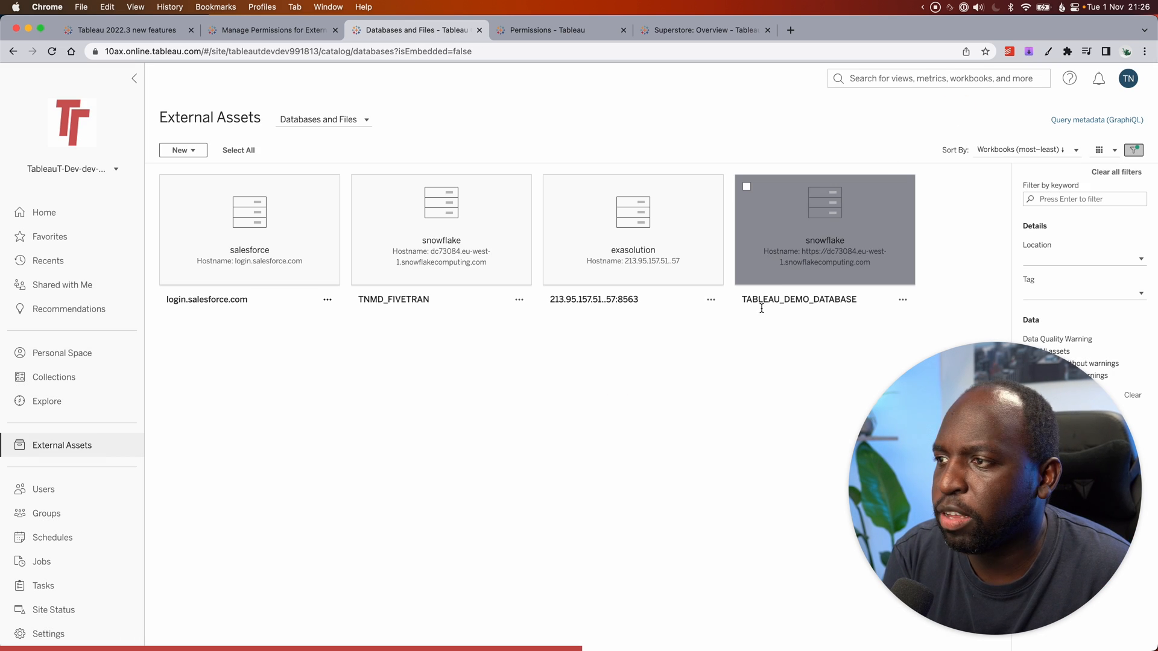
pyautogui.click(902, 299)
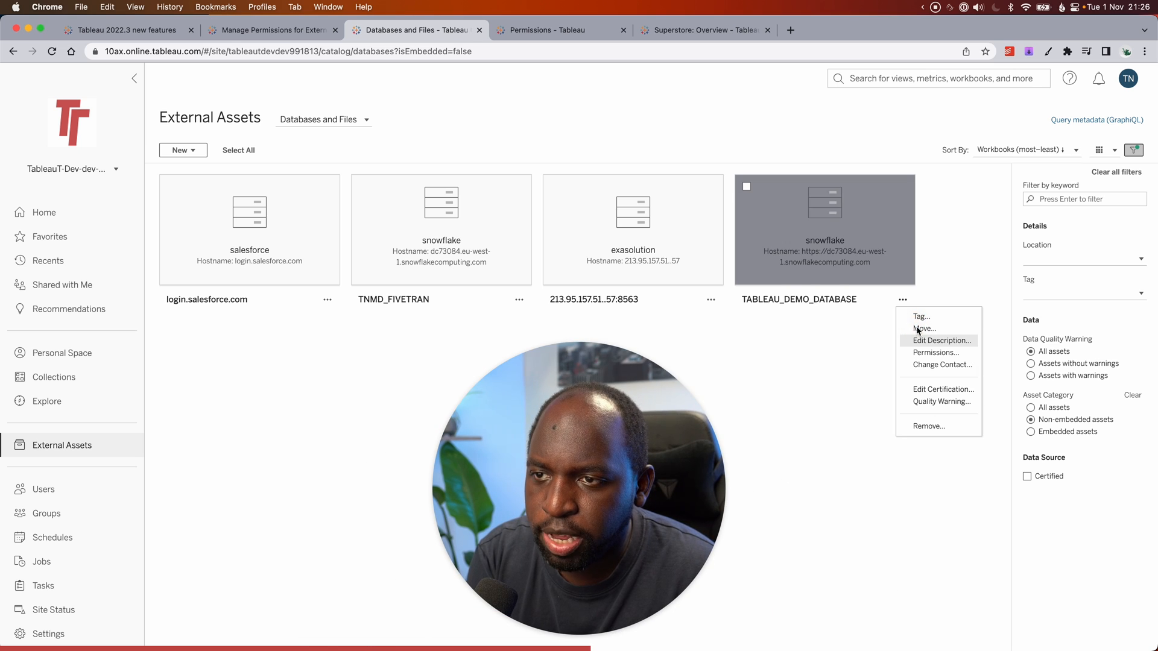
# - Browse and collapse the Move destination projects tree for TABLEAU_DEMO_DATABASE without moving it
pyautogui.click(924, 328)
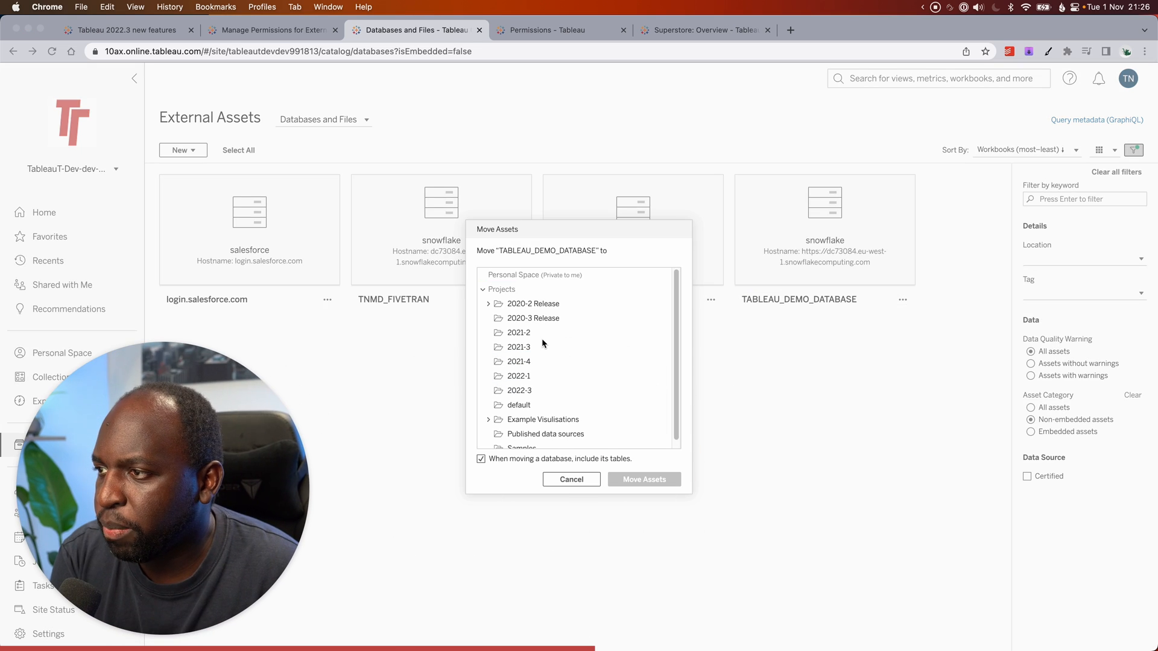
pyautogui.click(532, 275)
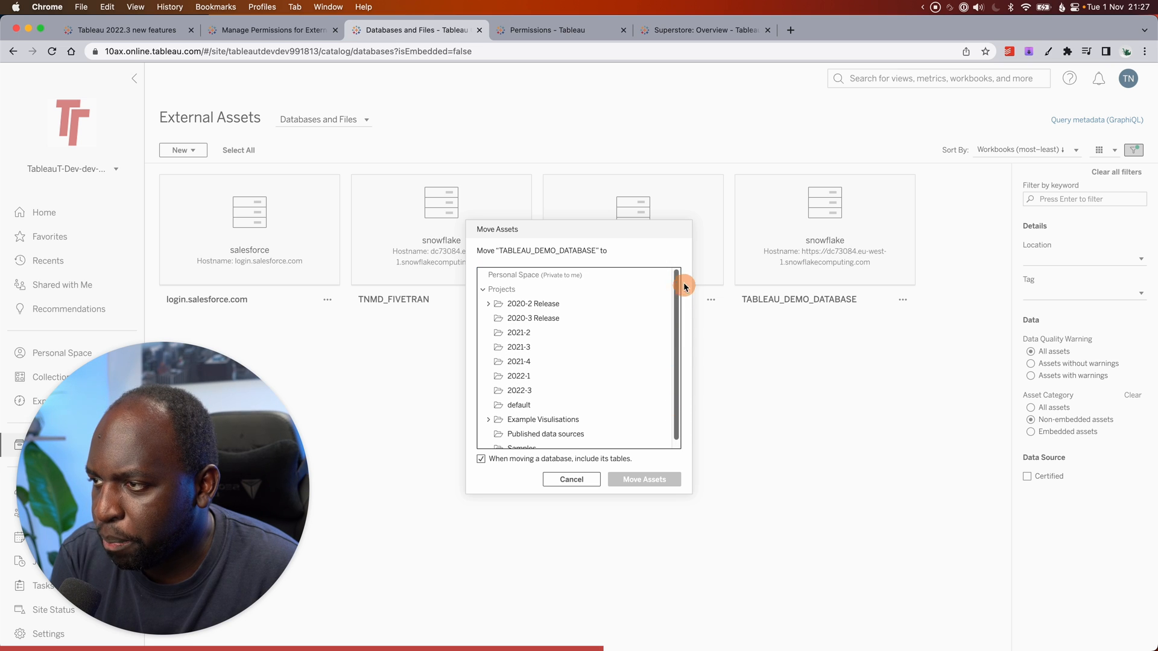
pyautogui.click(489, 288)
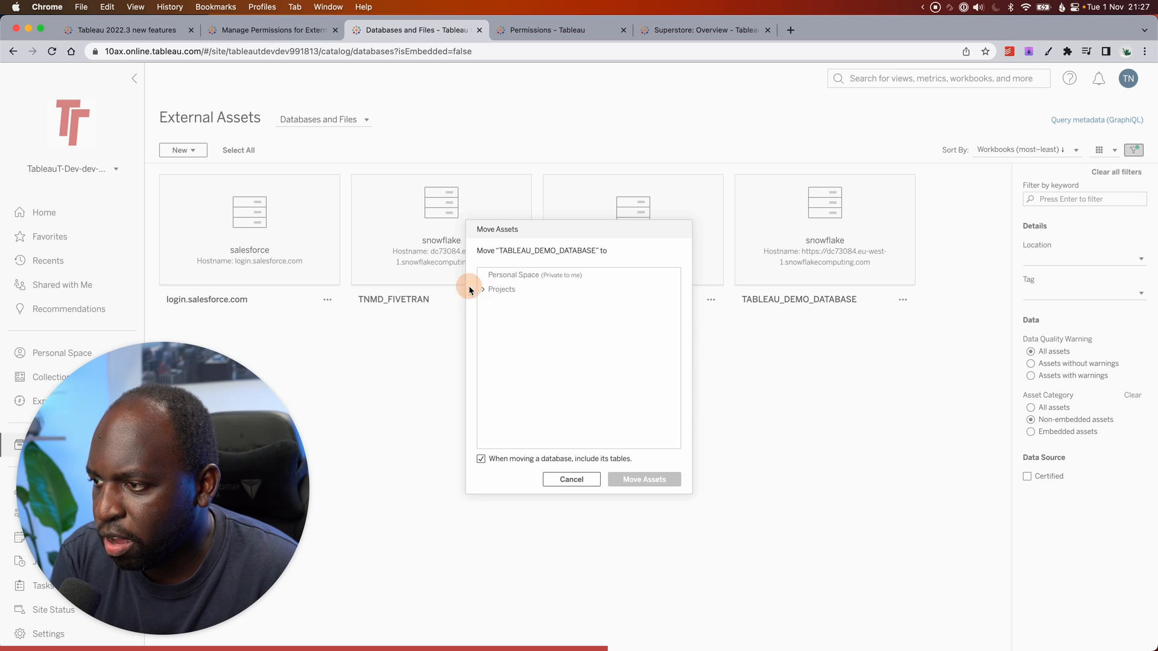
pyautogui.click(481, 288)
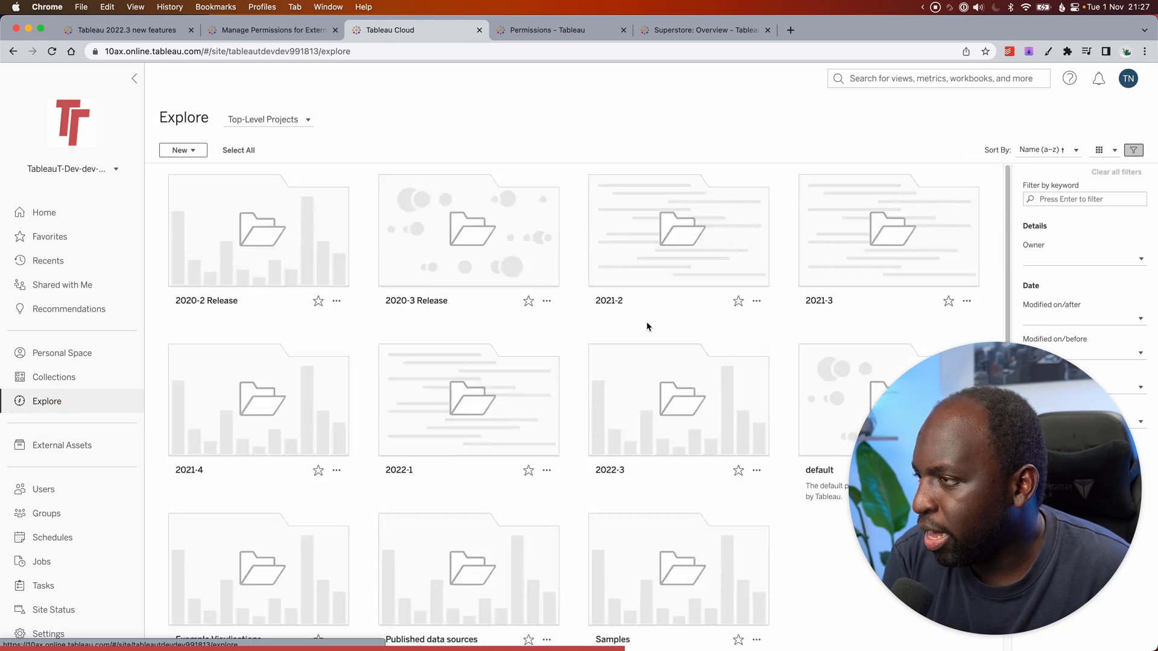
# - Show only databases in the 2022-3 project and cancel the Remove prompt for TABLEAU_DEMO_DATABASE
pyautogui.doubleClick(608, 399)
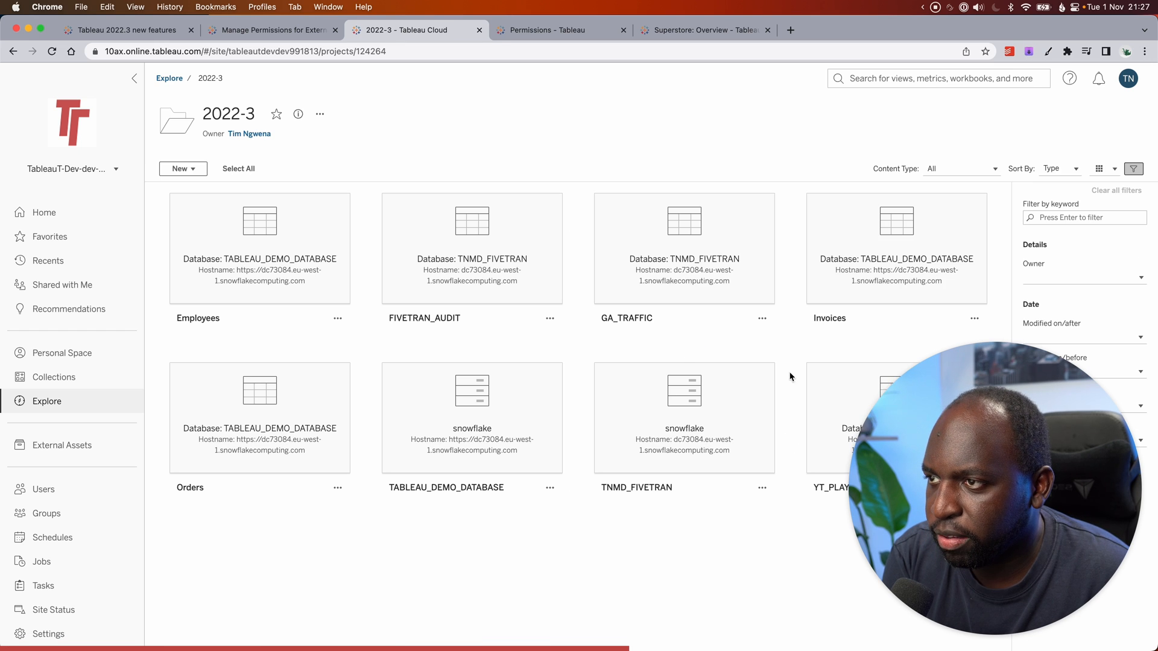
pyautogui.moveTo(350, 170)
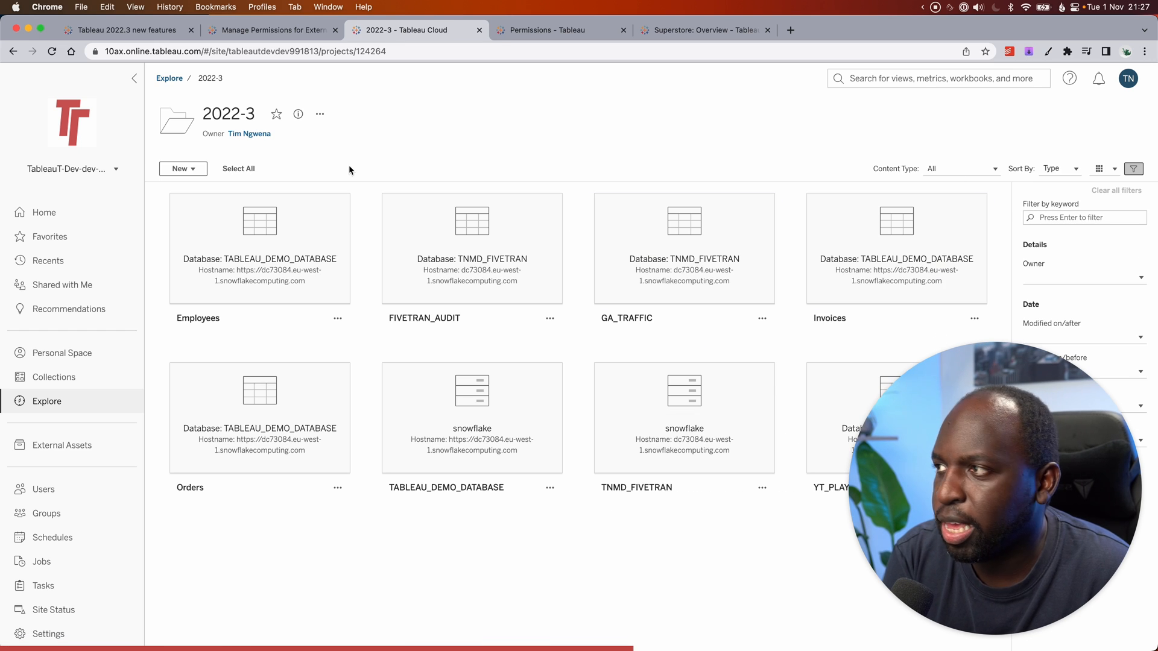
pyautogui.click(959, 169)
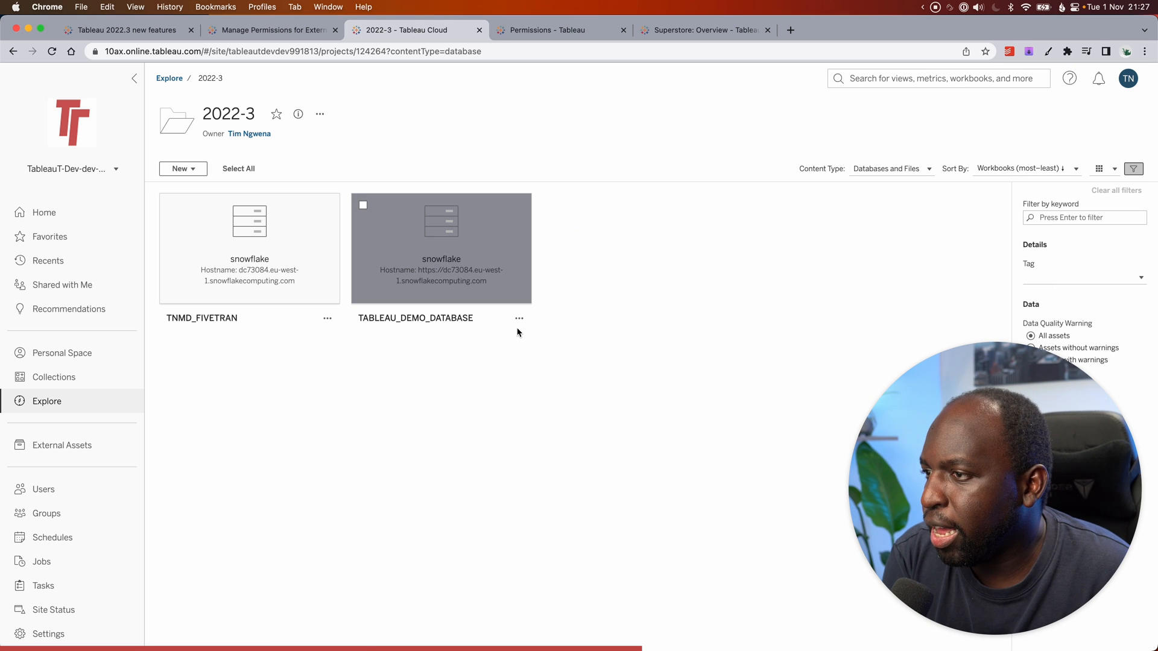
pyautogui.click(519, 318)
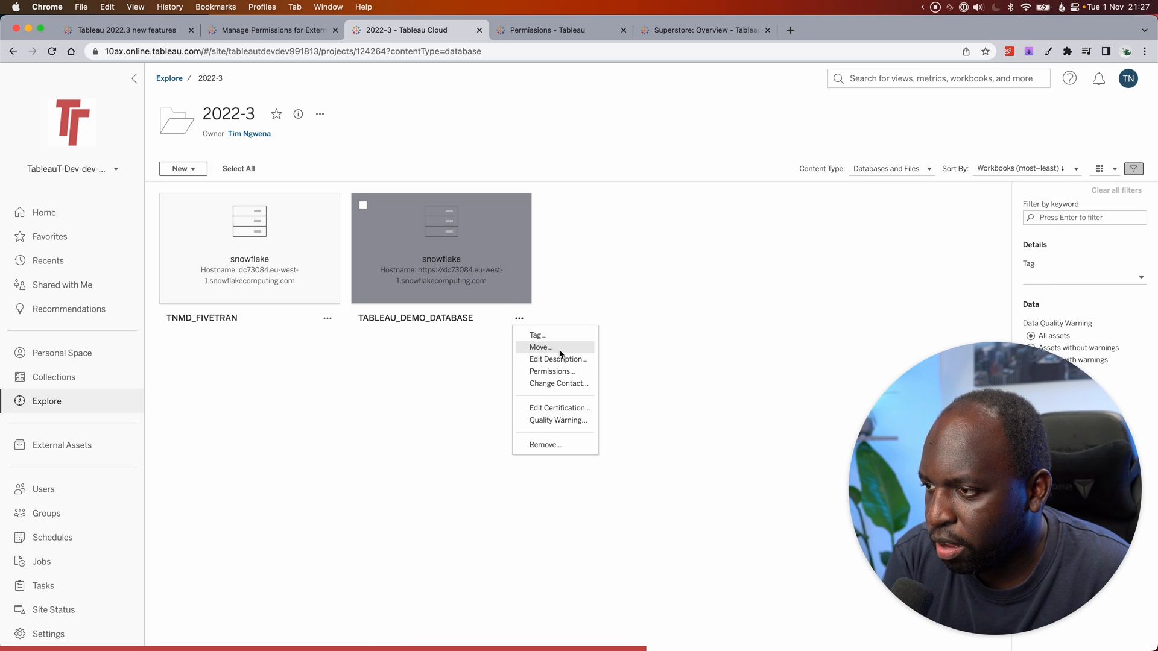
pyautogui.click(545, 446)
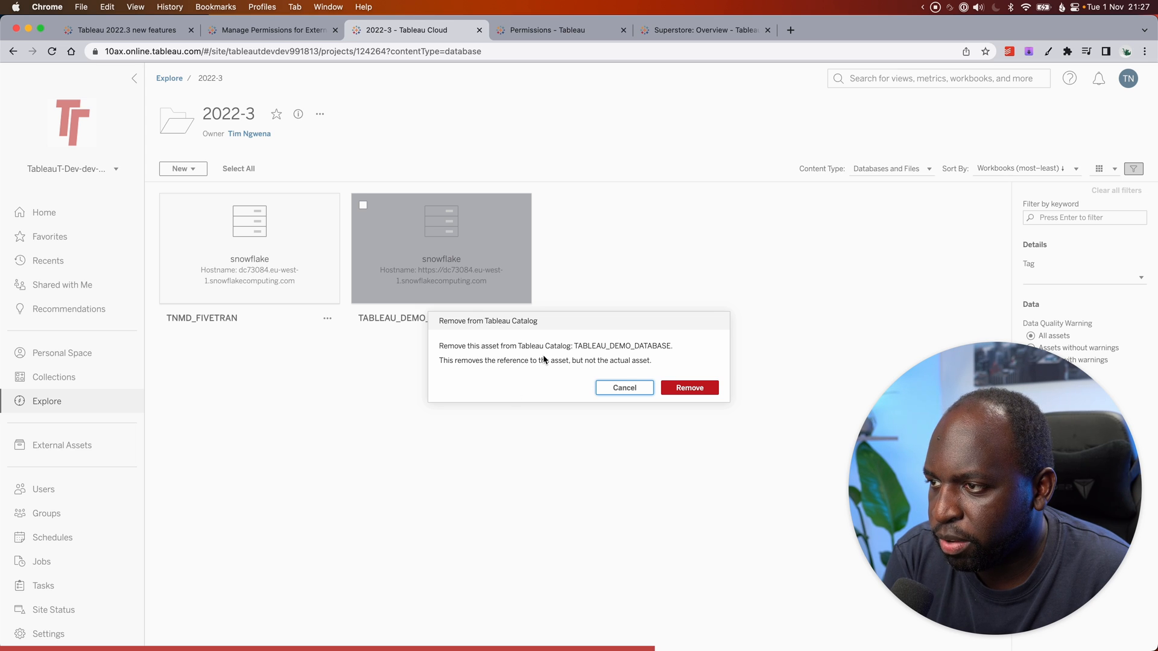
pyautogui.moveTo(591, 376)
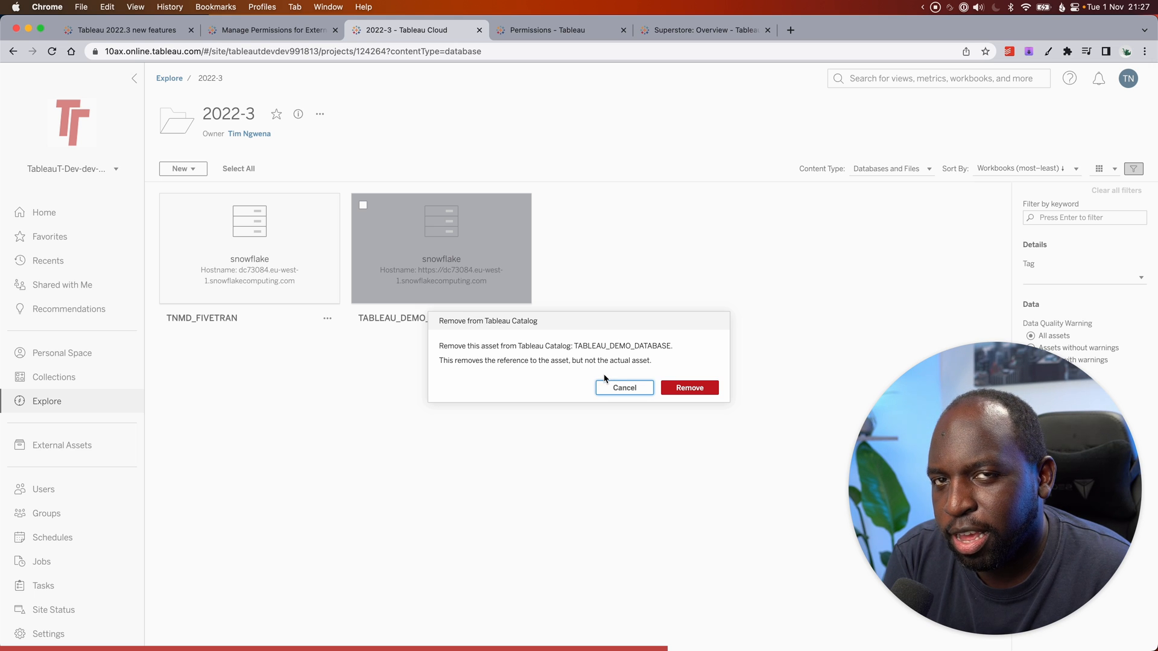
pyautogui.click(623, 387)
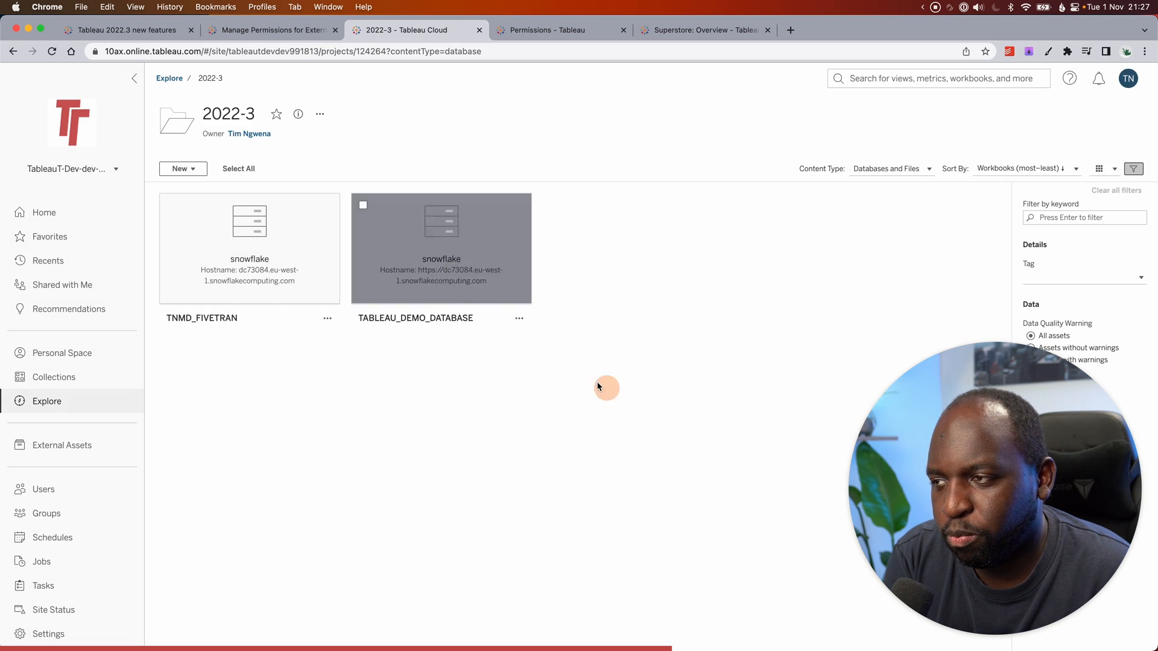
# - Review TABLEAU_DEMO_DATABASE's move destinations, cancel, and return to the 2022.3 new features tab
pyautogui.click(518, 318)
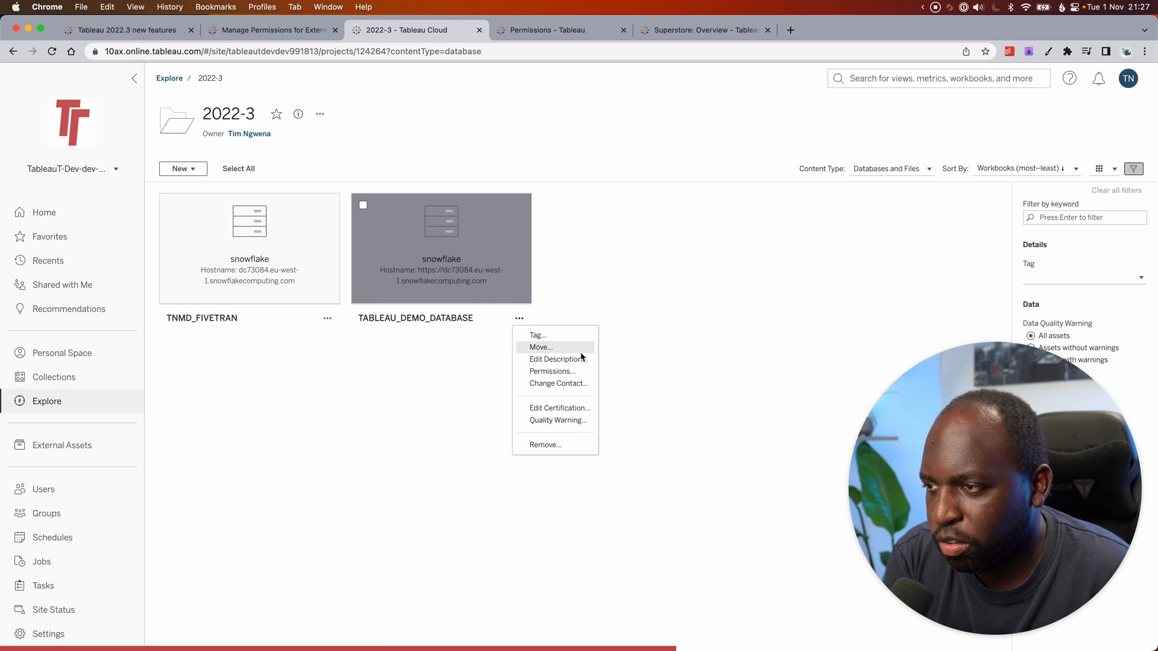
pyautogui.click(540, 347)
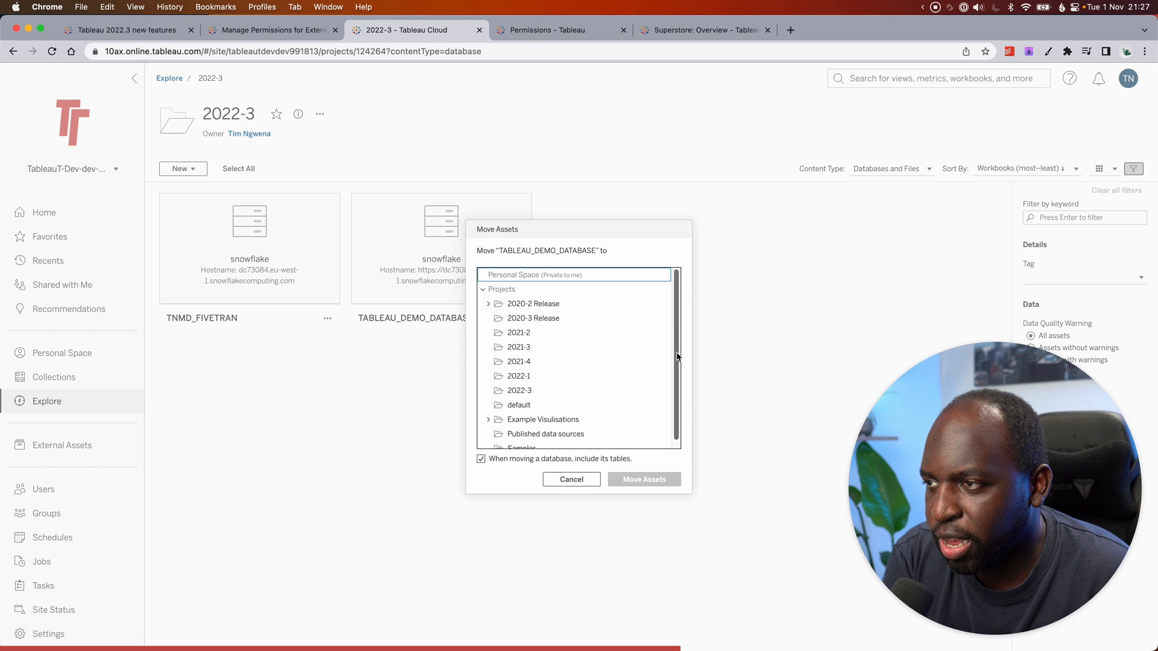
pyautogui.scroll(-3)
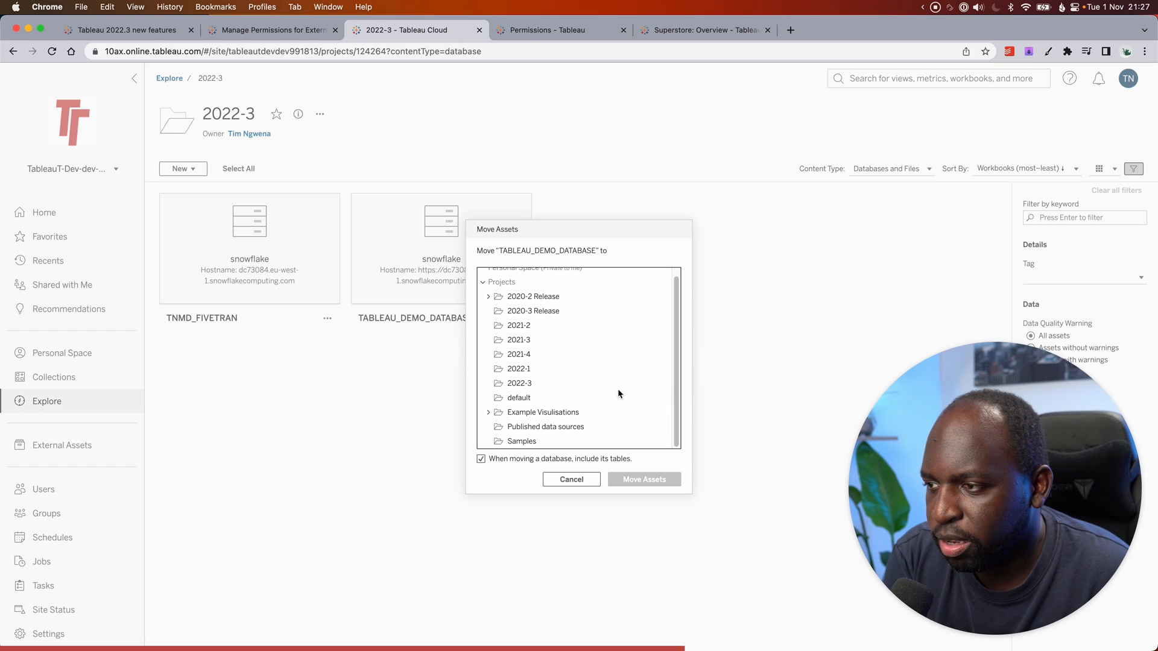
pyautogui.moveTo(654, 433)
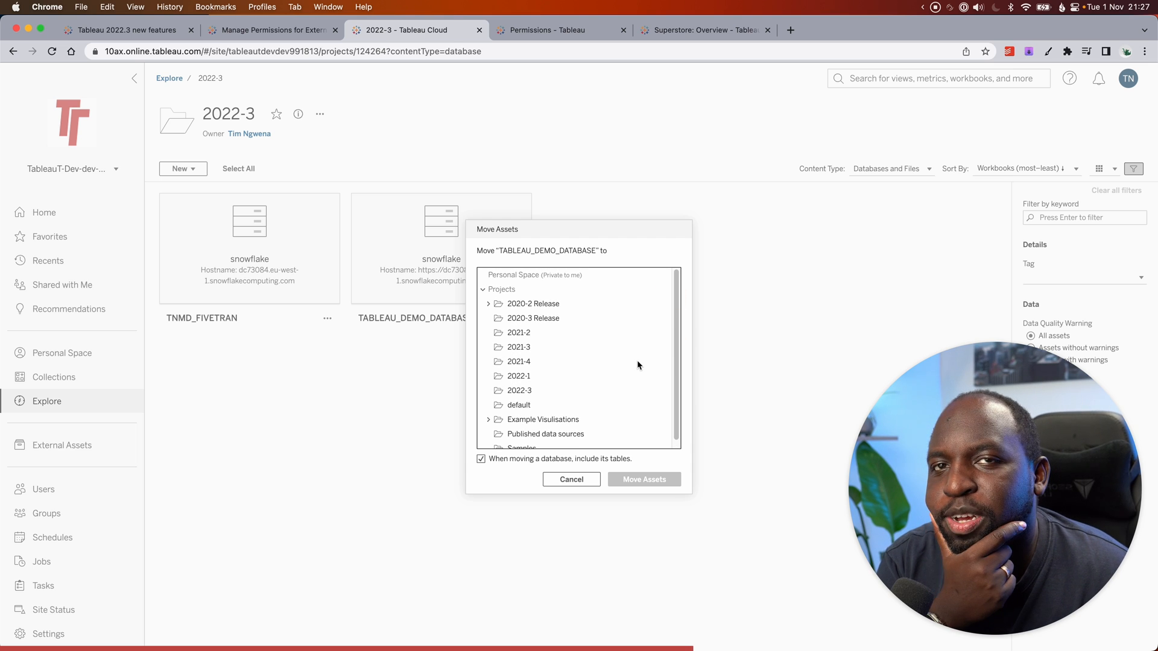
pyautogui.moveTo(638, 390)
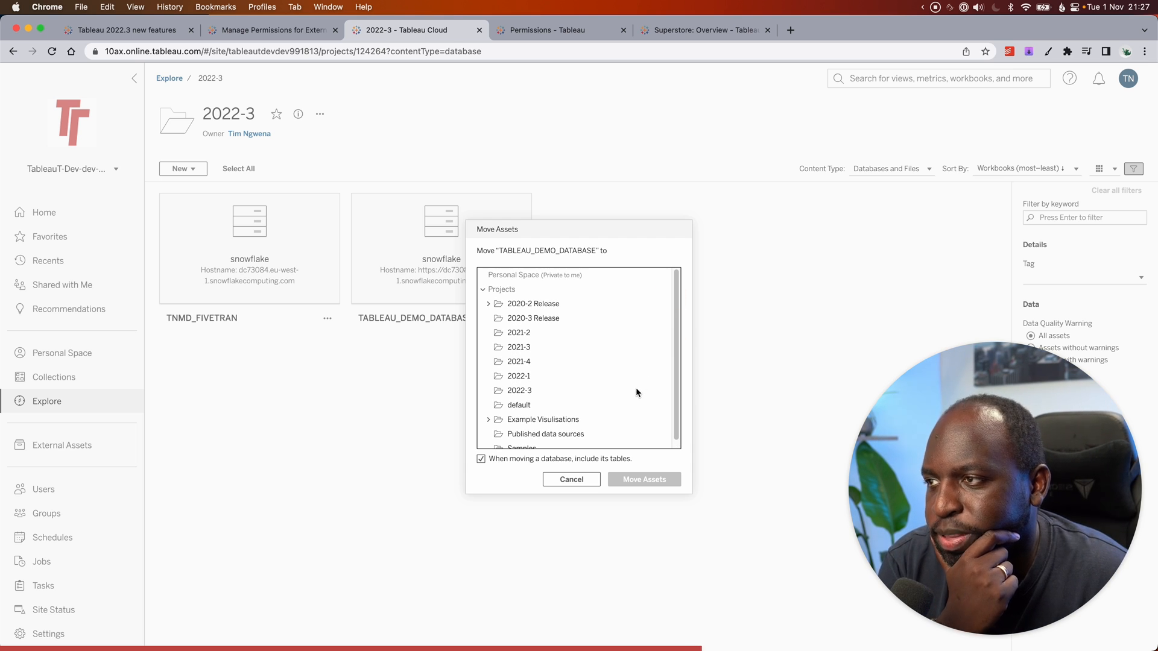
pyautogui.moveTo(661, 377)
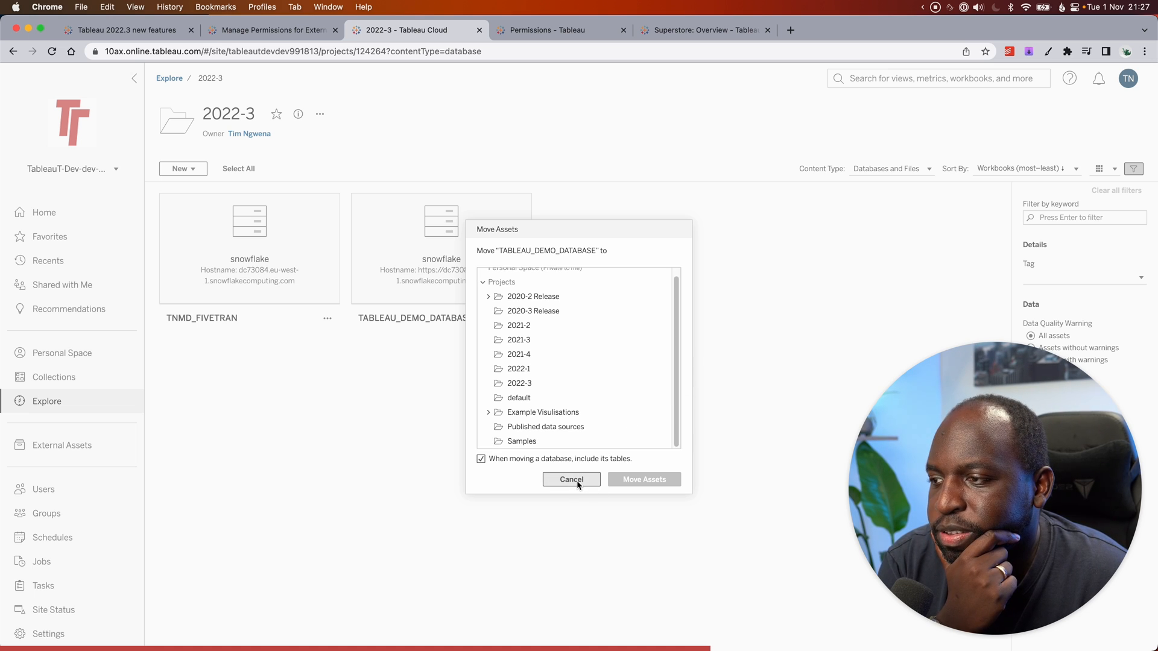
pyautogui.click(122, 31)
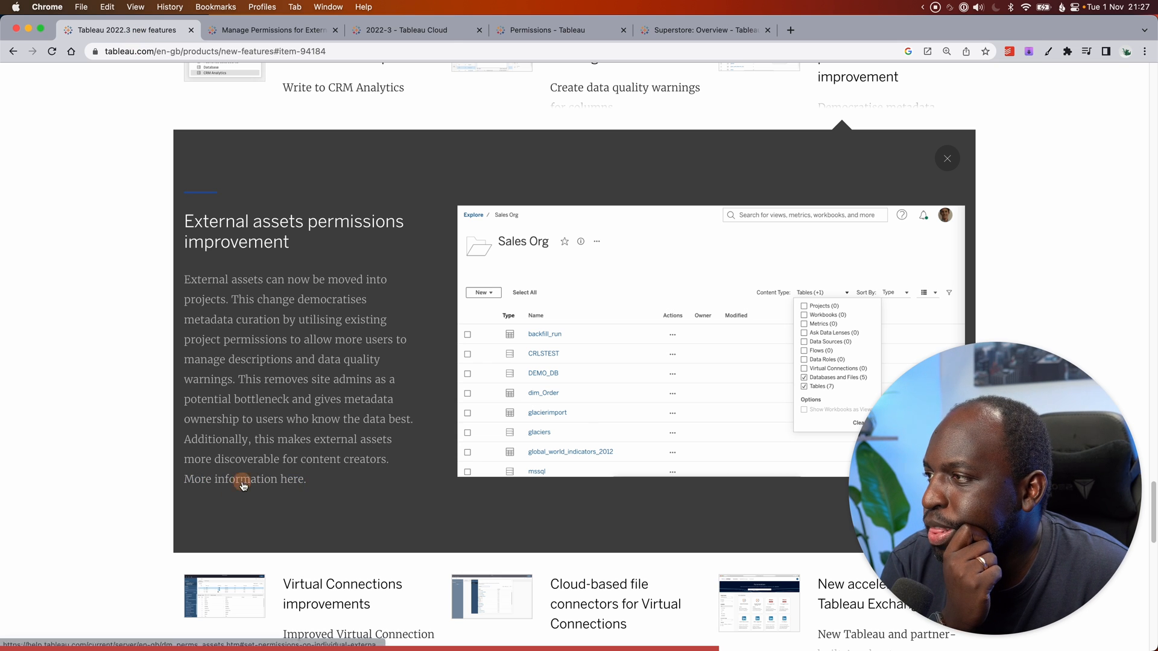
# - Go to the Manage Permissions for External Assets article and step through its matches for 'move'
pyautogui.click(243, 478)
pyautogui.write('move')
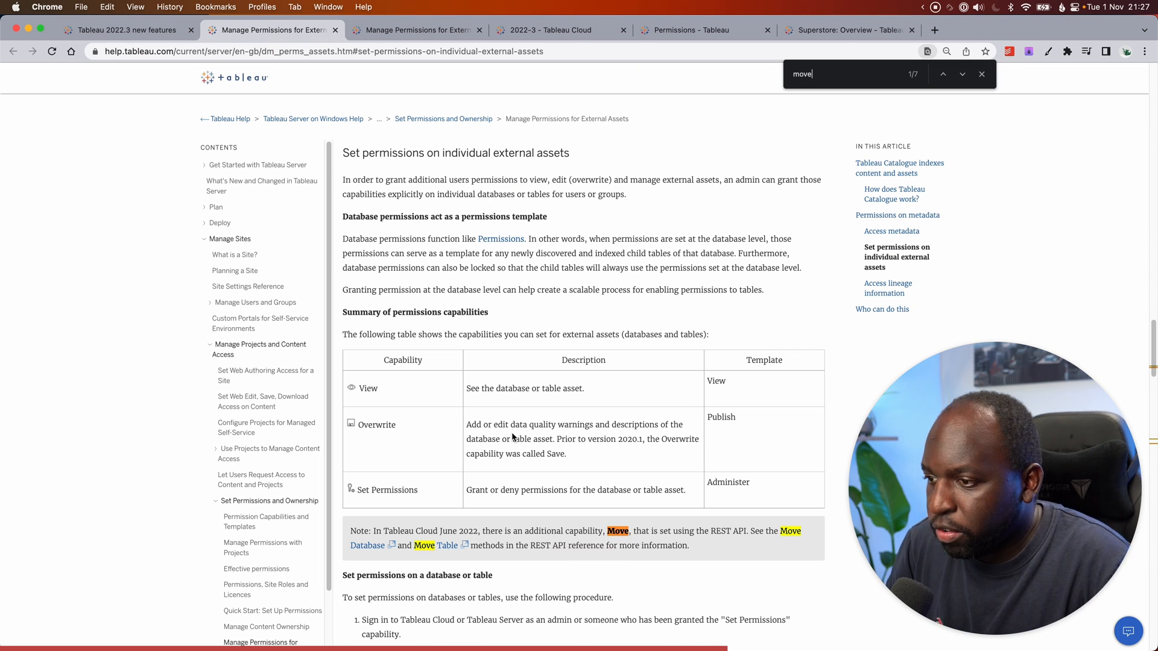
pyautogui.moveTo(642, 582)
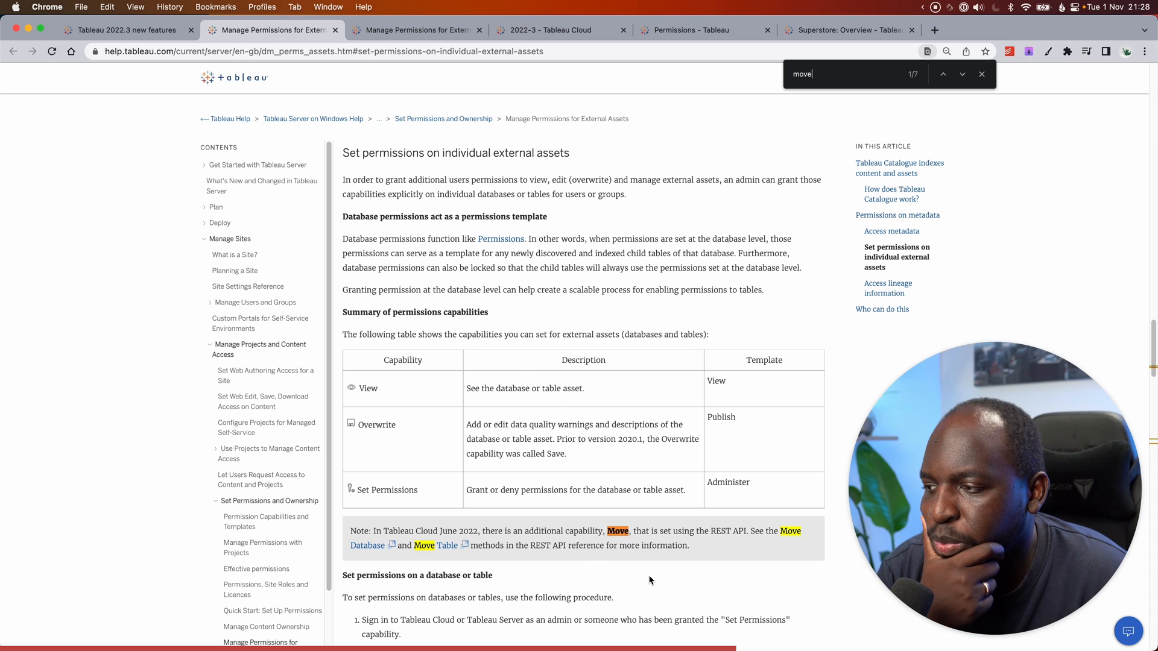
pyautogui.scroll(-3)
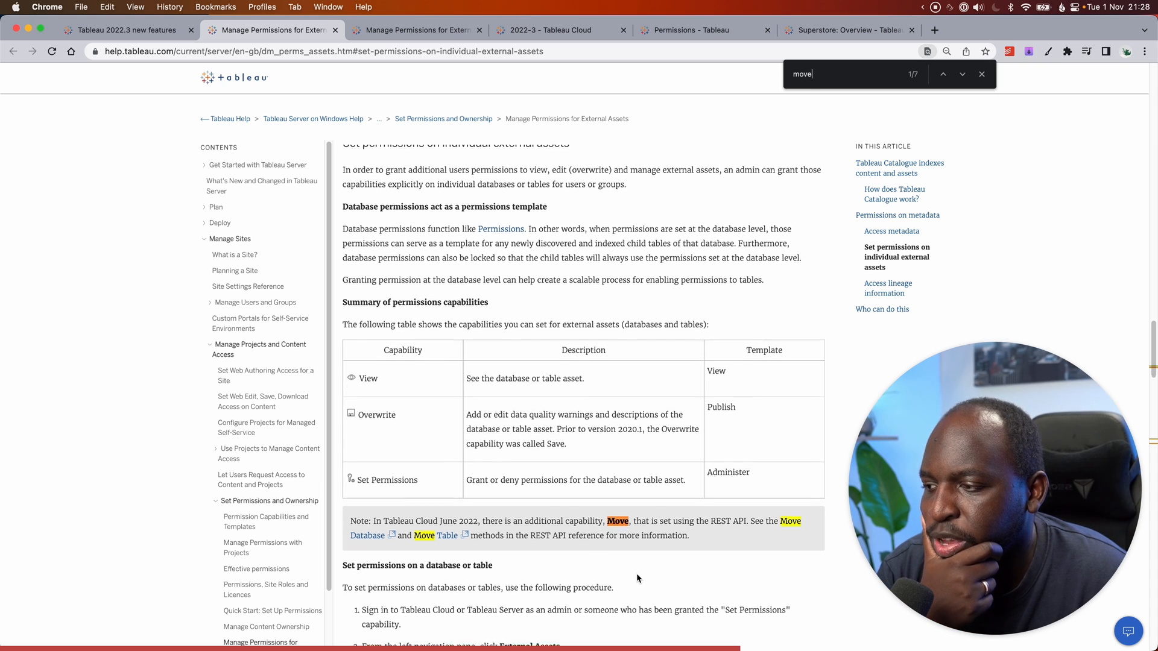
pyautogui.click(962, 74)
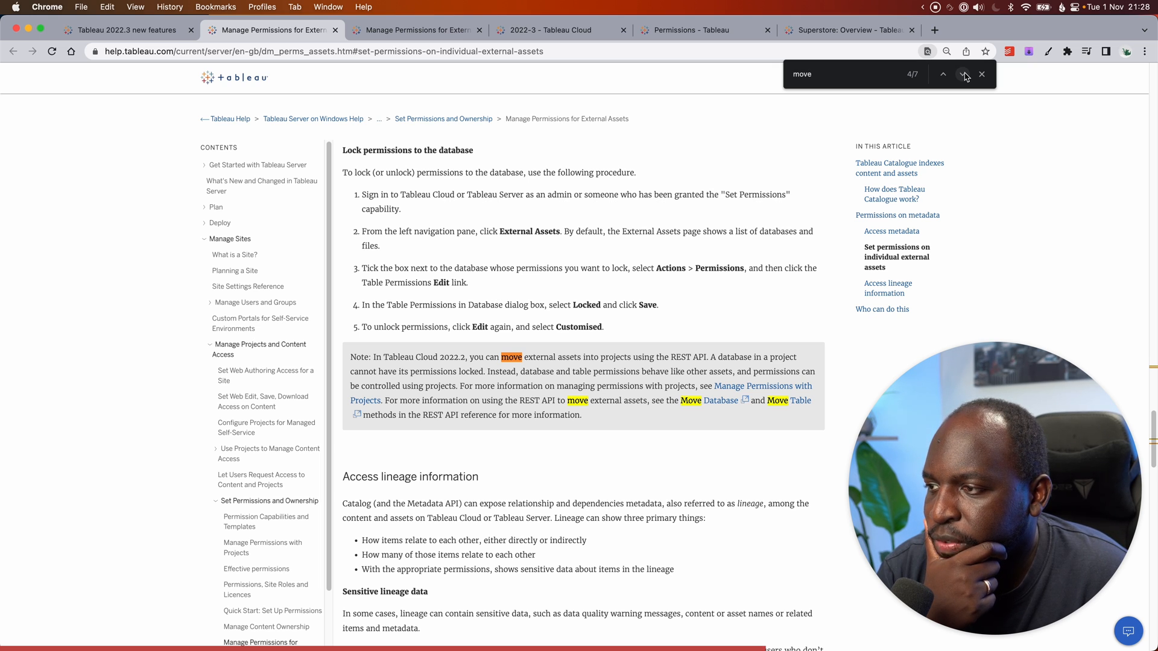
pyautogui.click(965, 74)
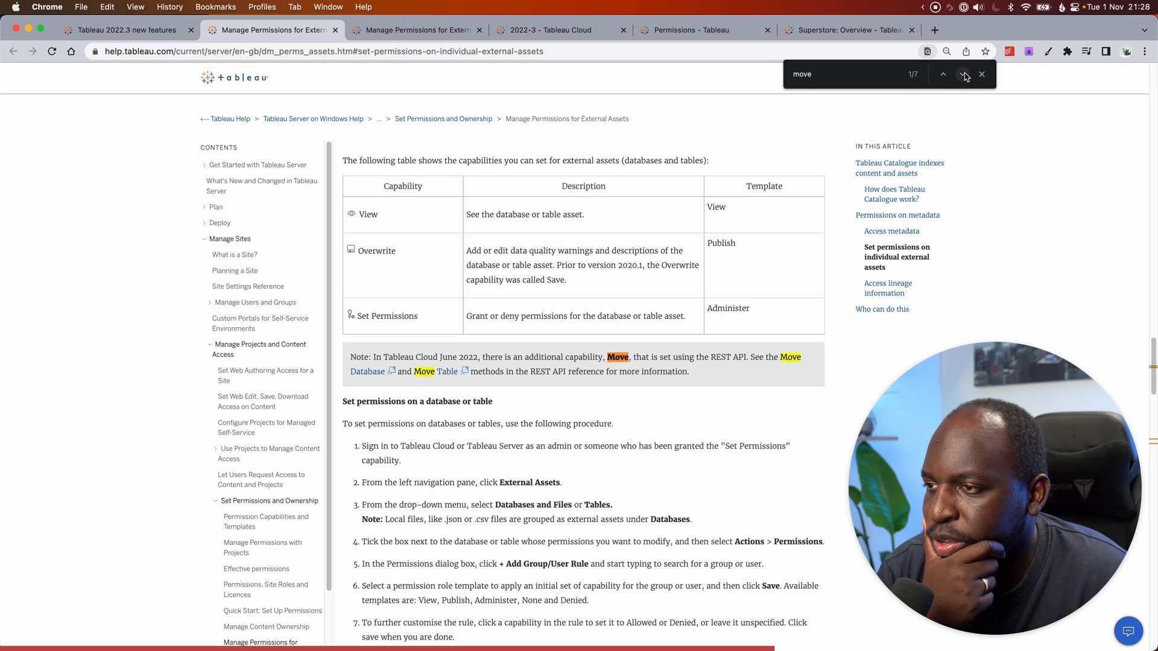
pyautogui.scroll(-3)
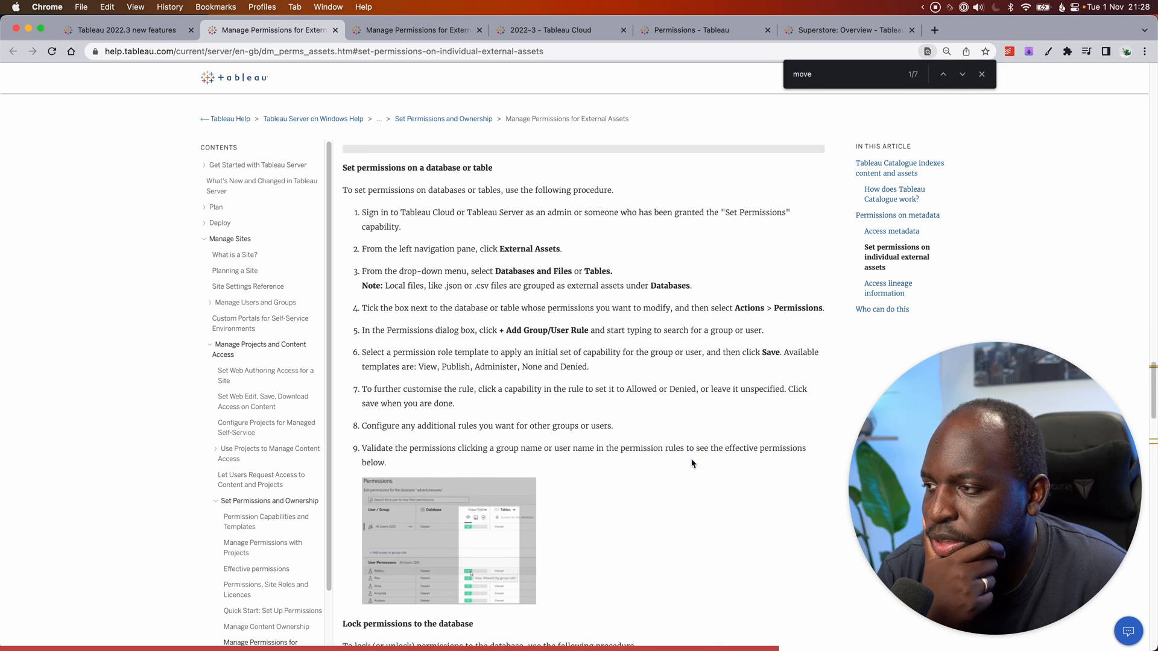
pyautogui.scroll(-3)
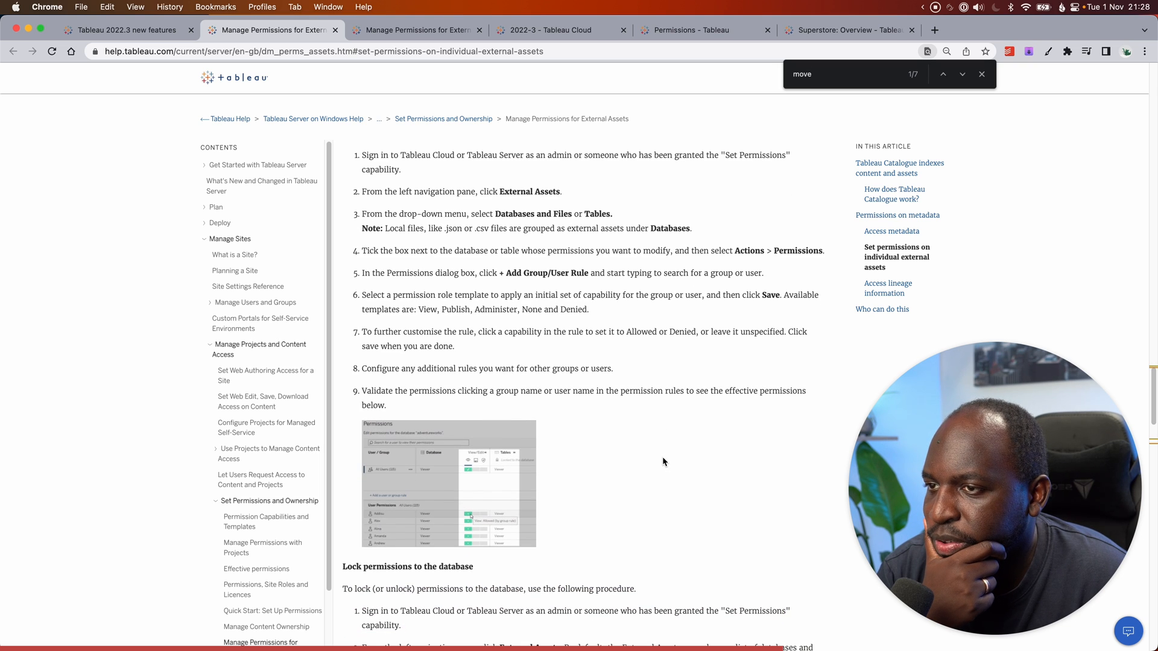
# - Search the help article for 'remove'
pyautogui.press('cmd+f')
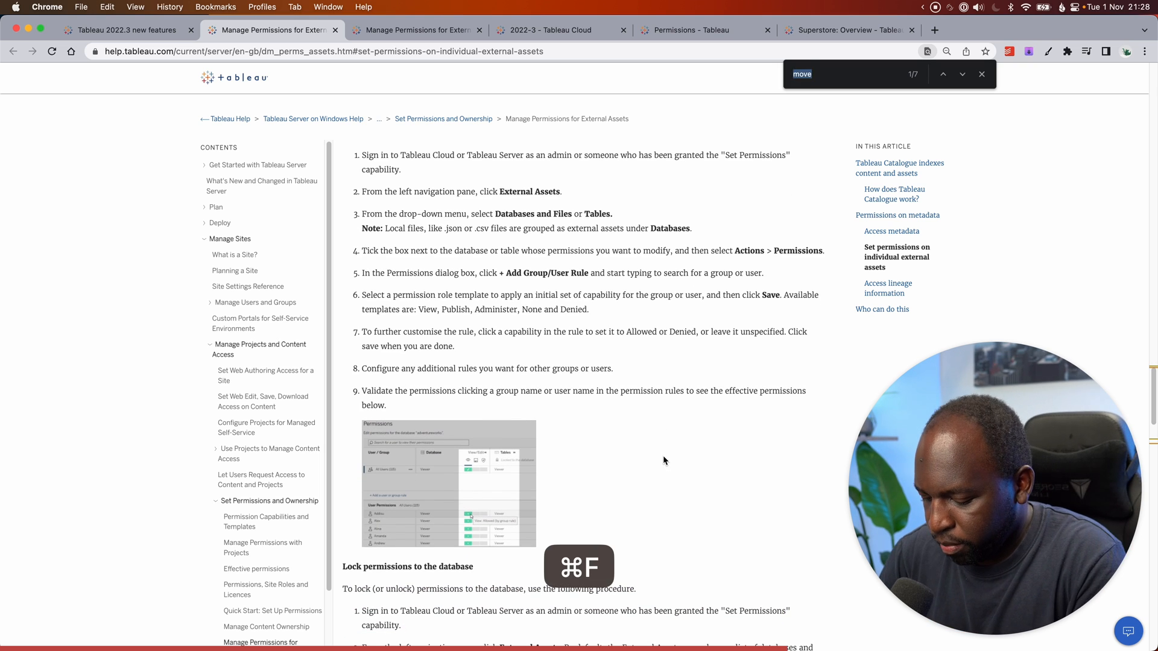
pyautogui.write('remove')
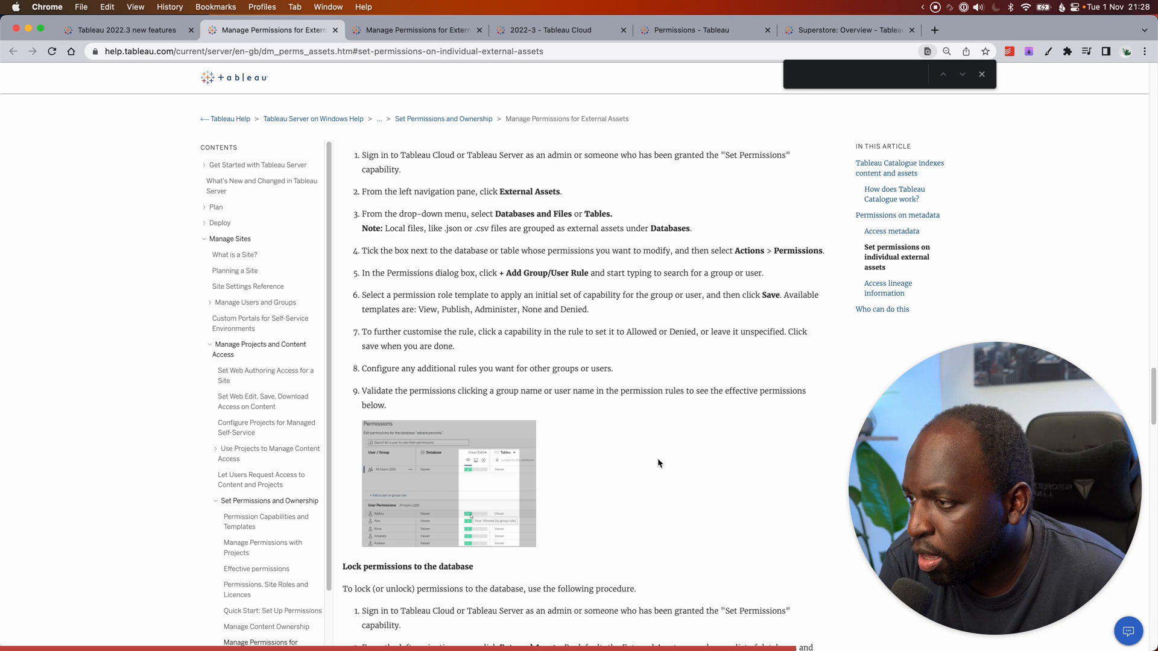
# - Scroll the Move Assets project list for TABLEAU_DEMO_DATABASE and cancel, leaving it in 2022-3
pyautogui.scroll(-3)
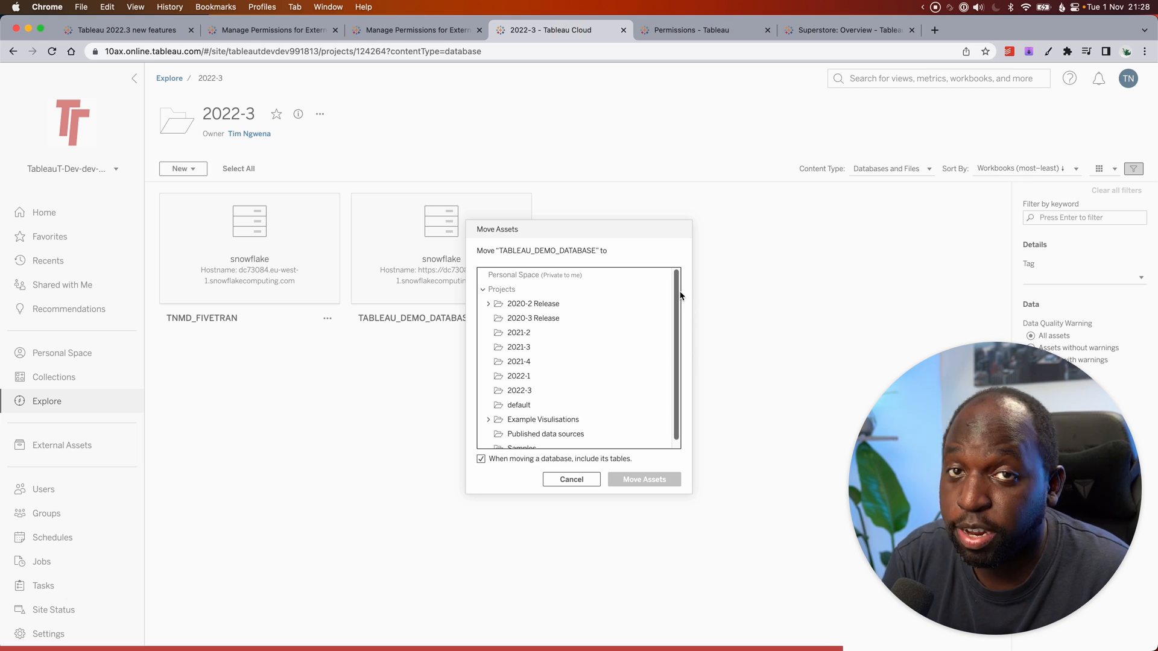
pyautogui.scroll(-3)
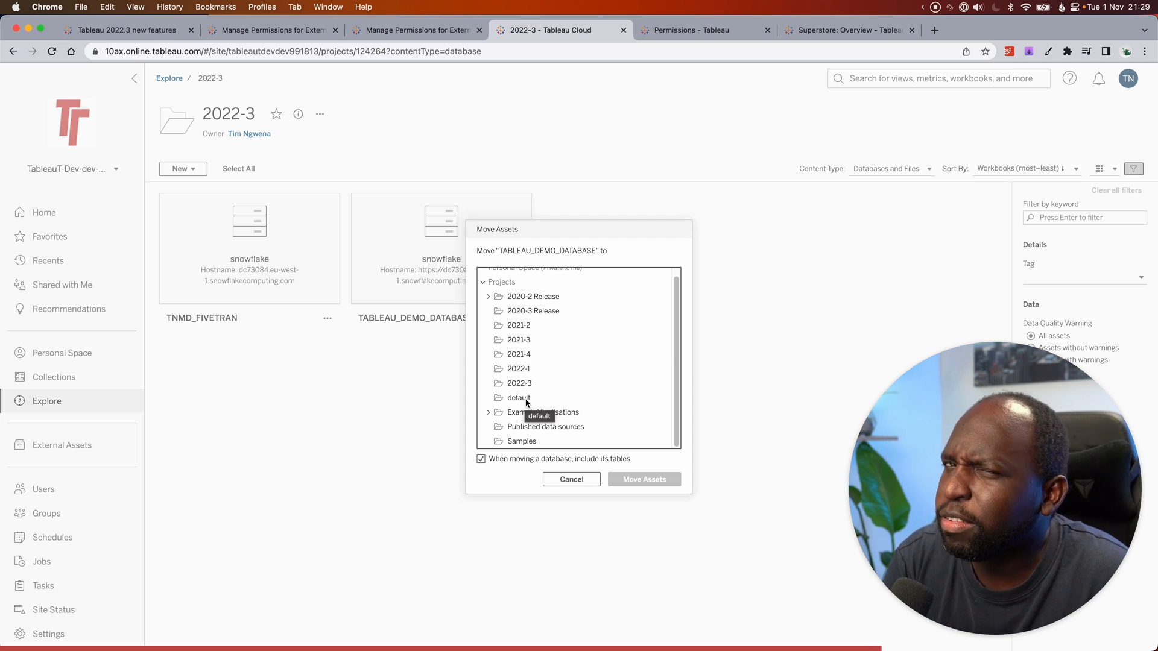
pyautogui.moveTo(589, 390)
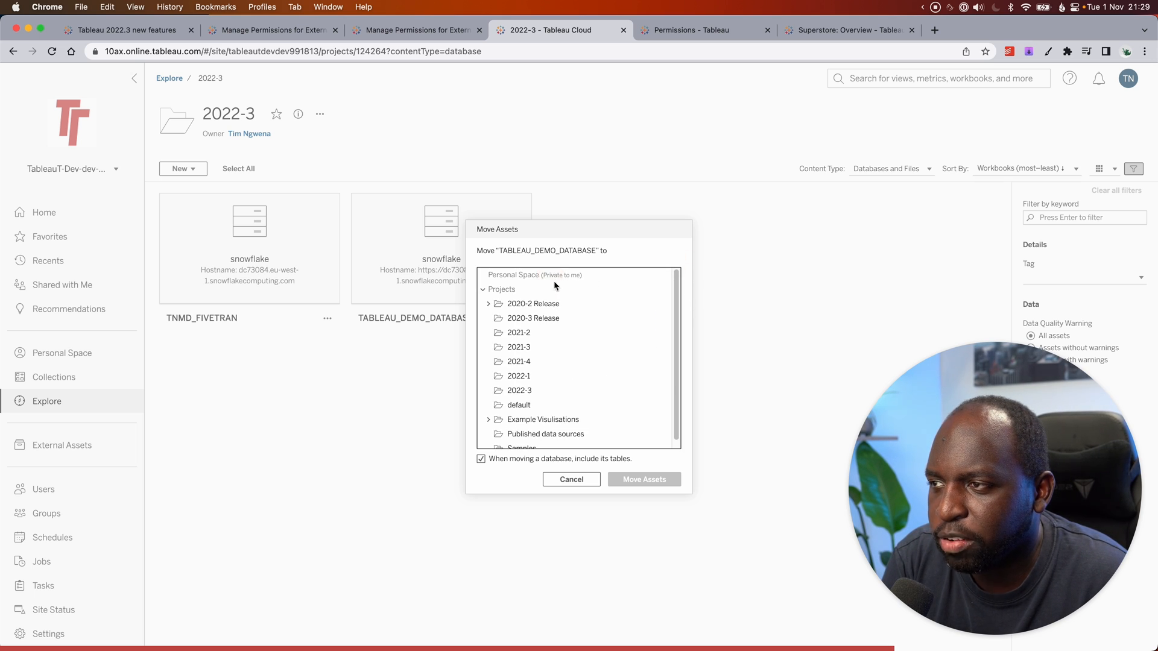
pyautogui.moveTo(668, 303)
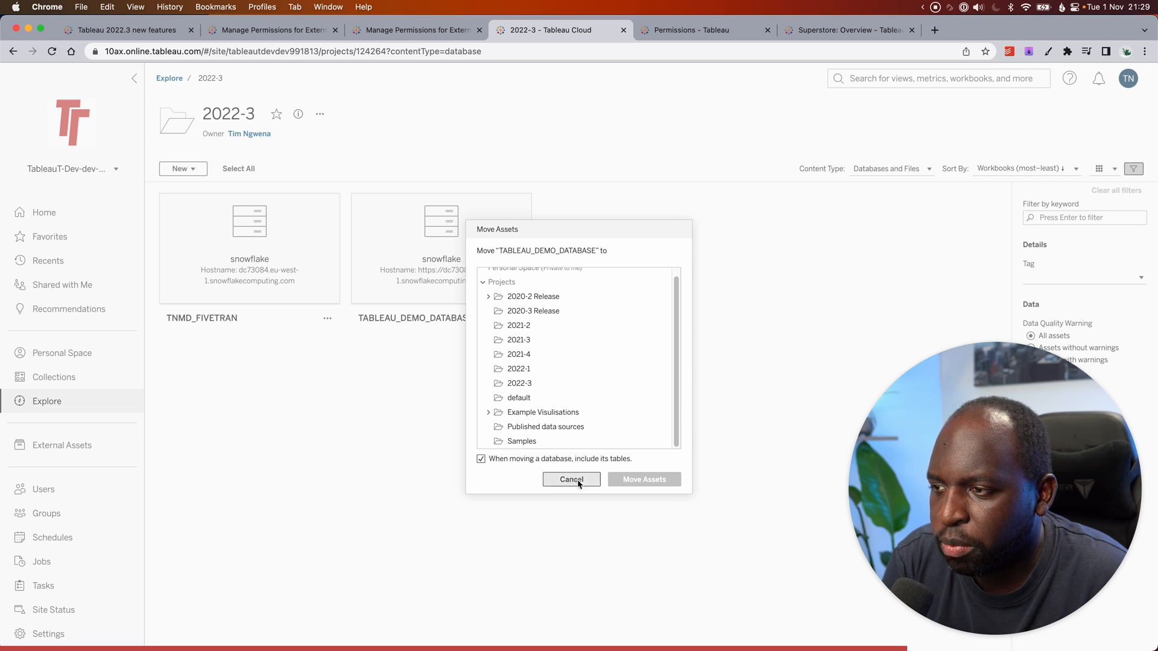
pyautogui.click(571, 479)
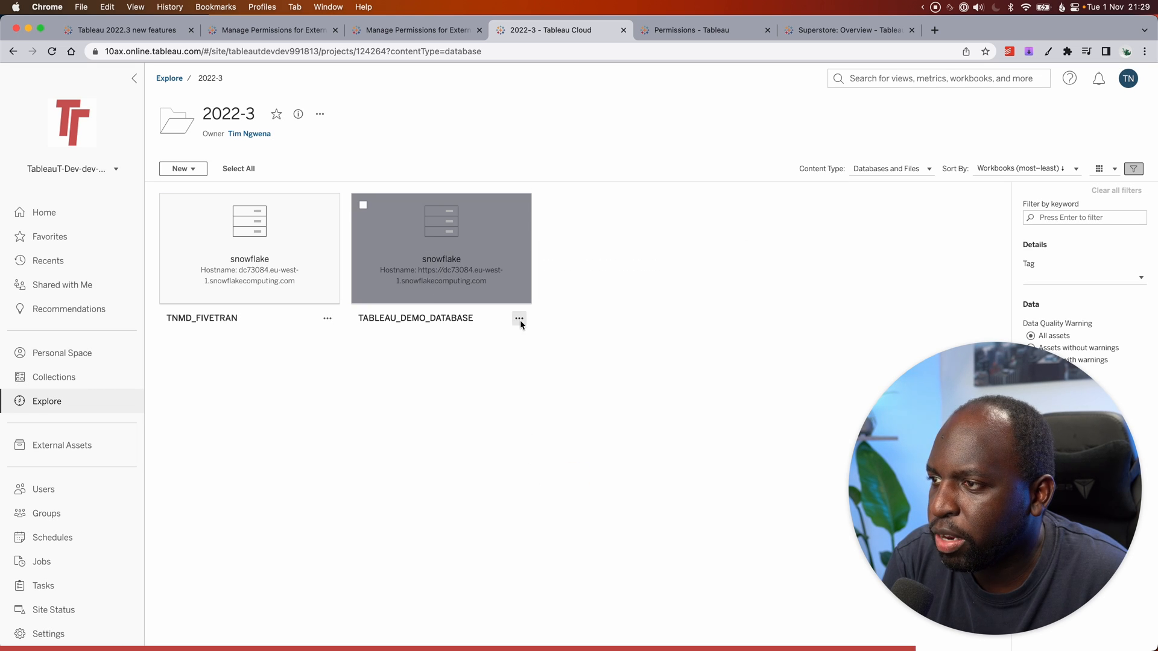
# - Remove TNMD_FIVETRAN from Tableau Catalog, copying its name before confirming
pyautogui.click(518, 318)
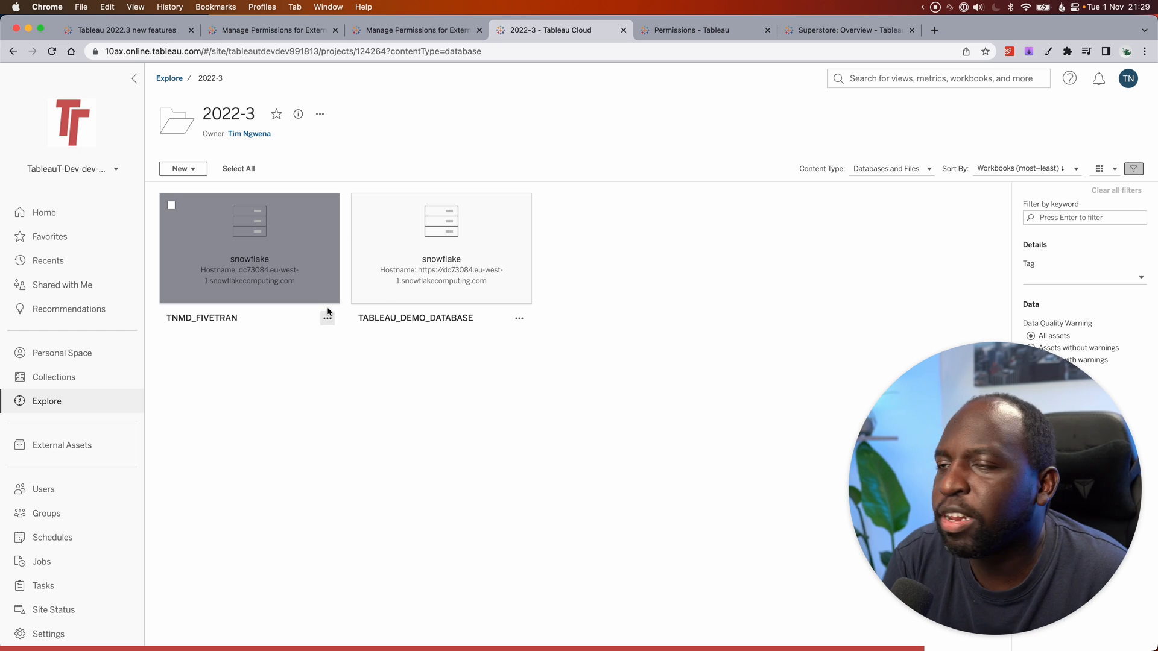
pyautogui.click(327, 317)
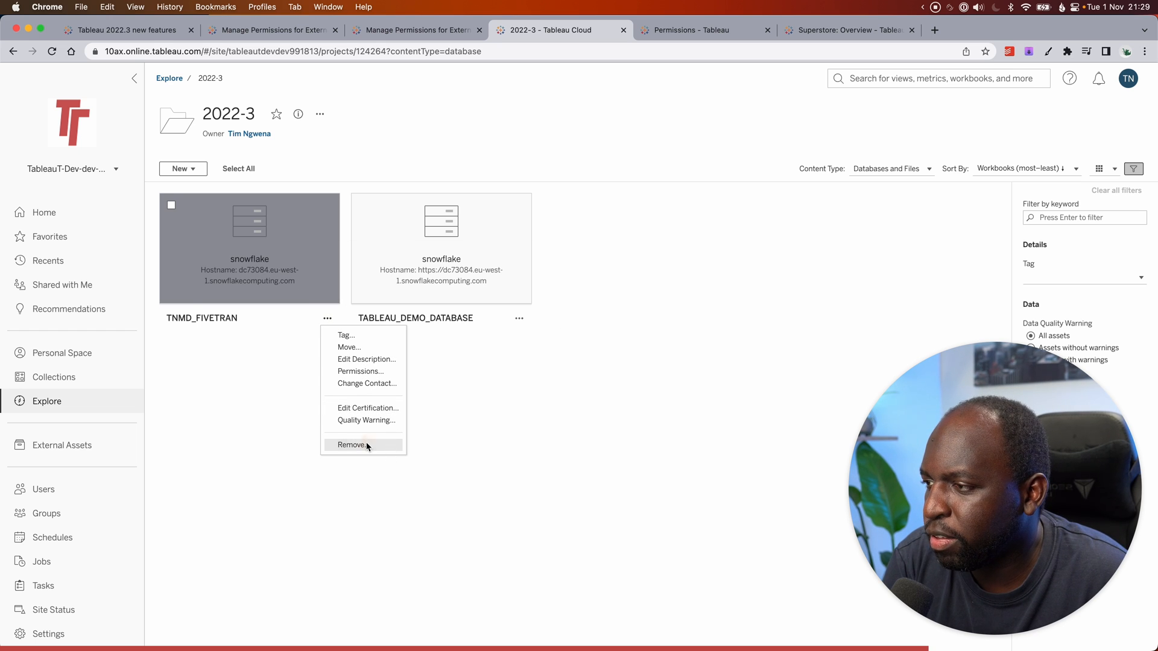
pyautogui.click(351, 445)
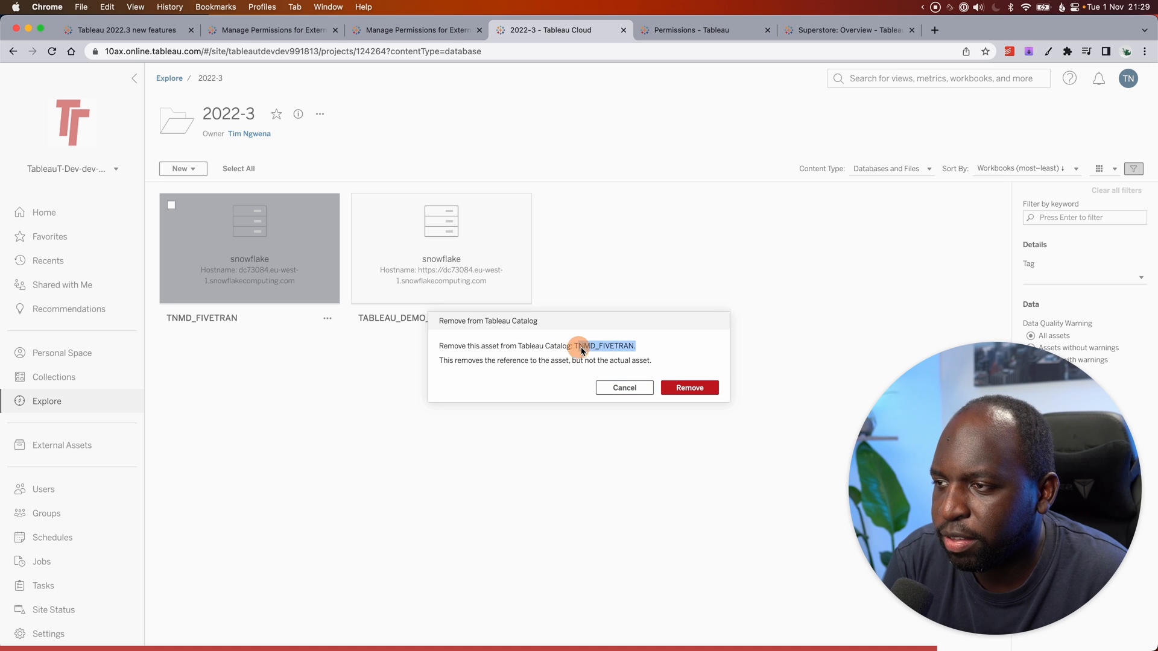
pyautogui.rightClick(602, 346)
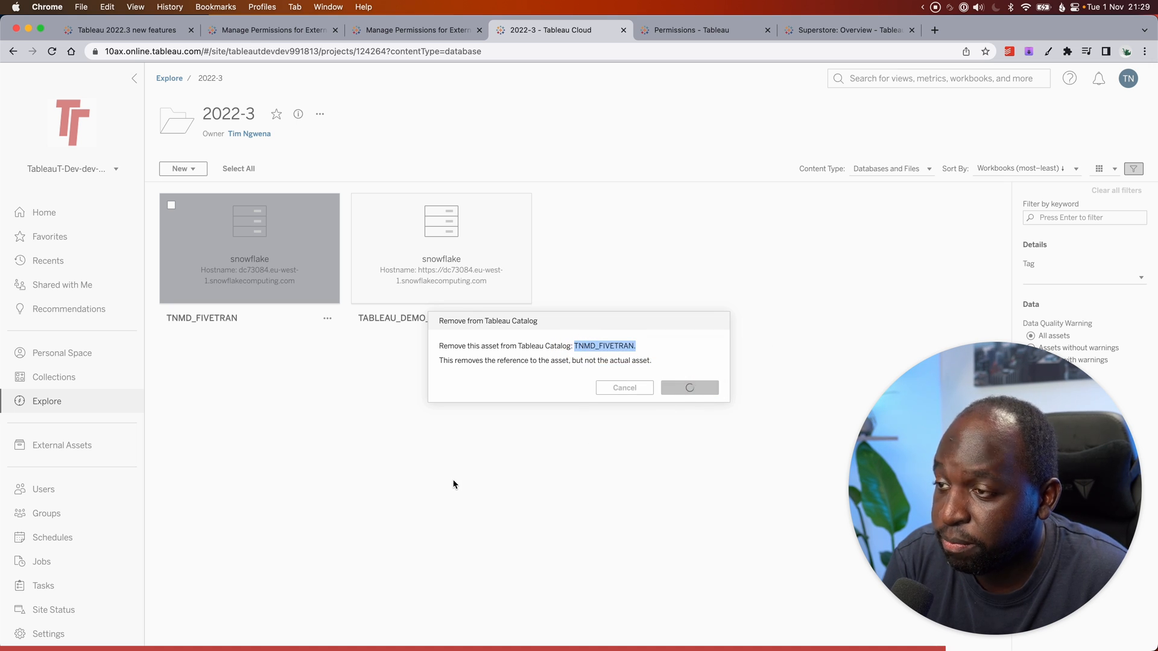
pyautogui.click(688, 388)
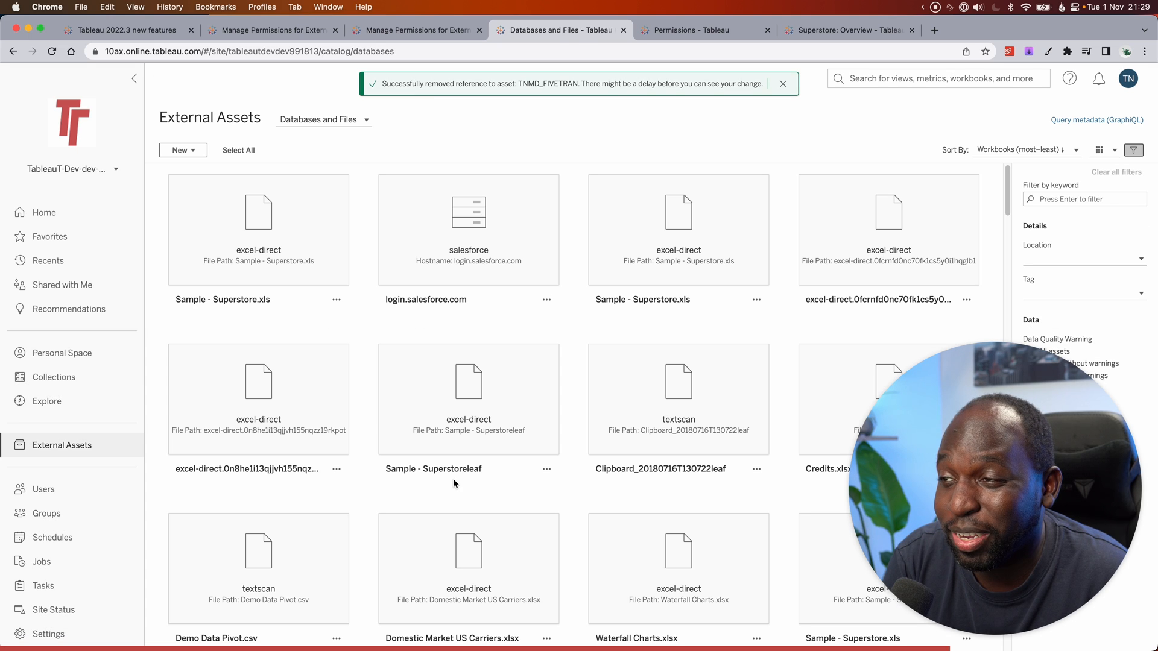
# - Filter External Assets by keyword TNMD_FIVETRAN and non-embedded assets, finding no results
pyautogui.click(61, 445)
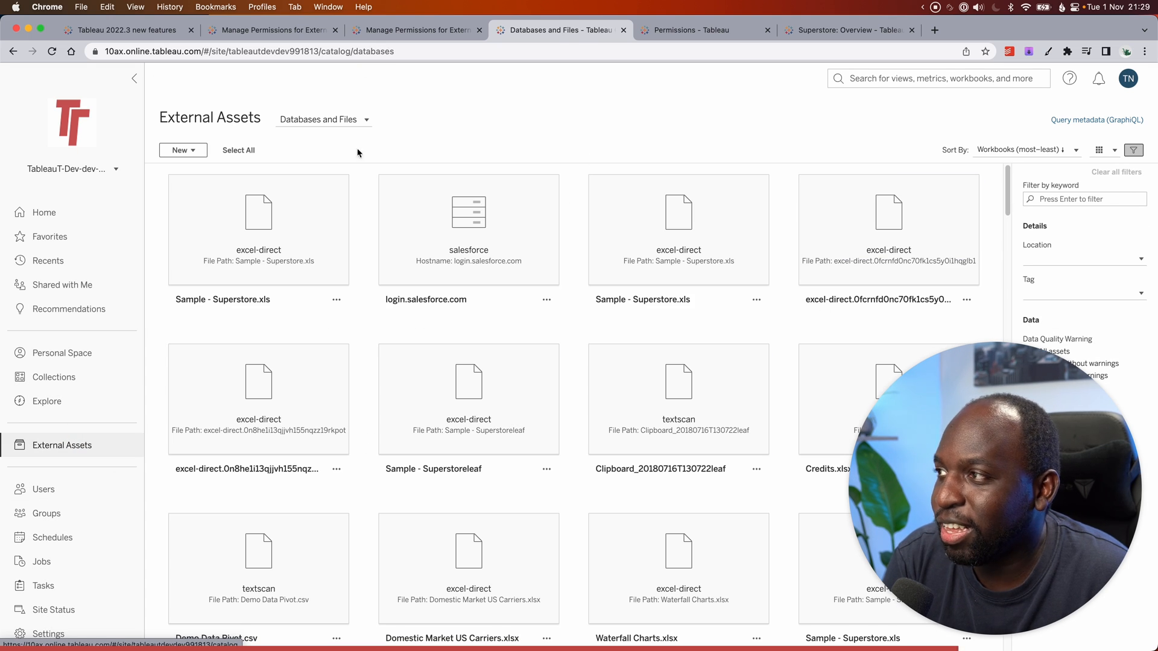
pyautogui.rightClick(1083, 199)
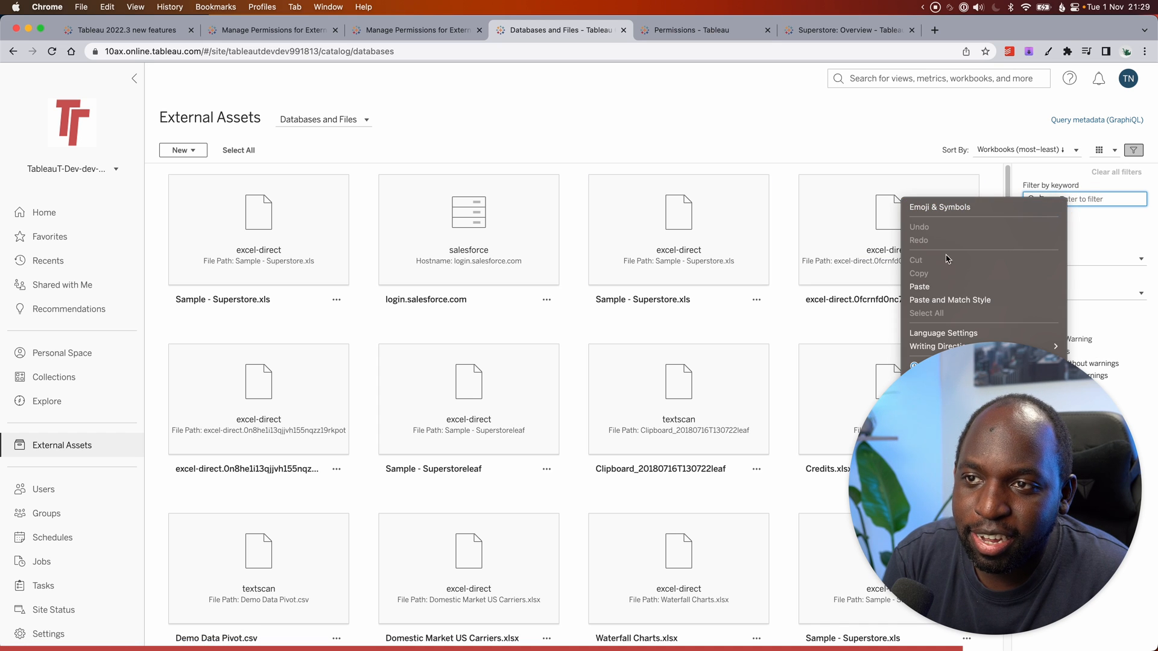
pyautogui.write('TNMD_FIVETRAN')
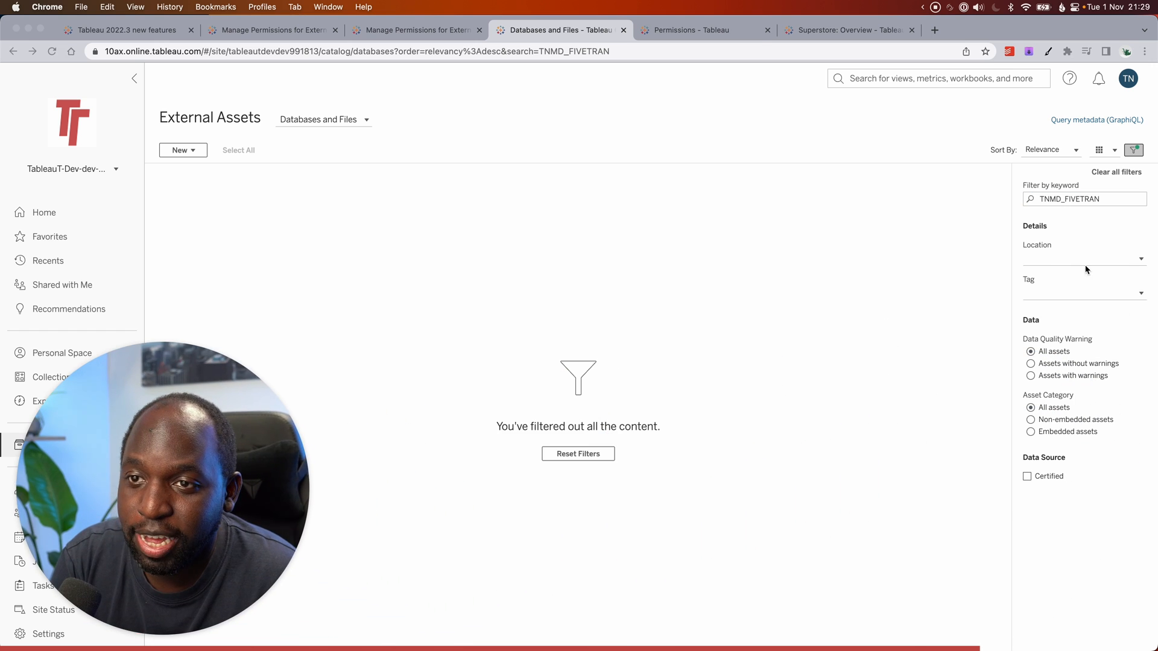
pyautogui.click(1083, 199)
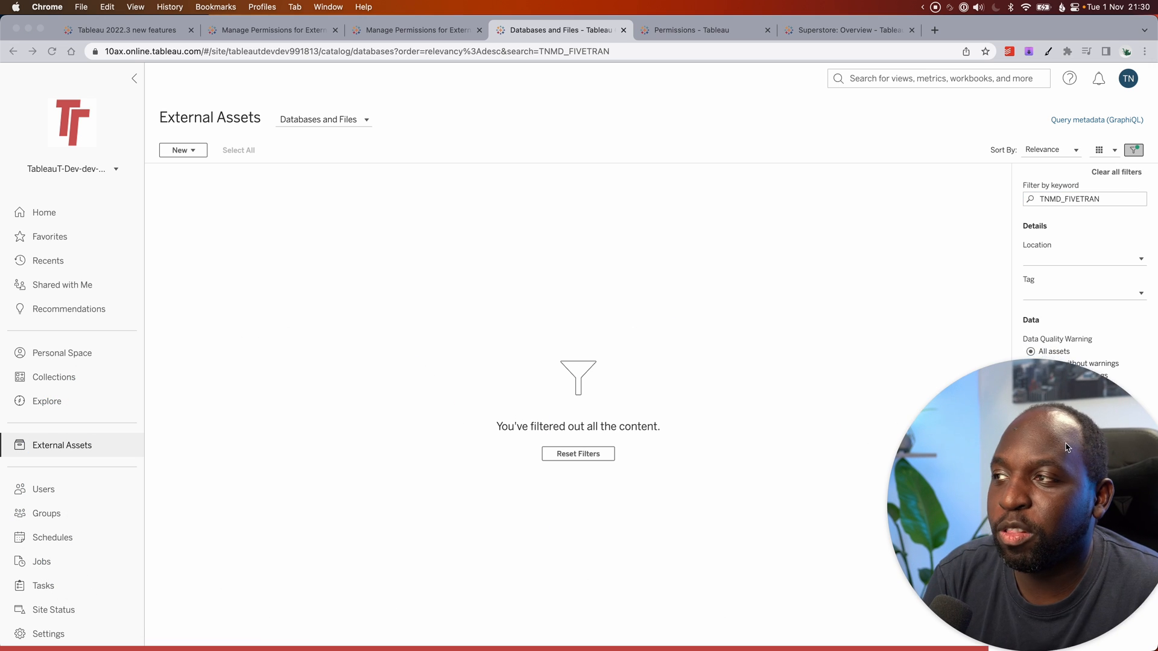
pyautogui.click(324, 119)
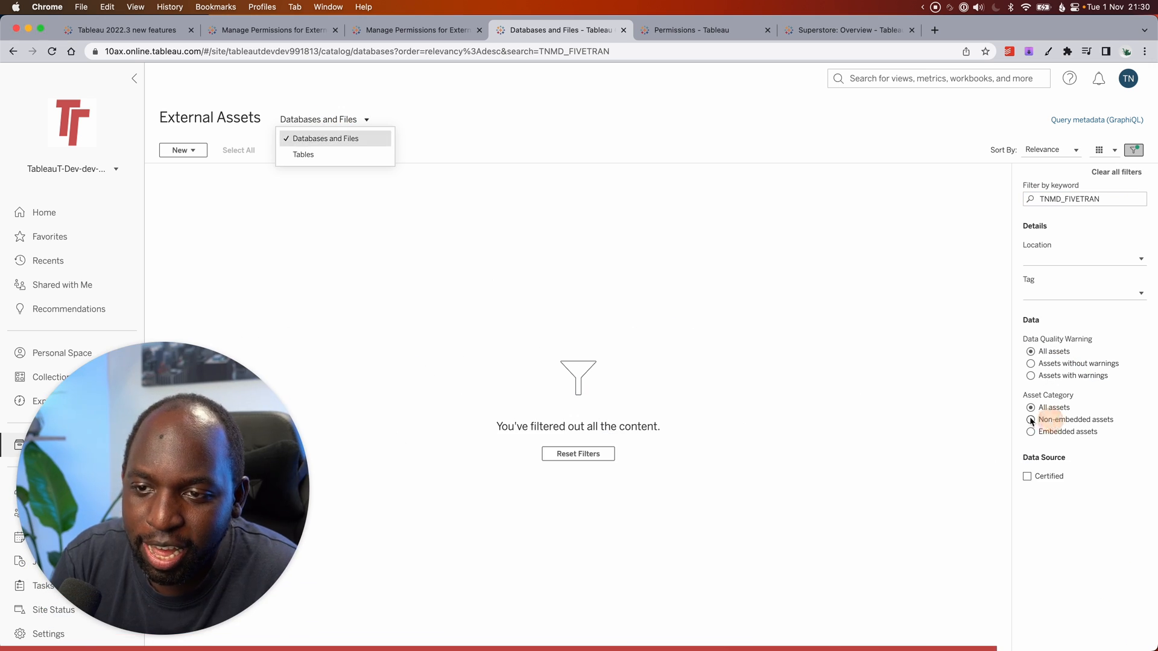
pyautogui.click(1032, 420)
pyautogui.write('tnmd')
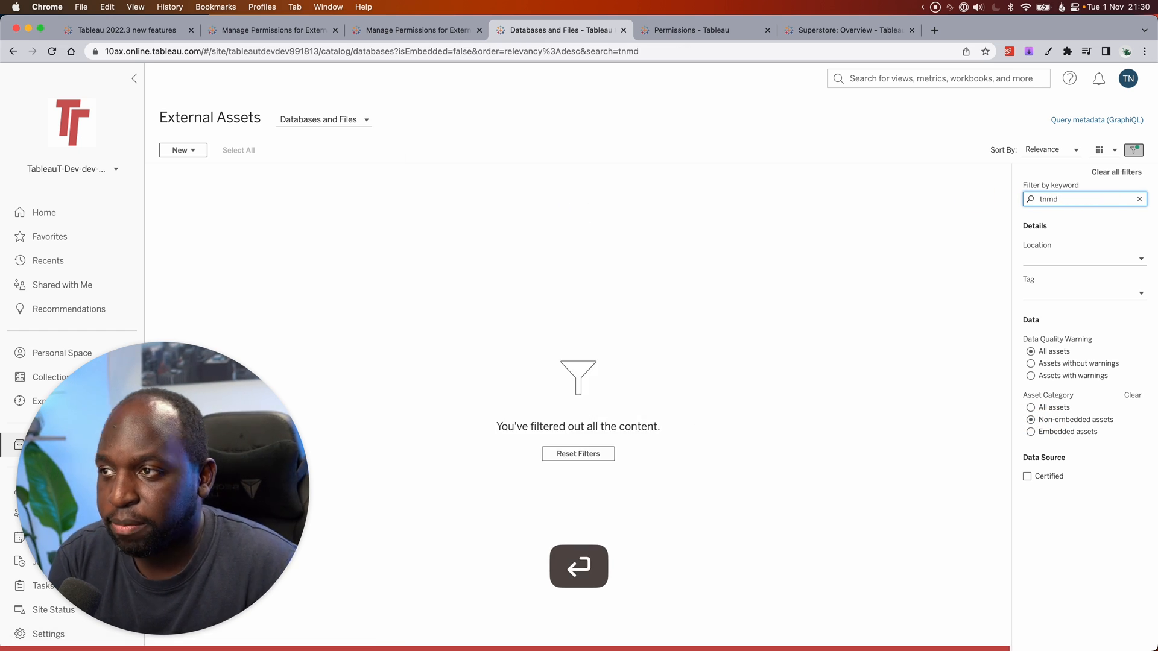
# - Clear the keyword filter so all non-embedded databases list: salesforce, exasolution, TABLEAU_DEMO_DATABASE
pyautogui.click(1139, 199)
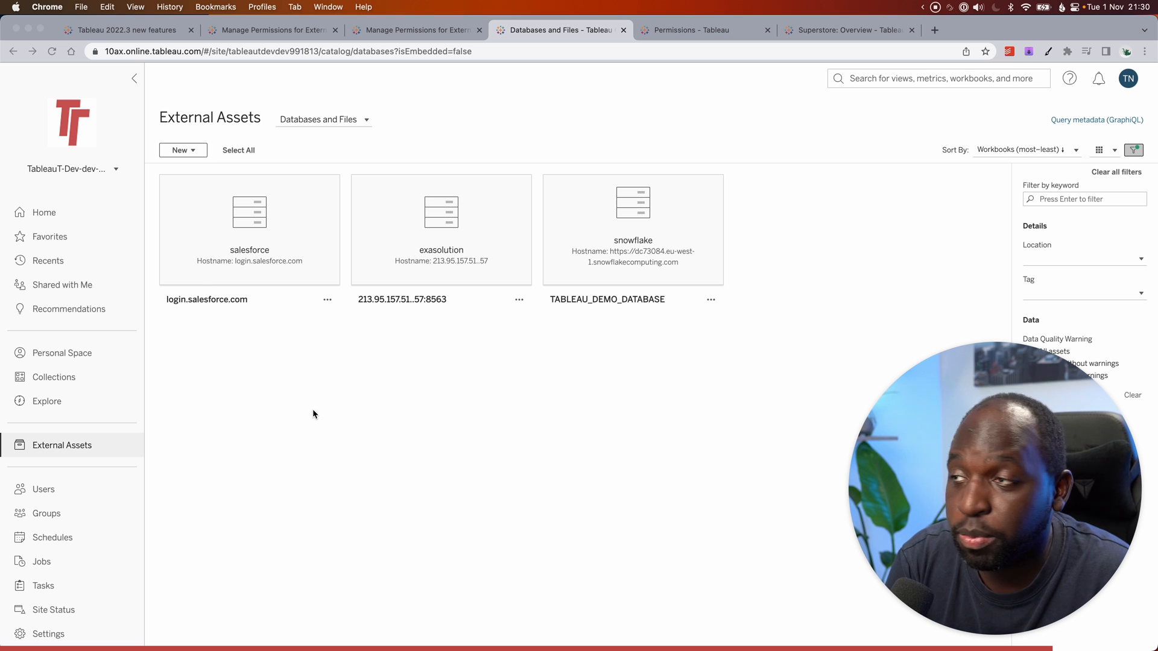
pyautogui.moveTo(686, 419)
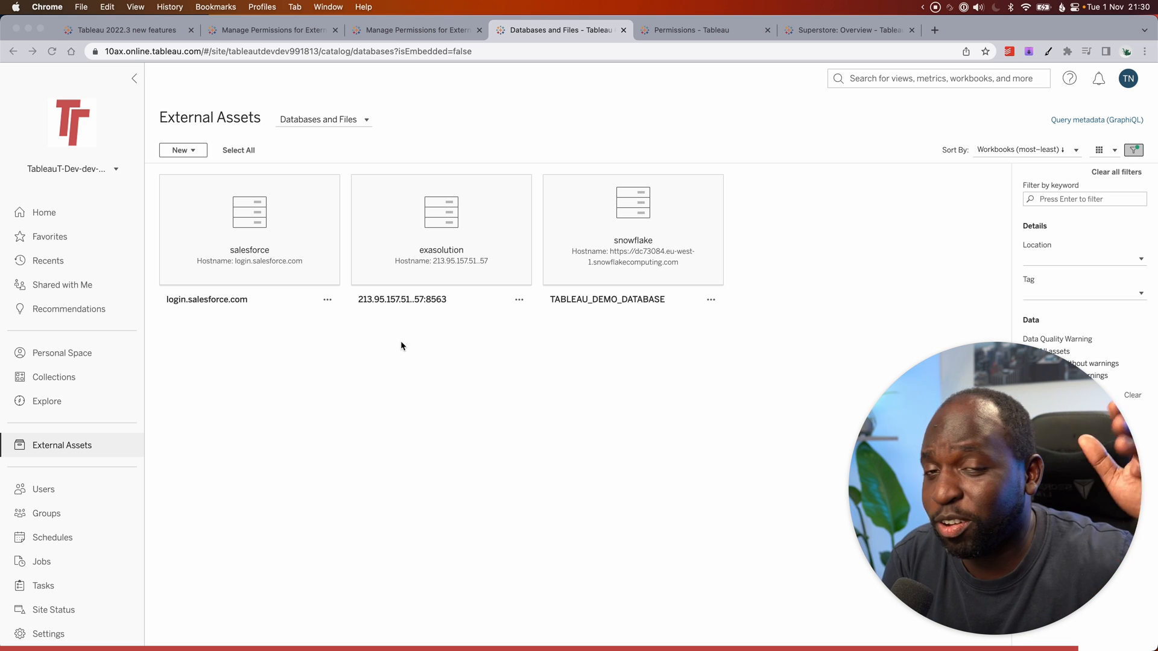
pyautogui.moveTo(528, 352)
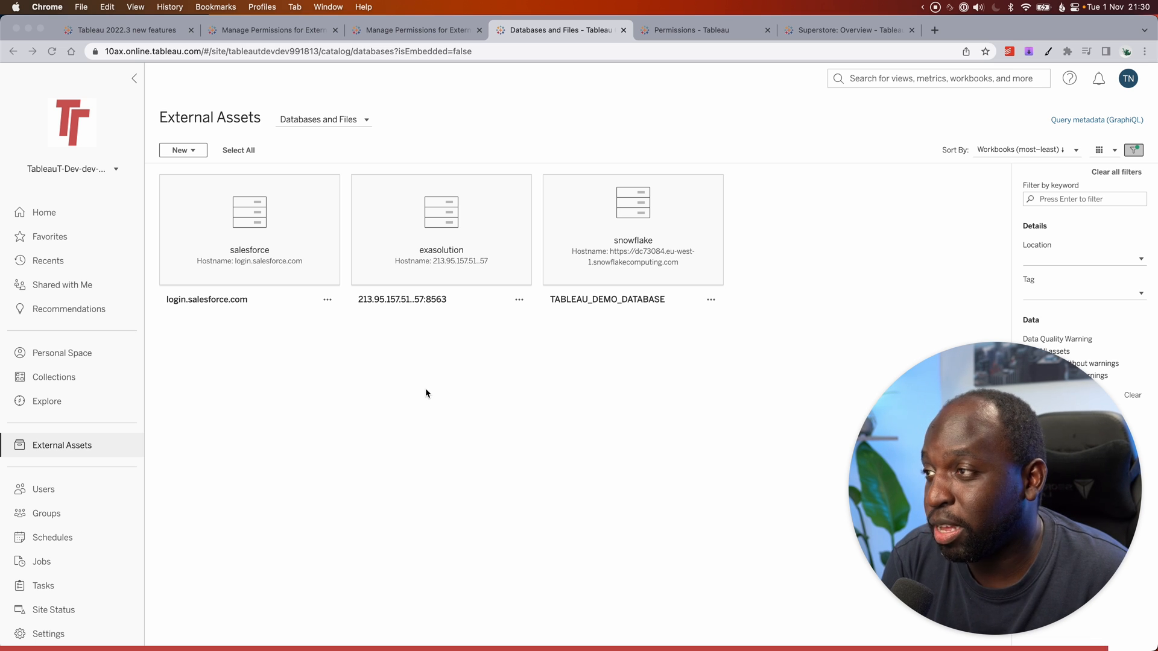
pyautogui.moveTo(430, 387)
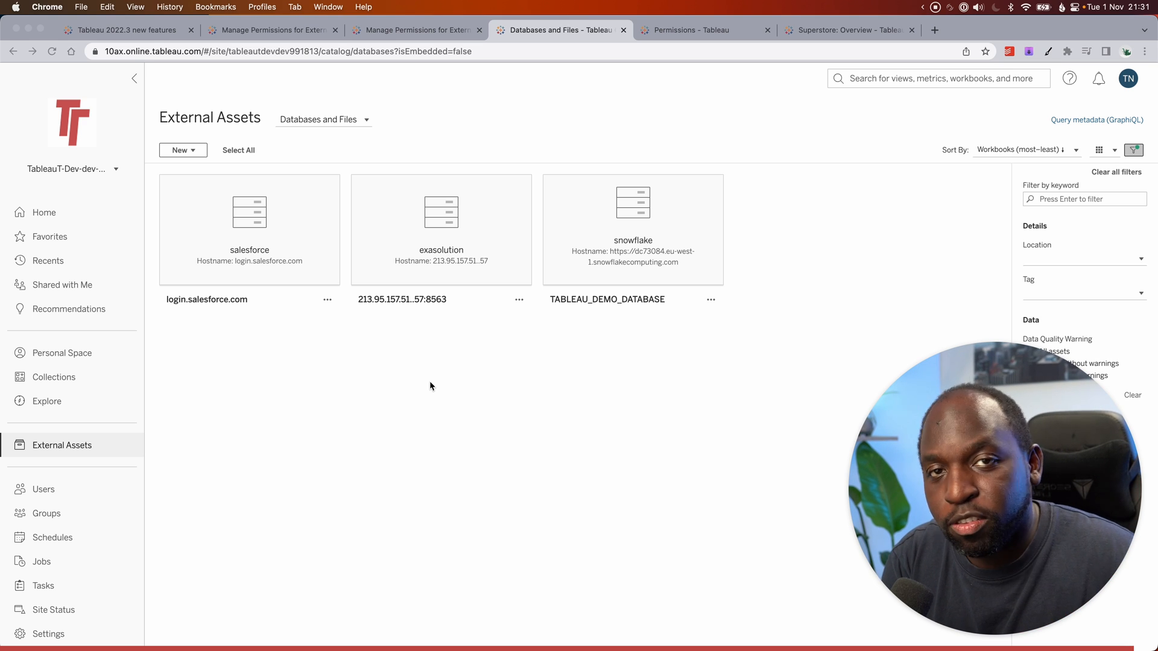
pyautogui.moveTo(397, 350)
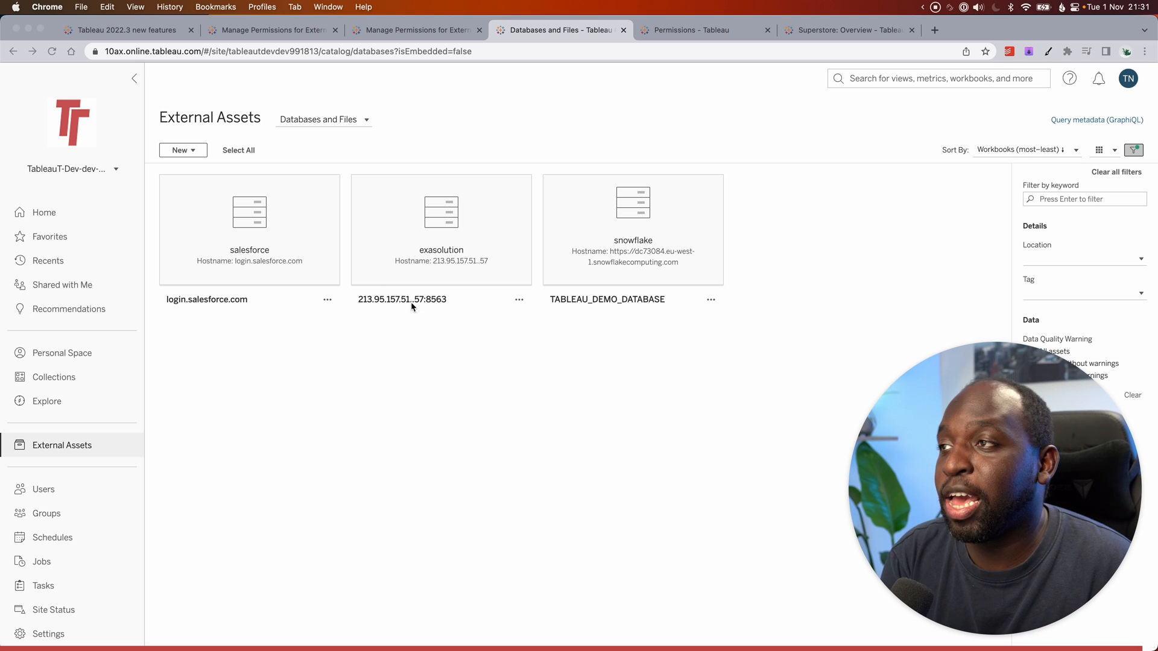
pyautogui.moveTo(665, 536)
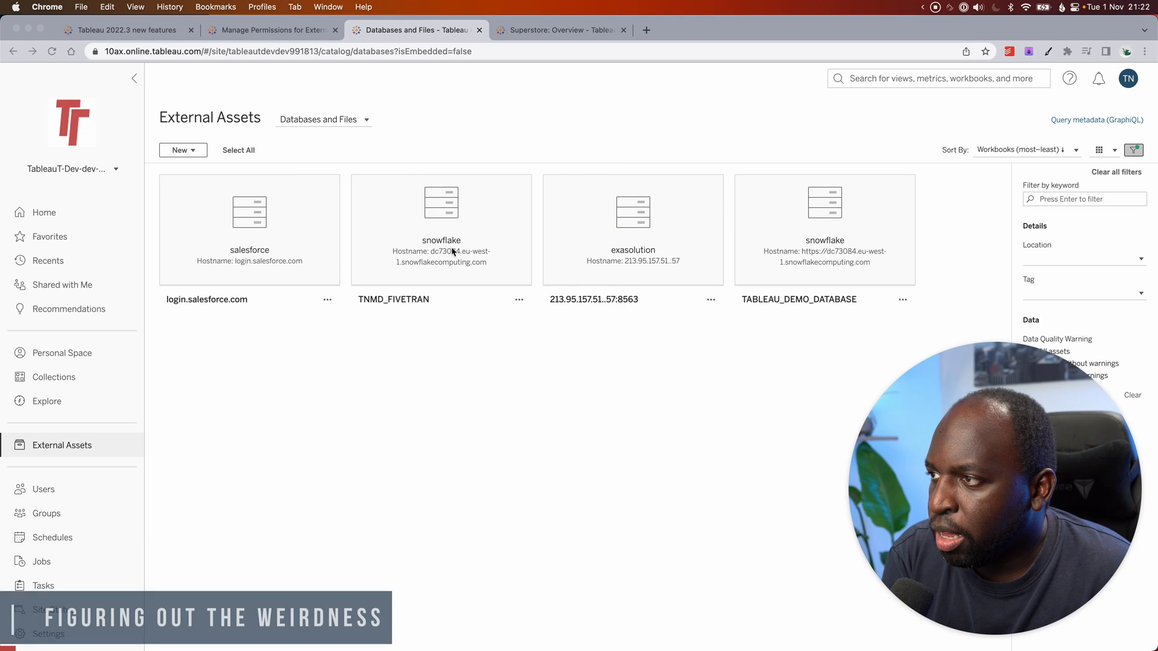
pyautogui.moveTo(632, 230)
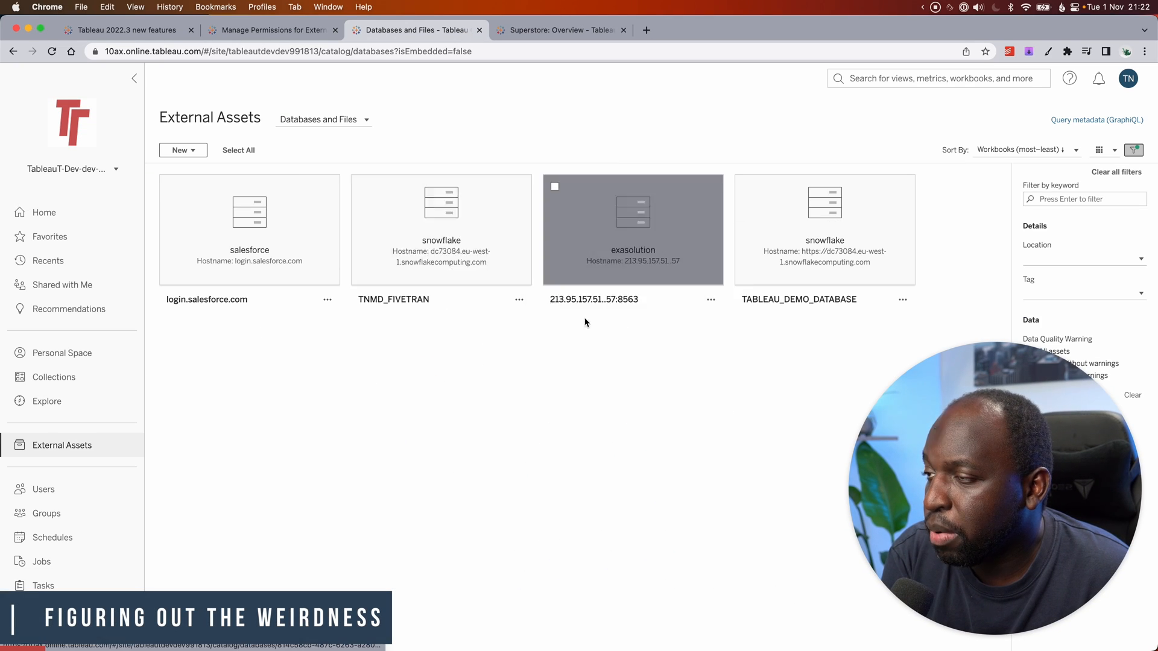